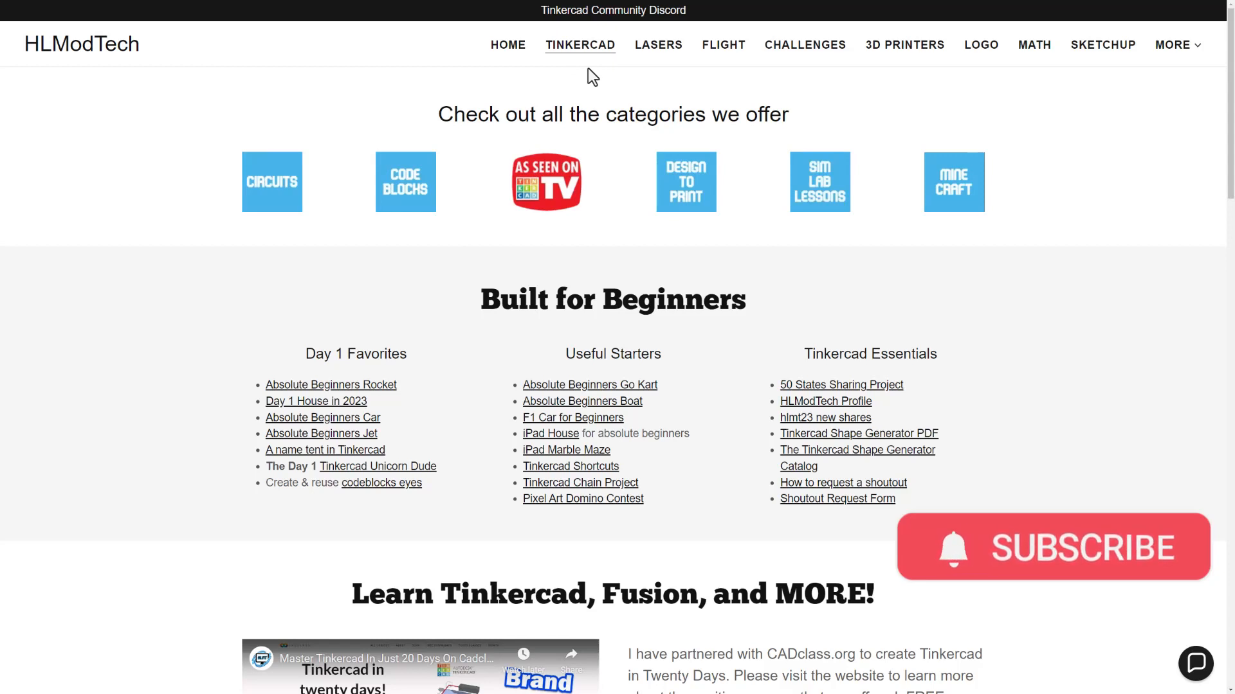
mouse_move(266, 248)
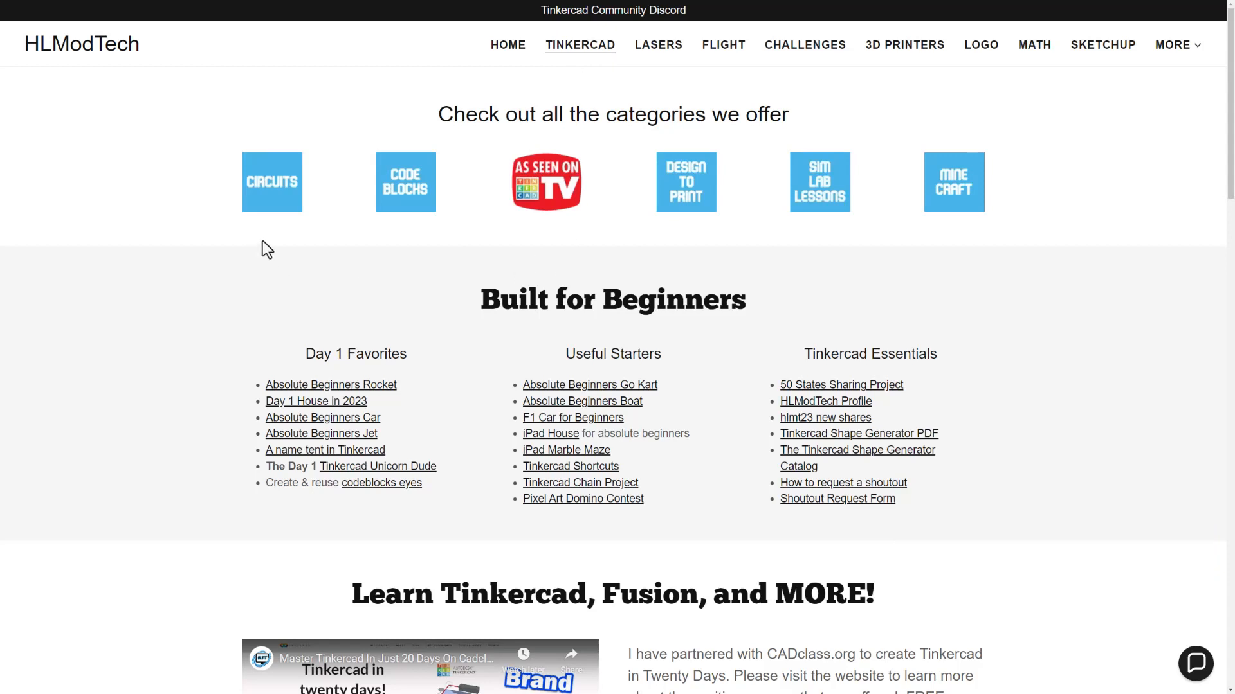
mouse_move(785, 236)
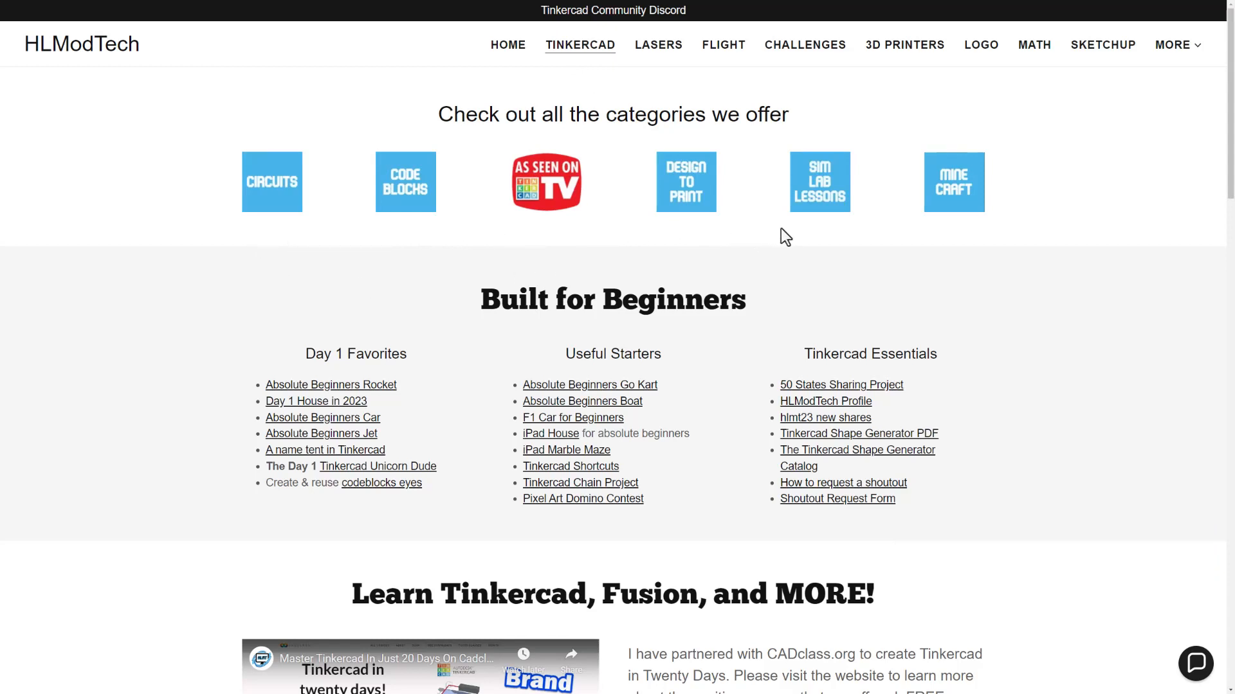
mouse_move(1010, 242)
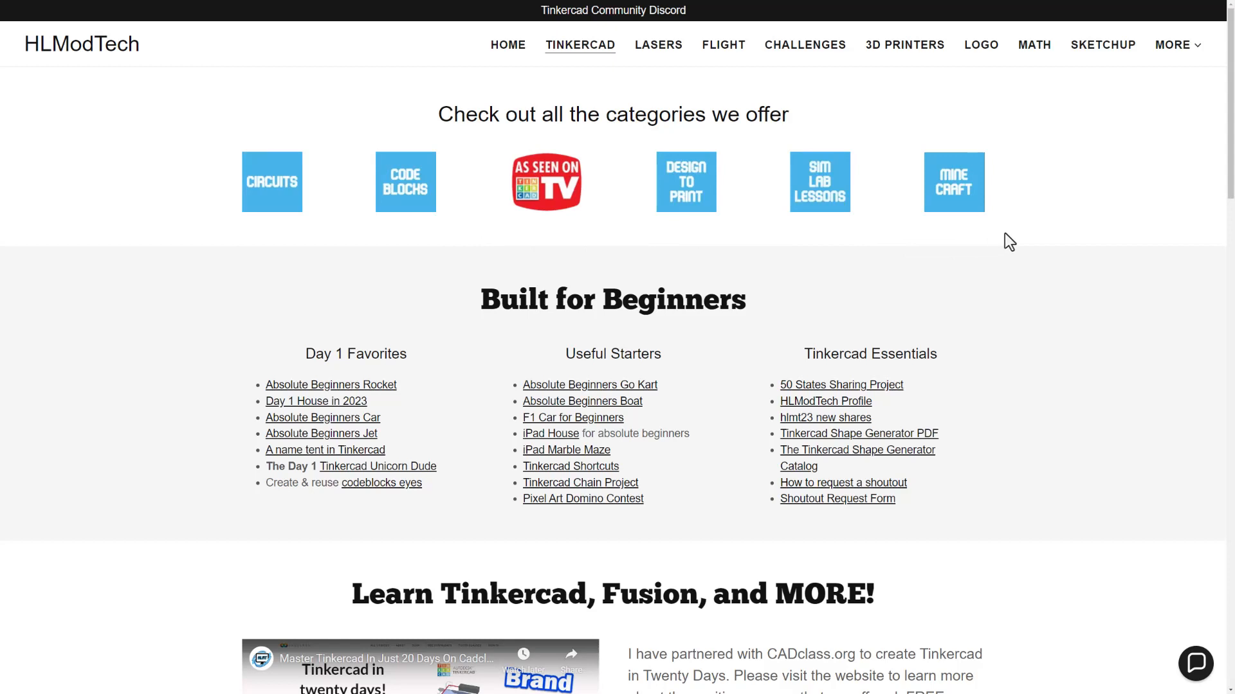
mouse_move(330, 529)
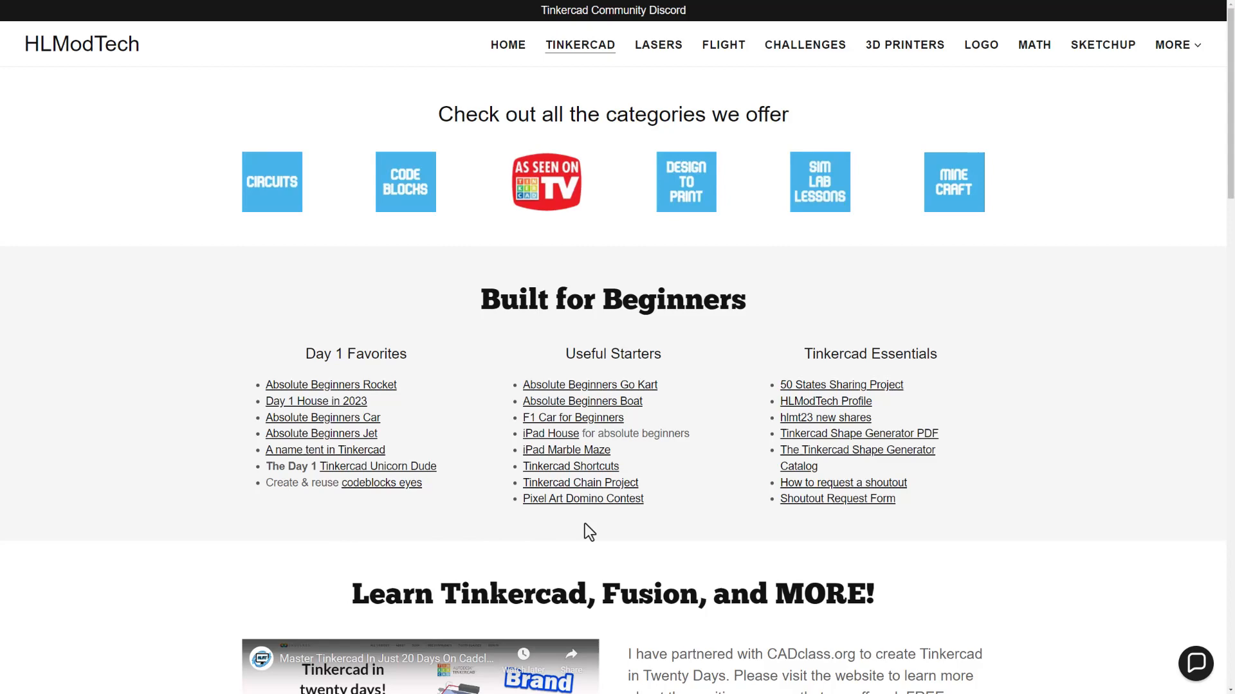
mouse_move(833, 531)
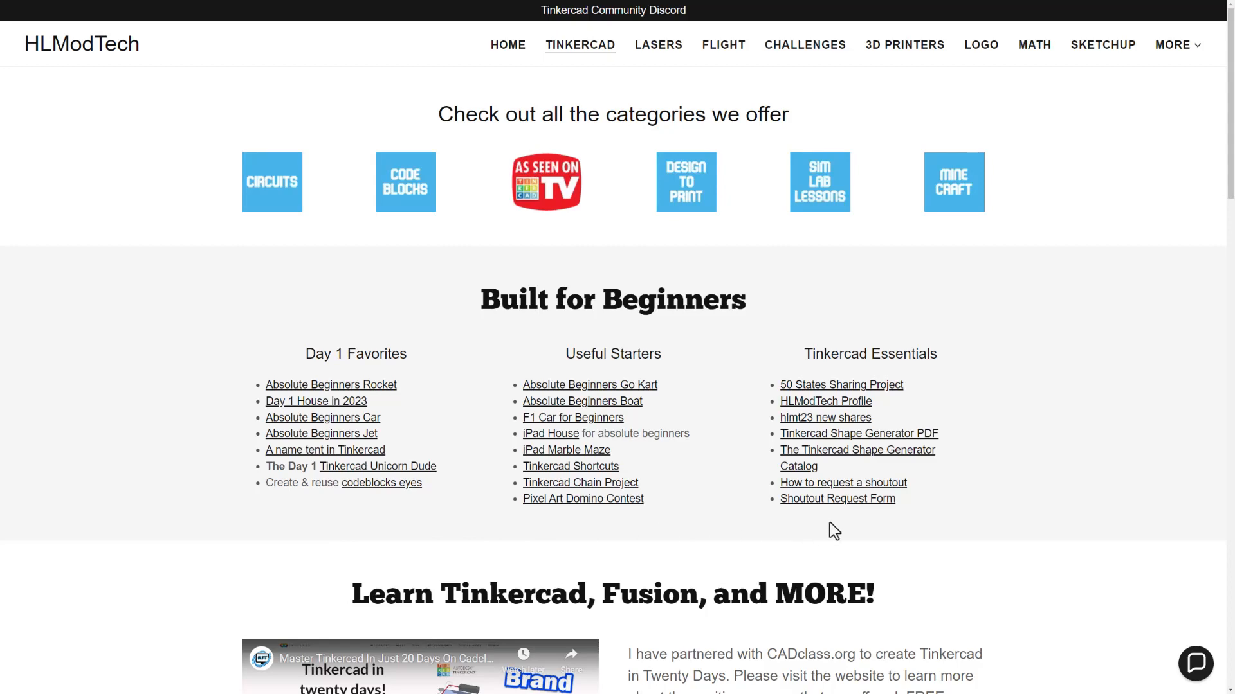
Scroll down to the Learn Tinkercad, Fusion, and MORE! course video and CADclass.org coupon text
scroll("down", 3)
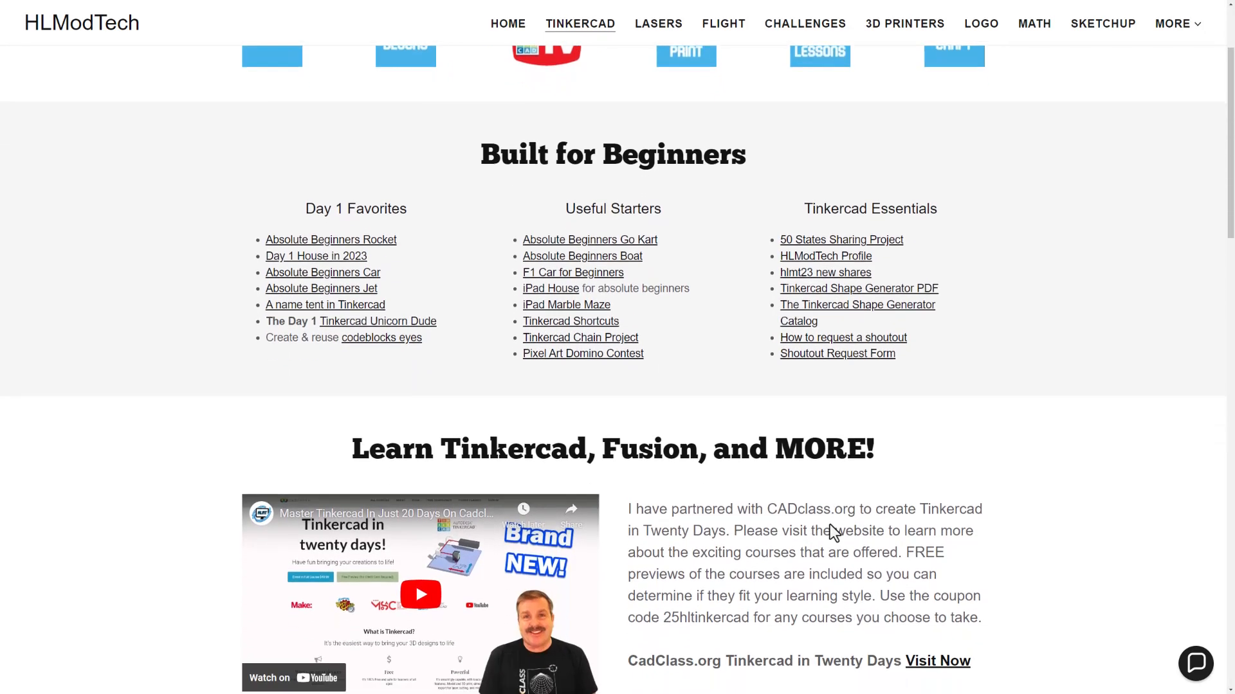
scroll("down", 3)
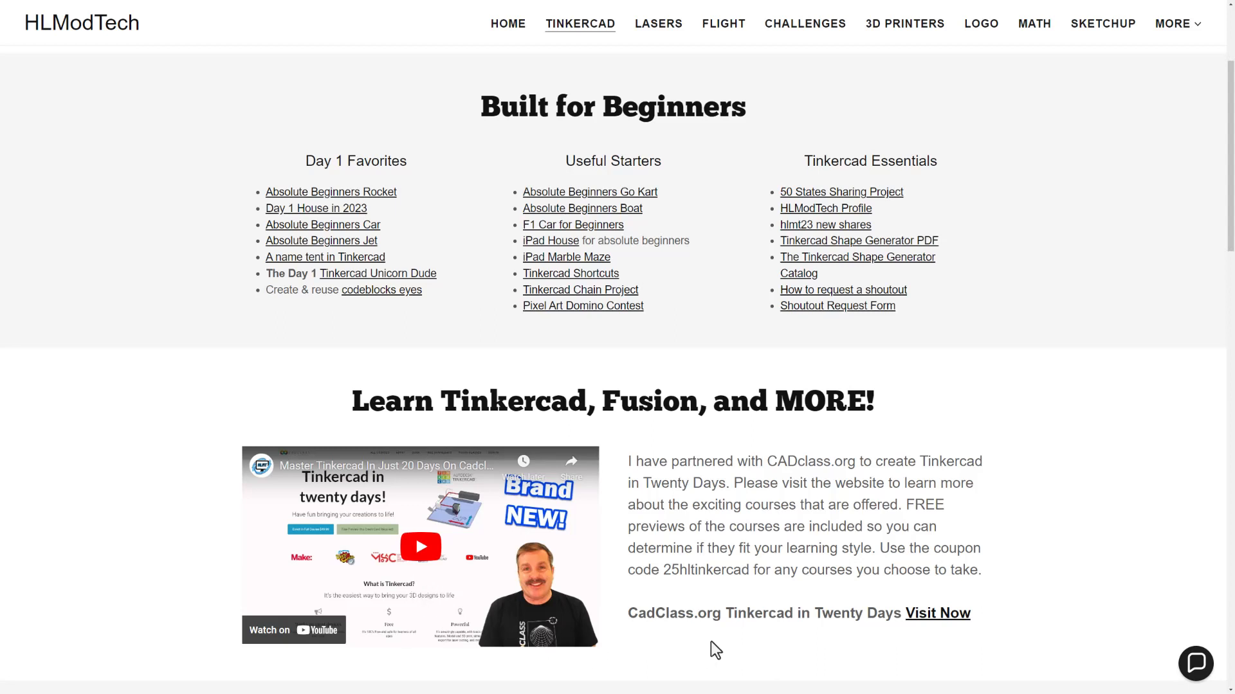
mouse_move(702, 597)
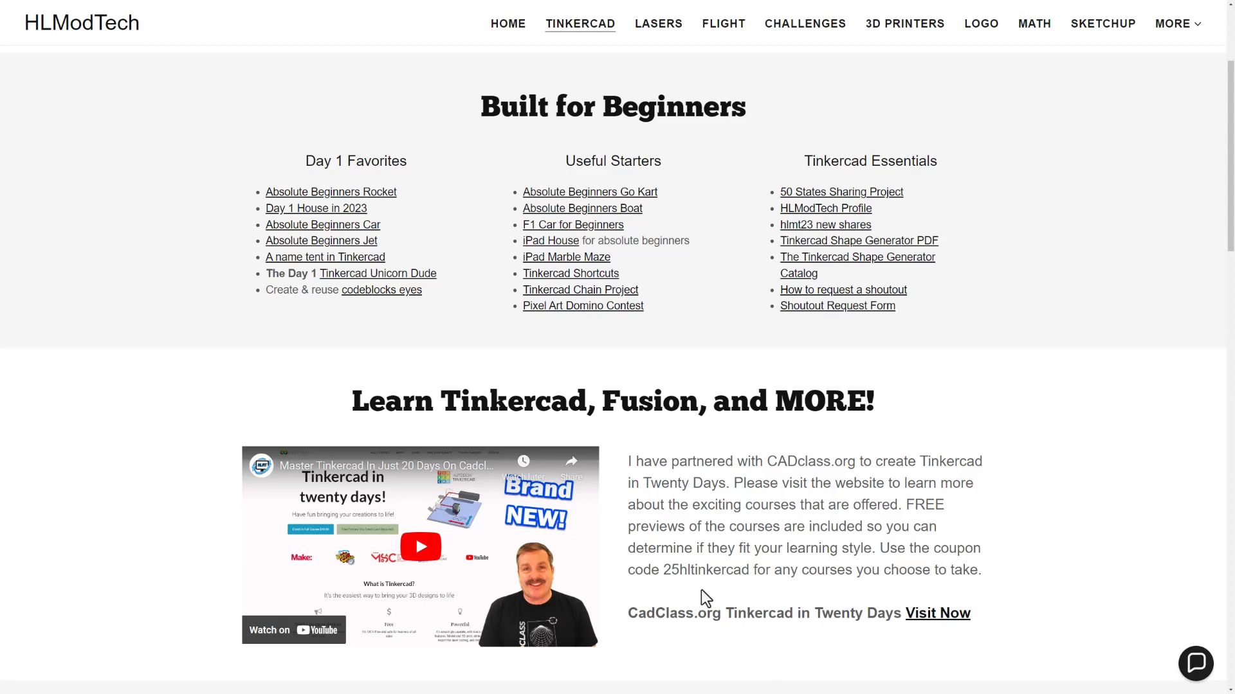
mouse_move(758, 588)
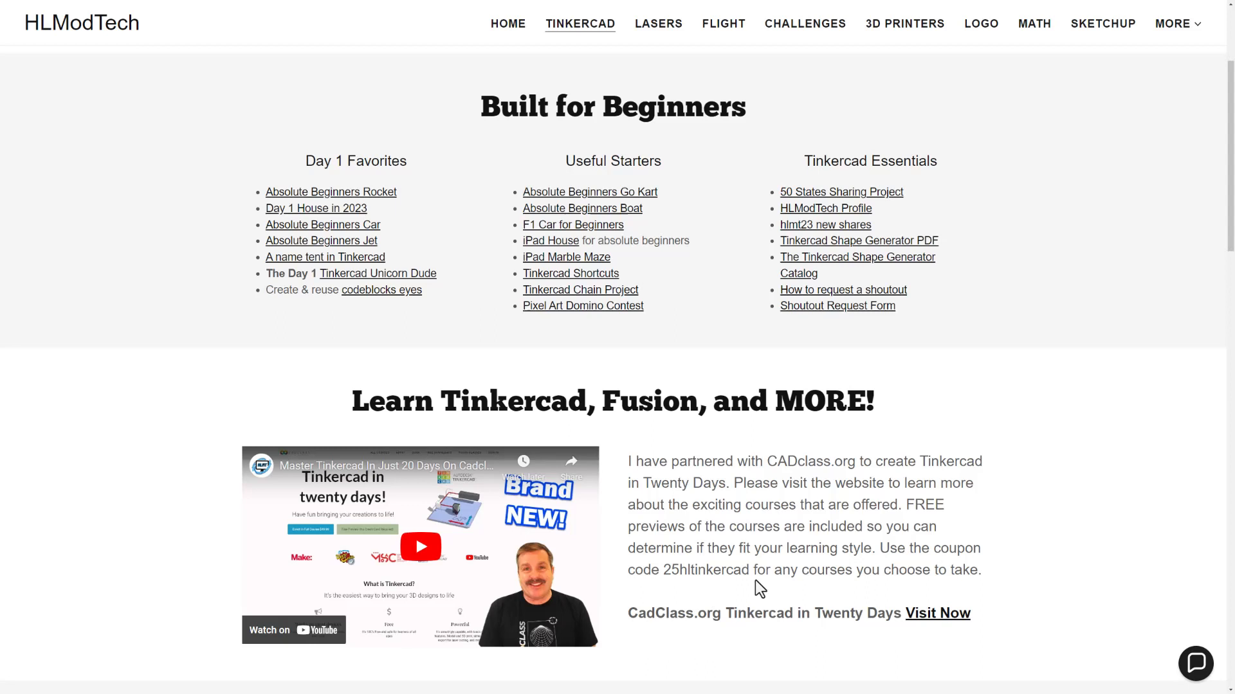
mouse_move(855, 593)
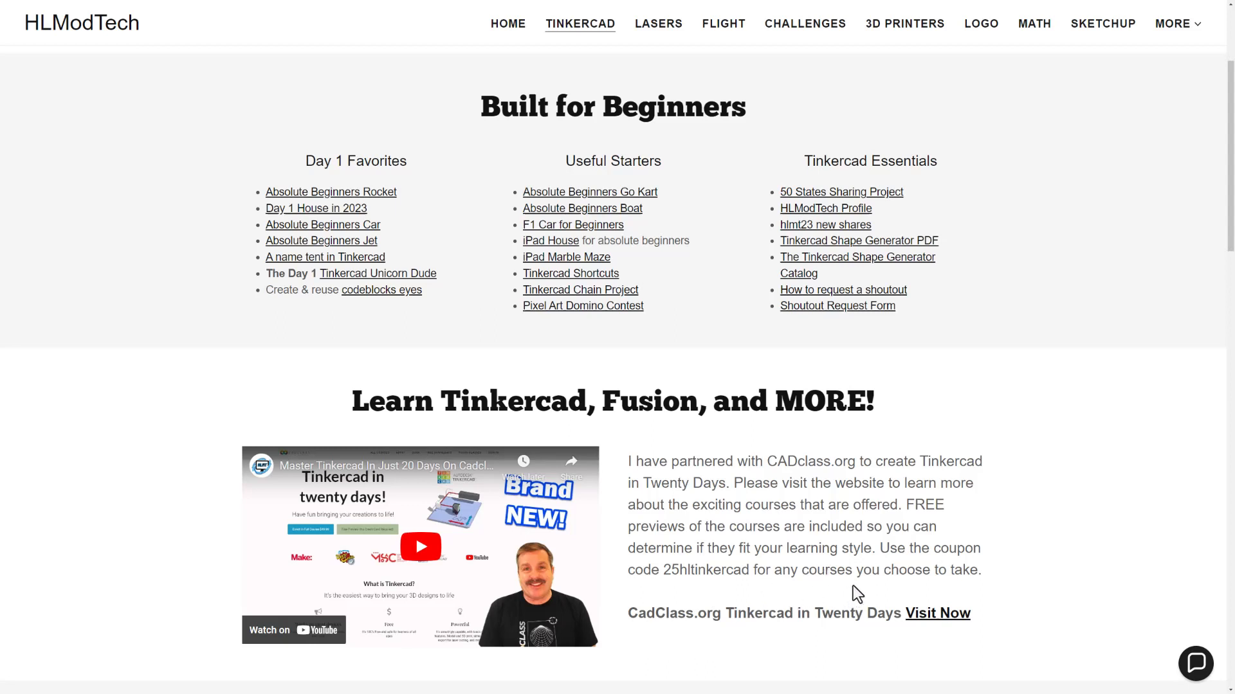
mouse_move(856, 657)
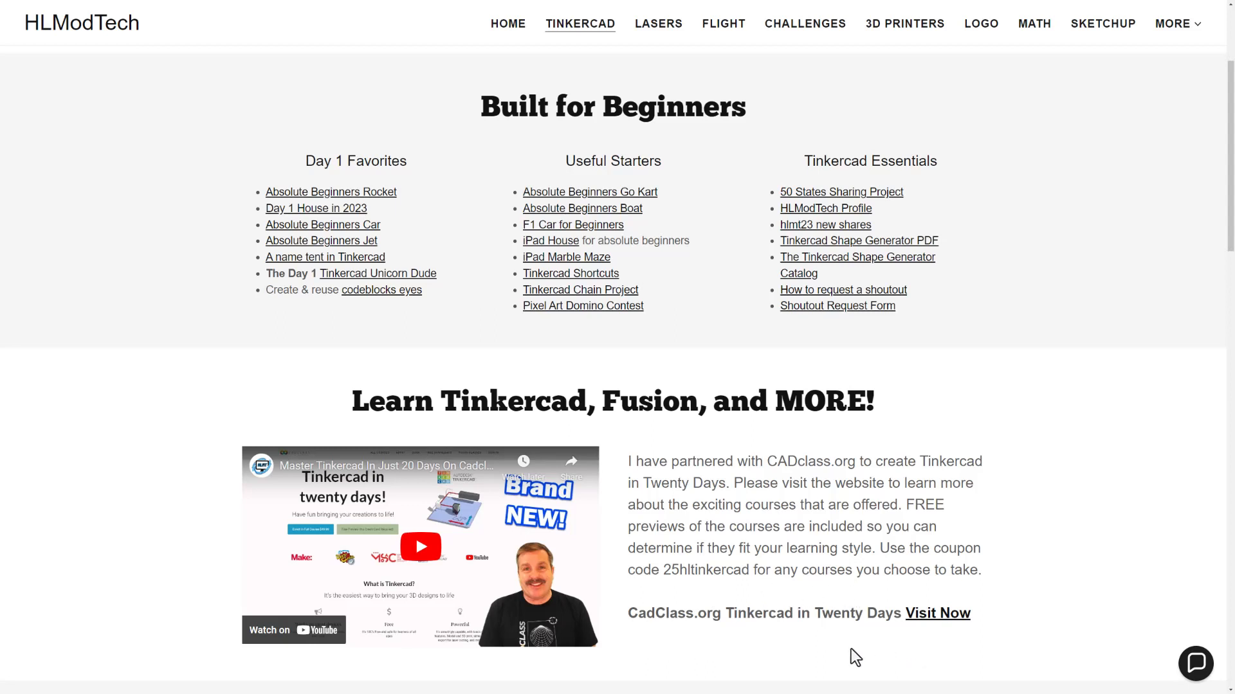
mouse_move(847, 652)
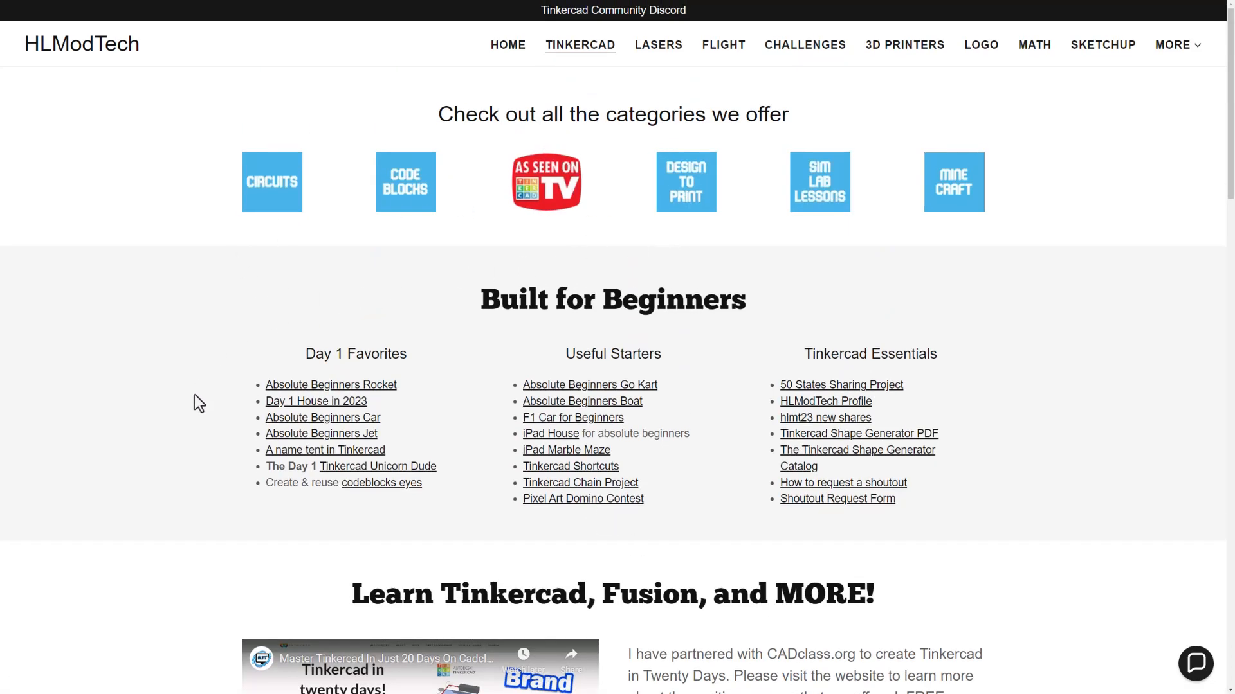
mouse_move(718, 518)
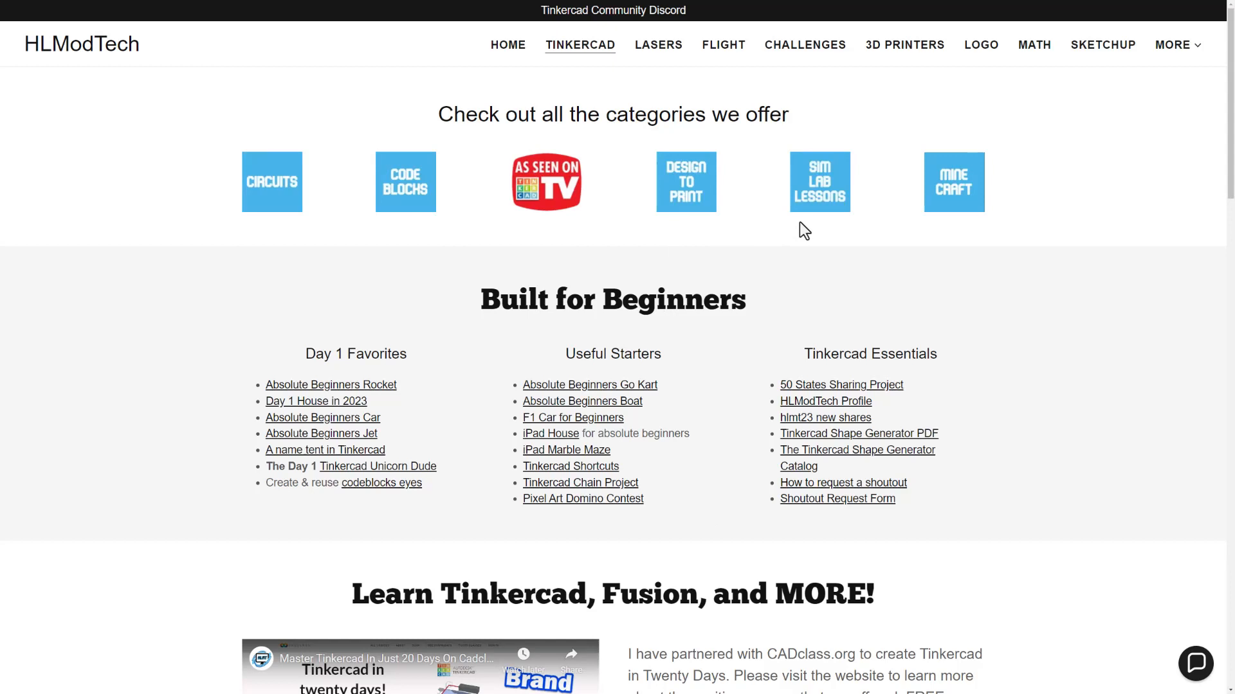
mouse_move(682, 236)
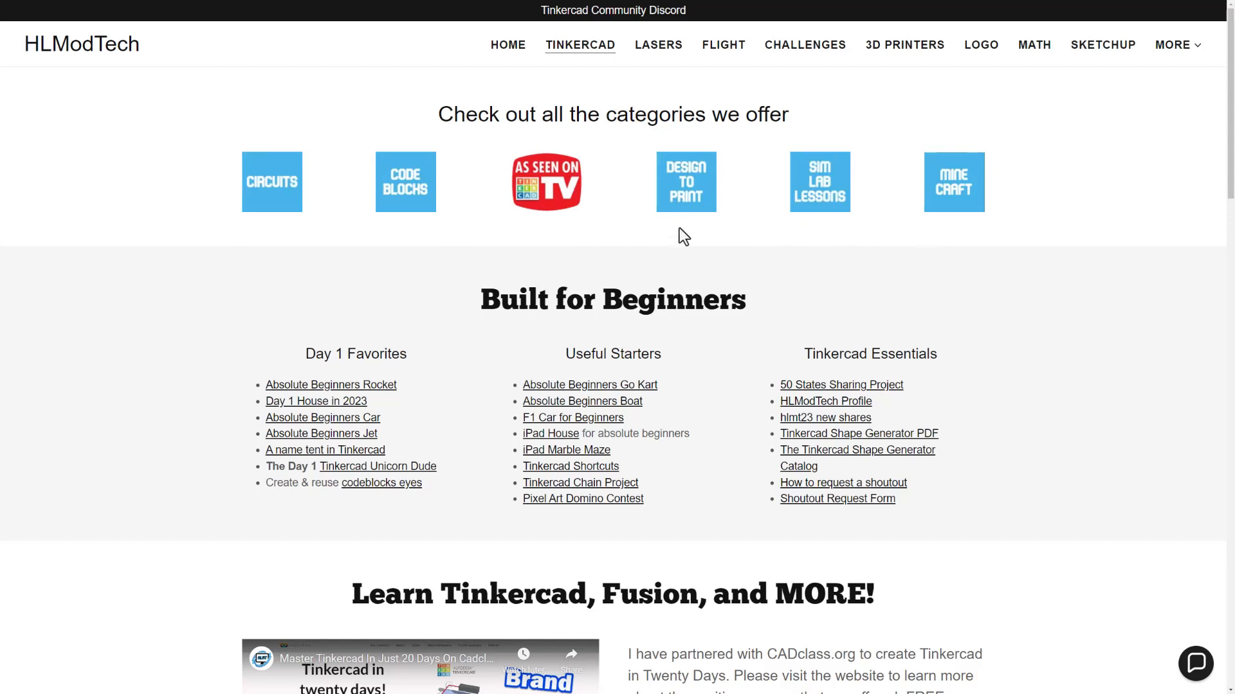
mouse_move(393, 245)
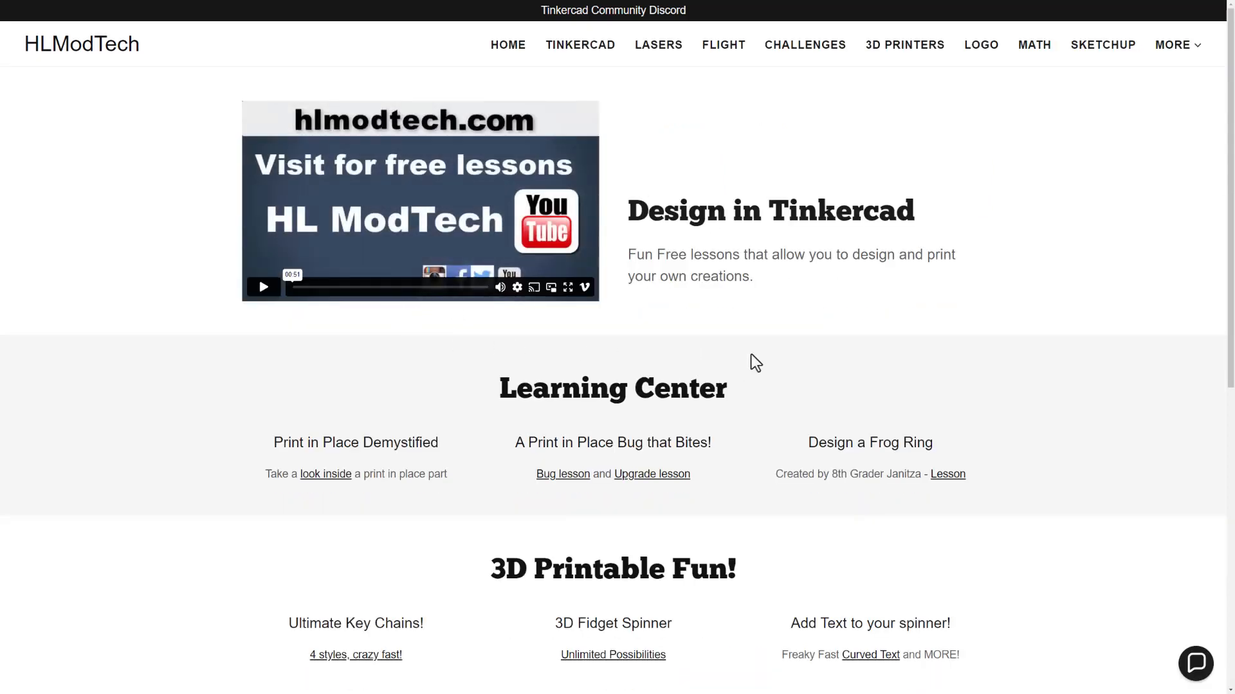
Open the Contact Us chat panel, then continue to the HL ModTech YouTube channel
scroll("down", 3)
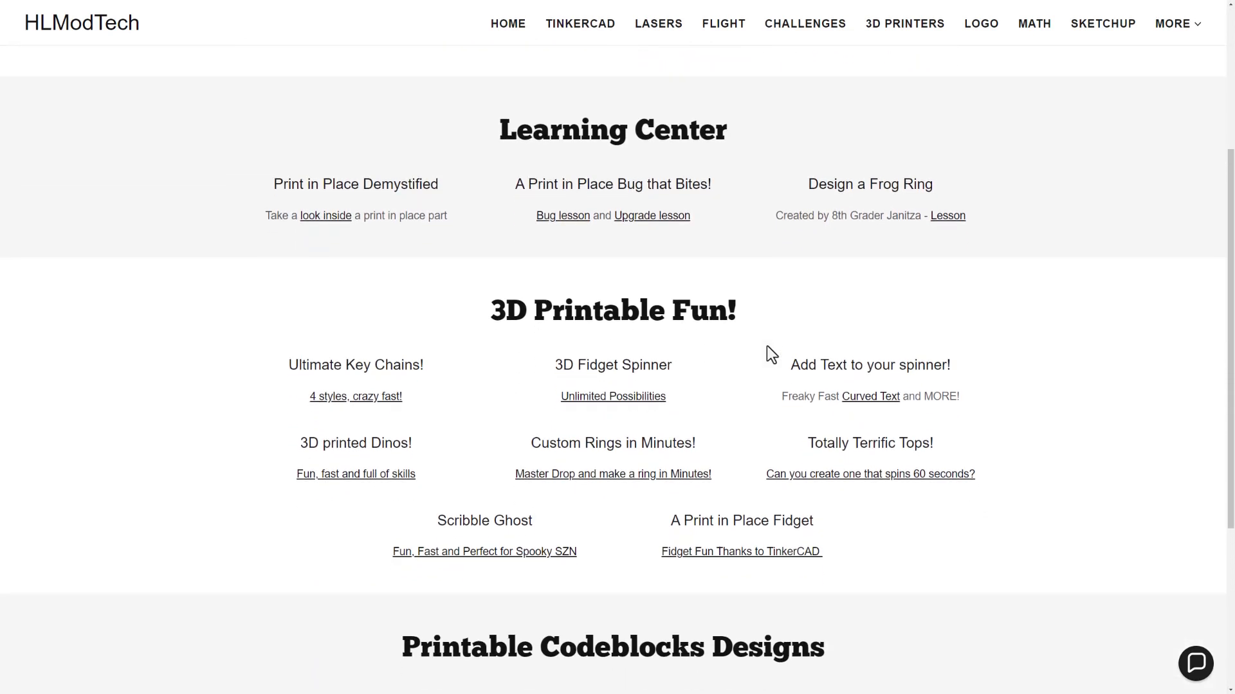
scroll("up", 3)
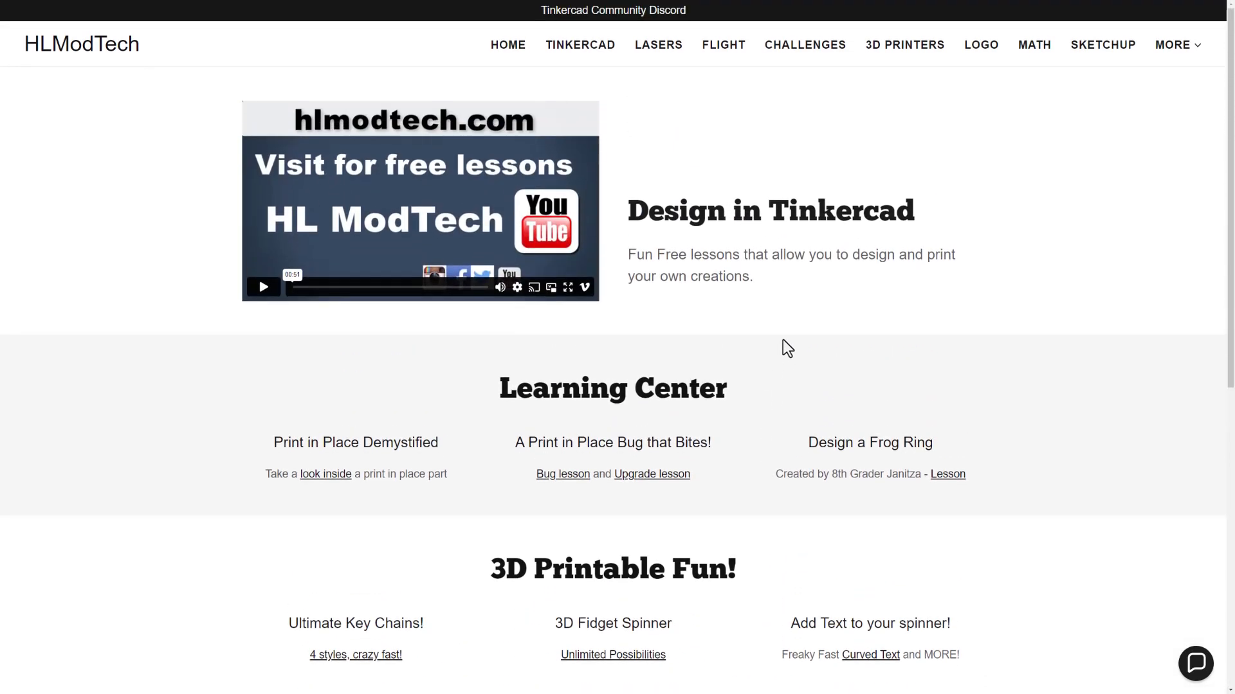
mouse_move(1035, 400)
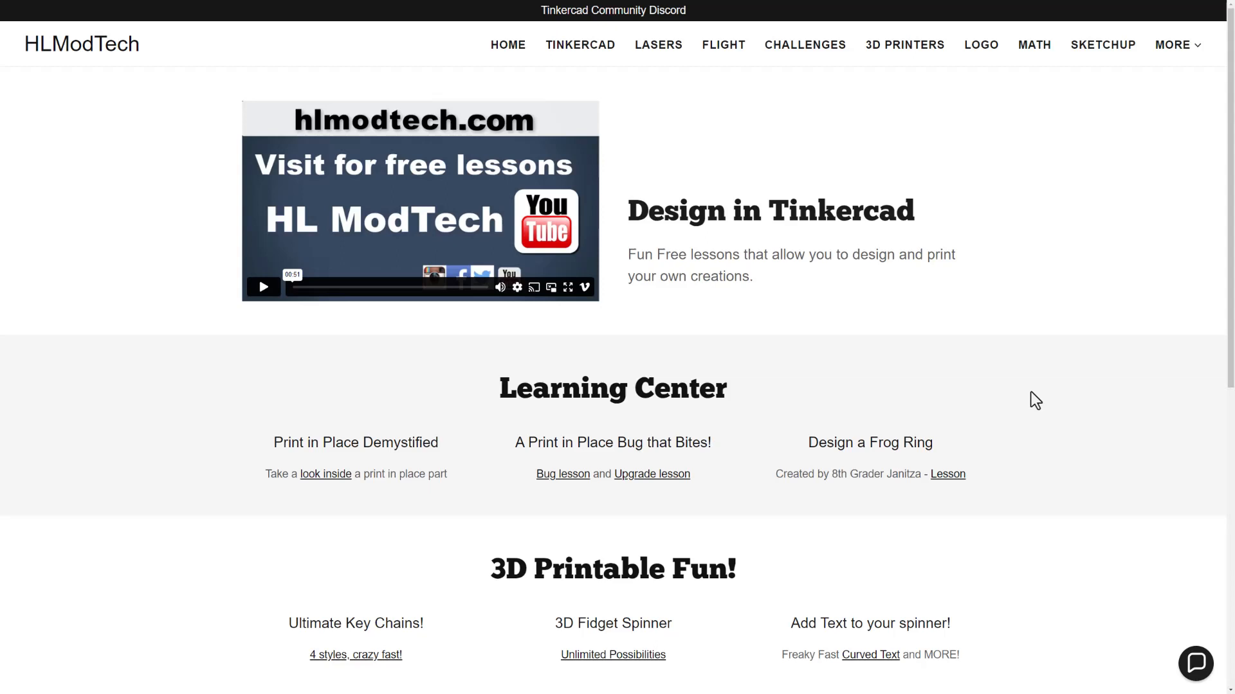
left_click(1196, 662)
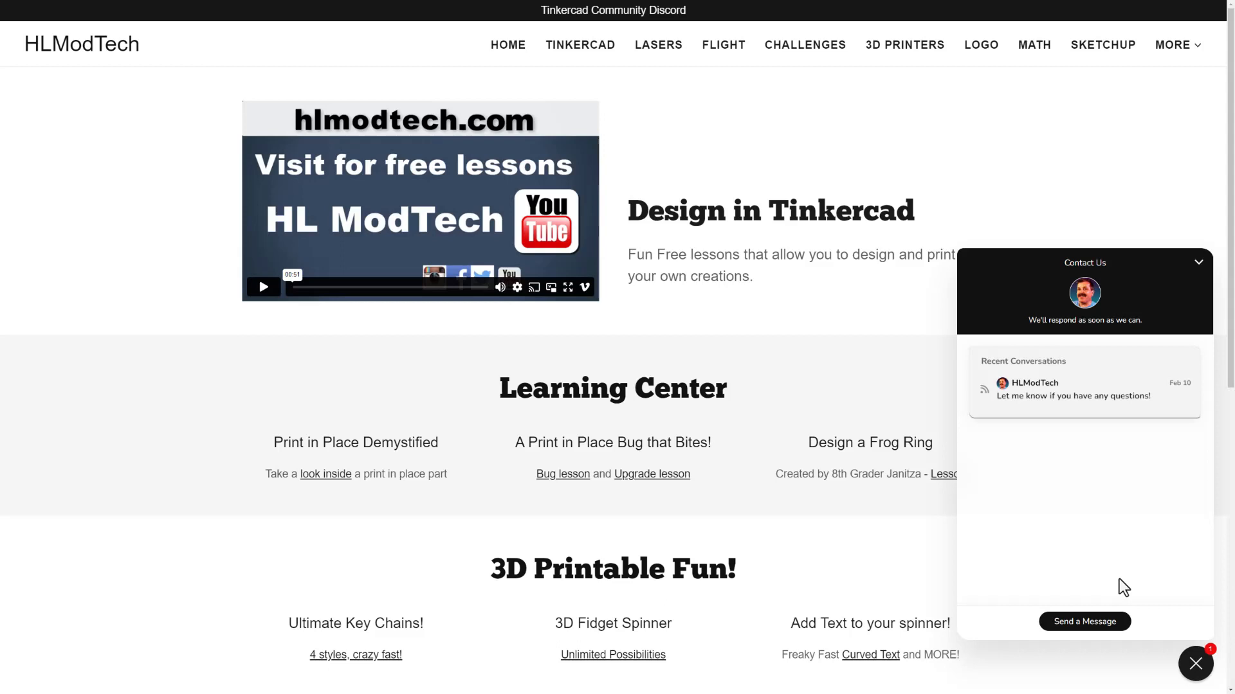
left_click(1196, 663)
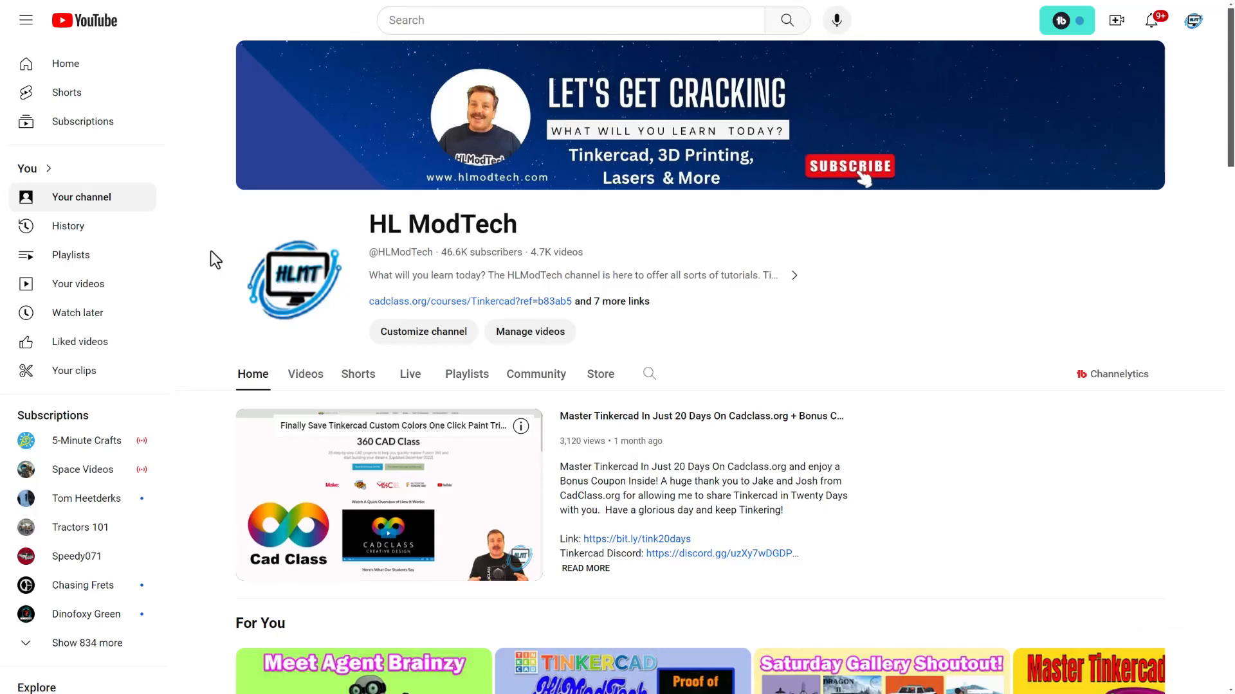
mouse_move(778, 219)
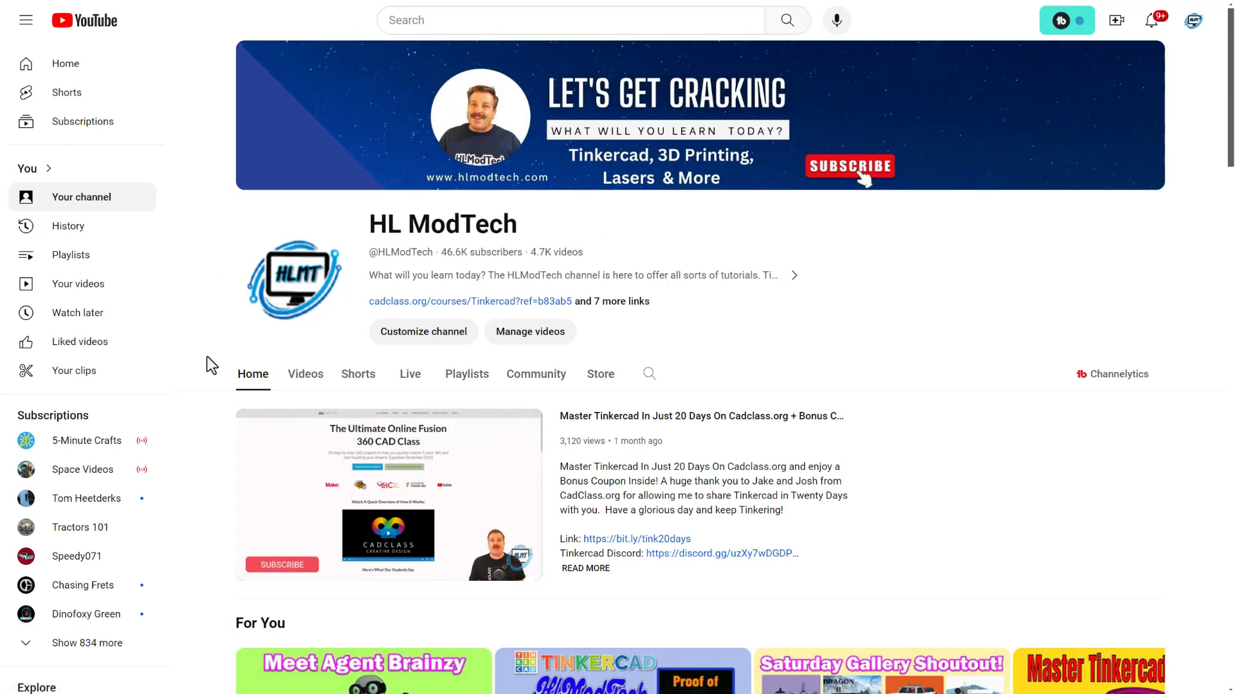
Browse the Totally TinkerCAD, Laser Cutting and 3D printing, and HLModTech FUN! playlist shelves
scroll("down", 3)
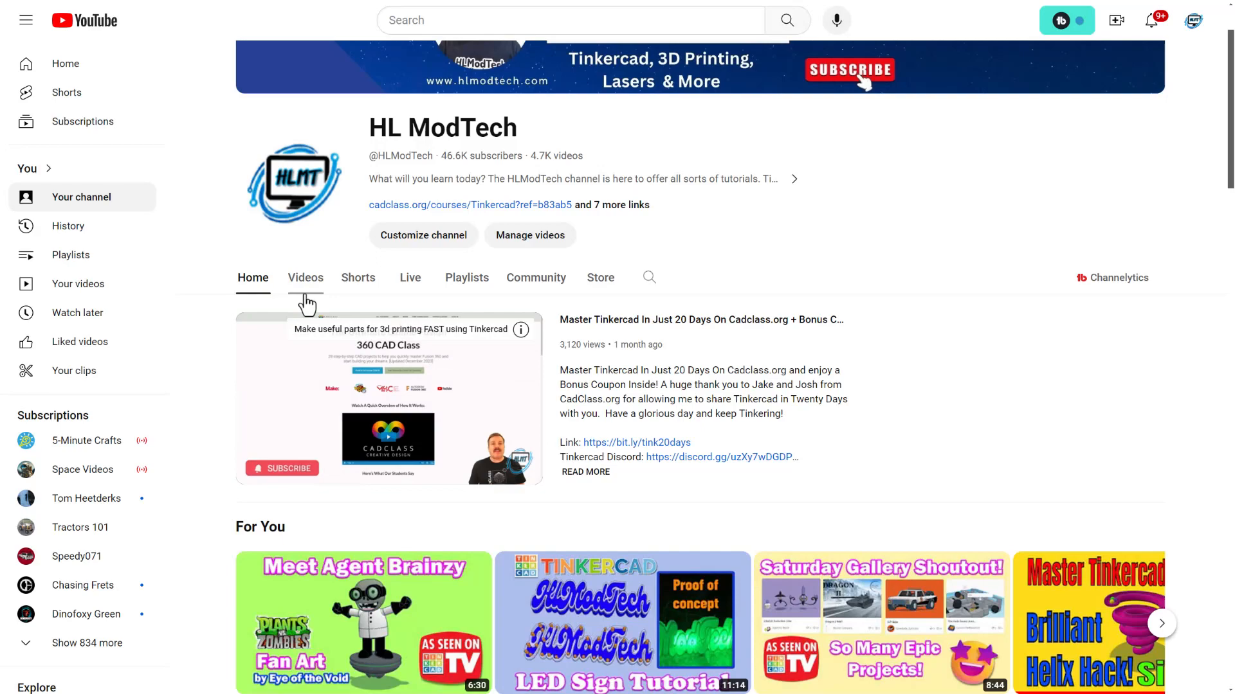
scroll("down", 3)
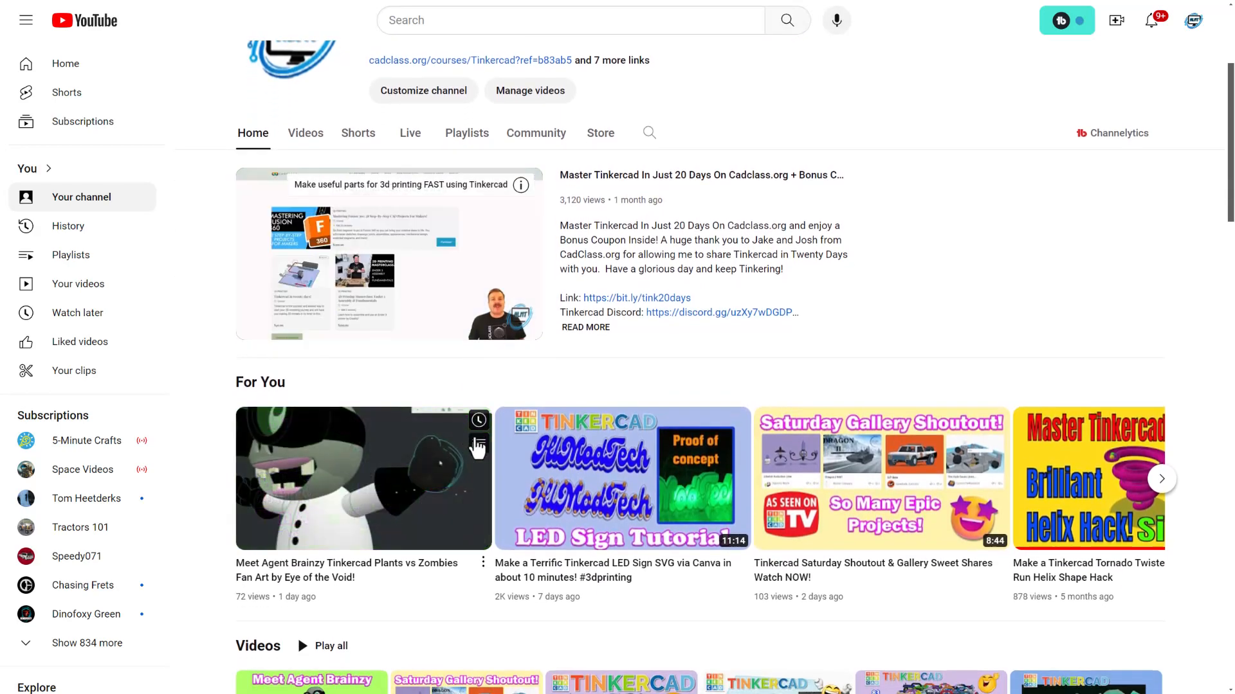
scroll("down", 3)
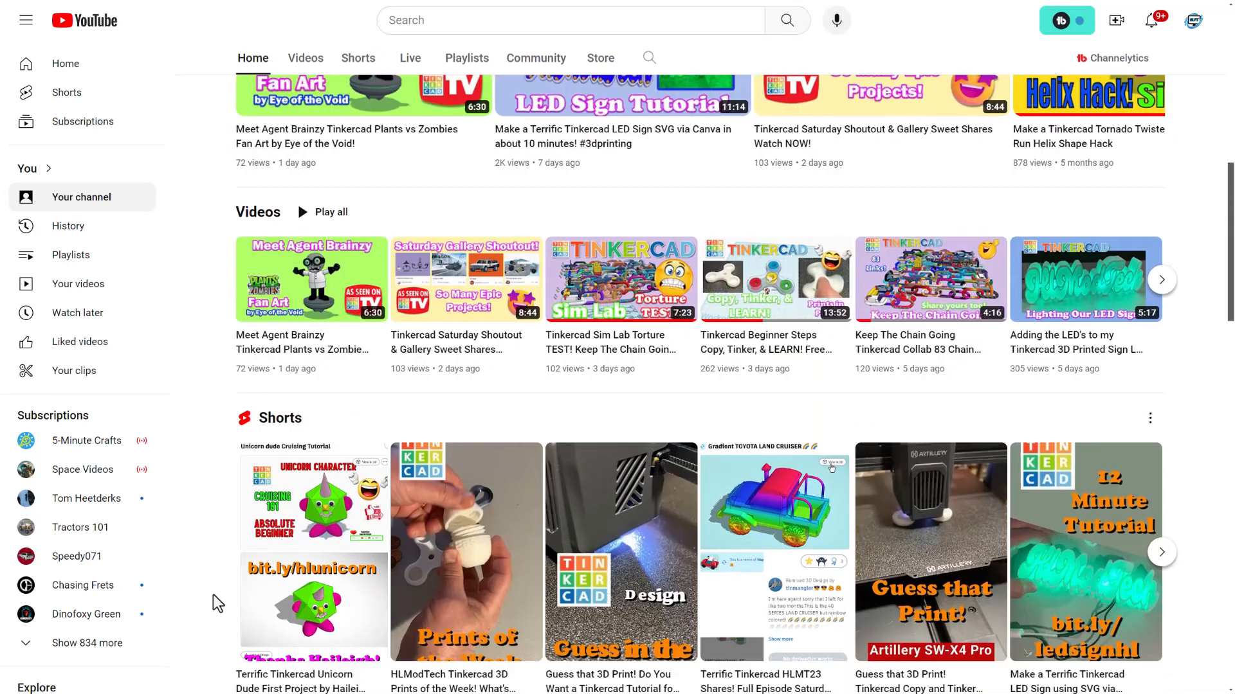
scroll("down", 3)
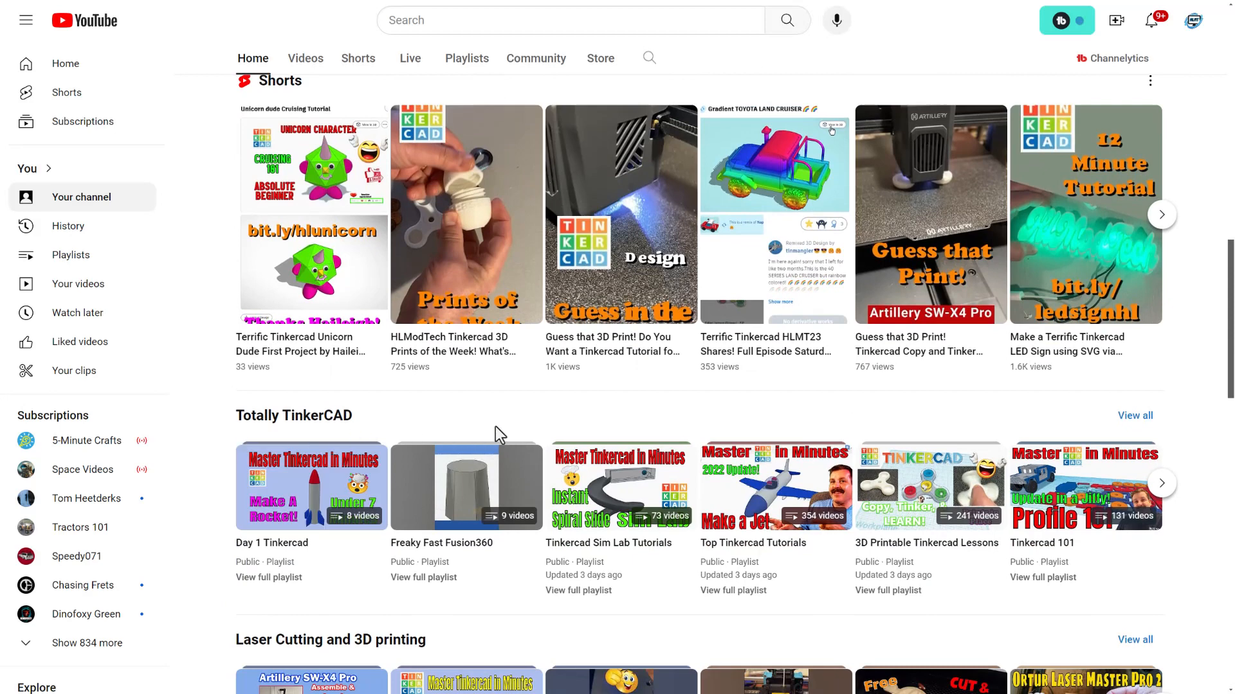
left_click(1160, 483)
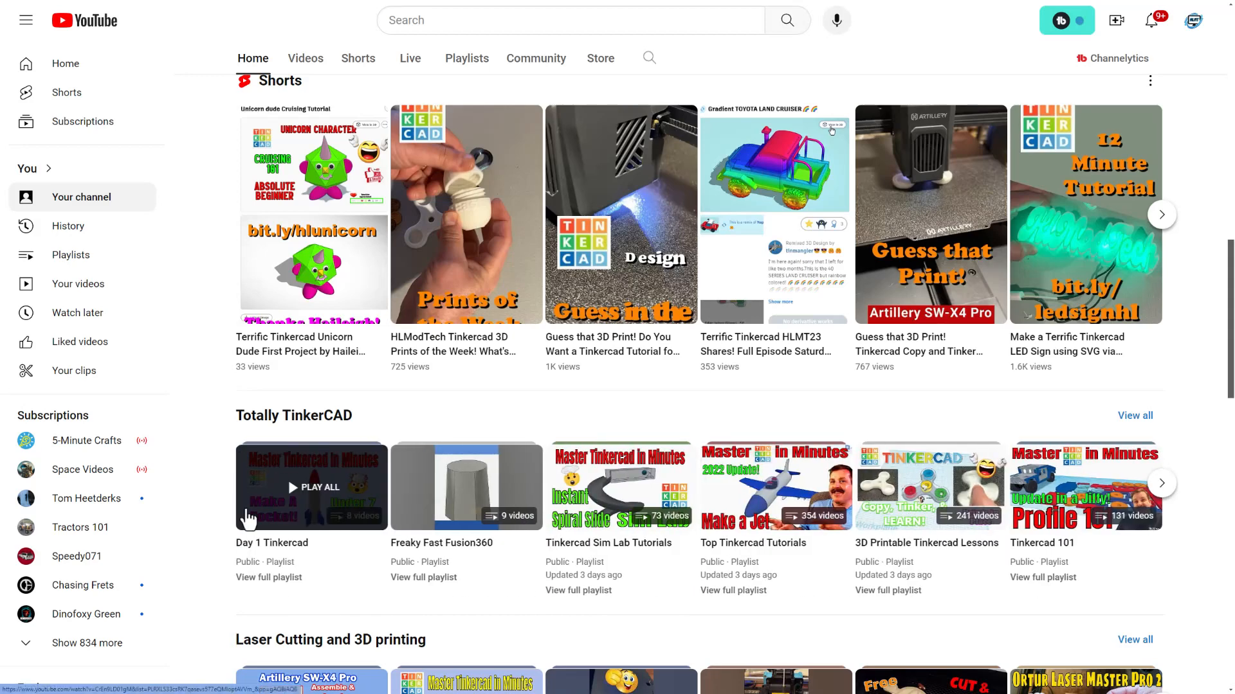
scroll("down", 3)
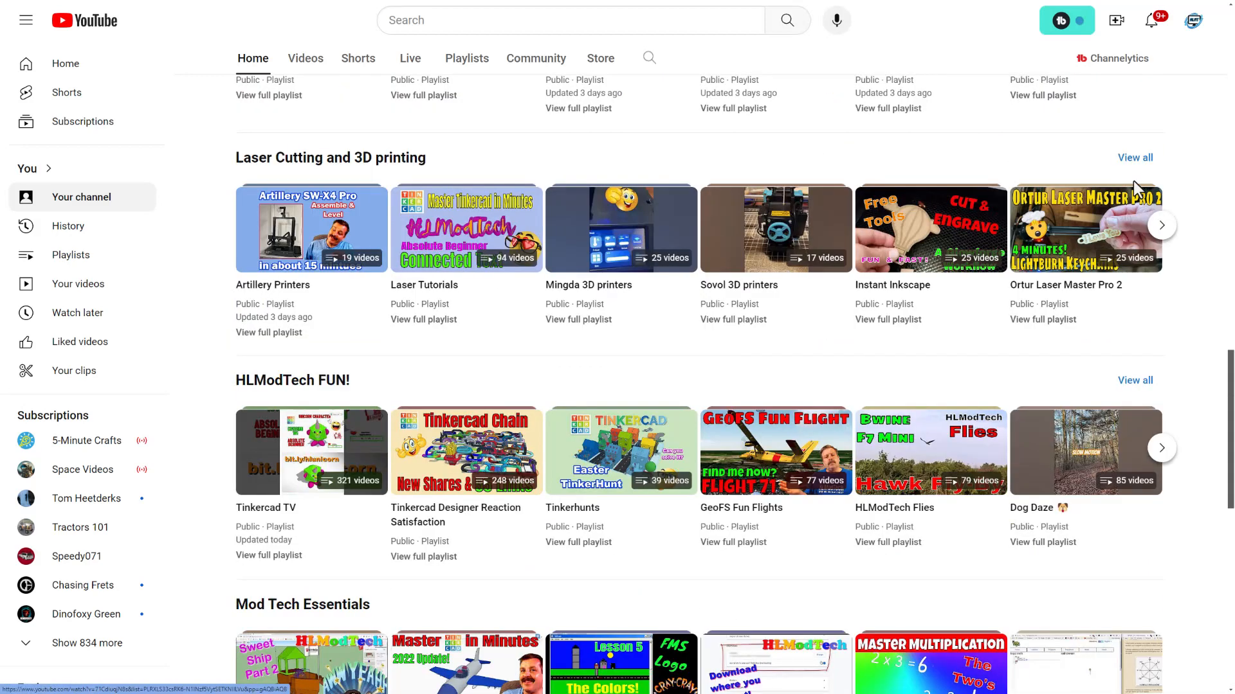
left_click(1161, 225)
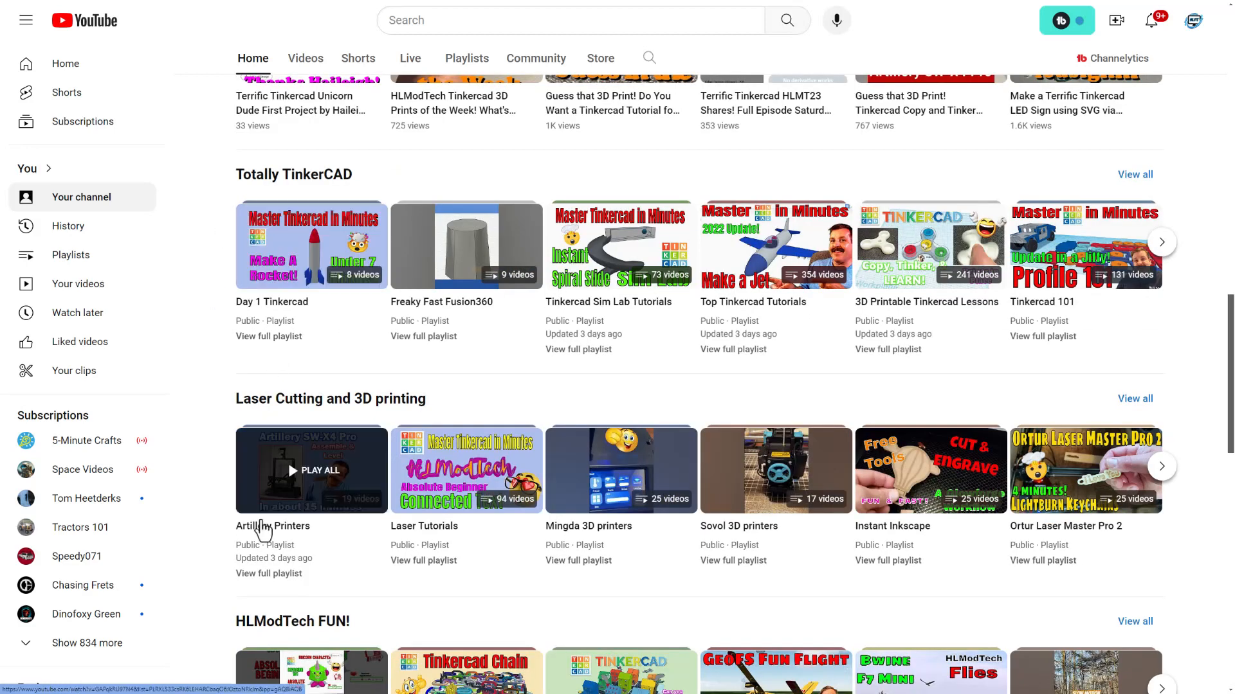
mouse_move(572, 622)
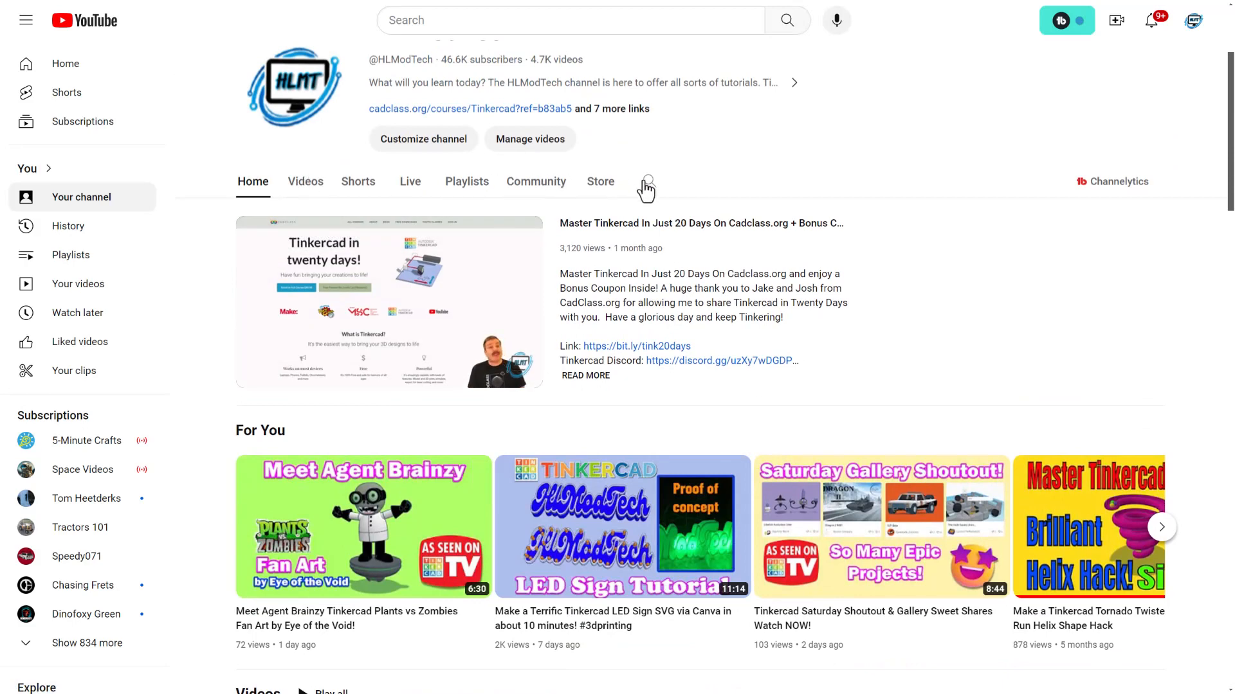
Search the HL ModTech channel for 'bunny' and scroll through the results
left_click(567, 19)
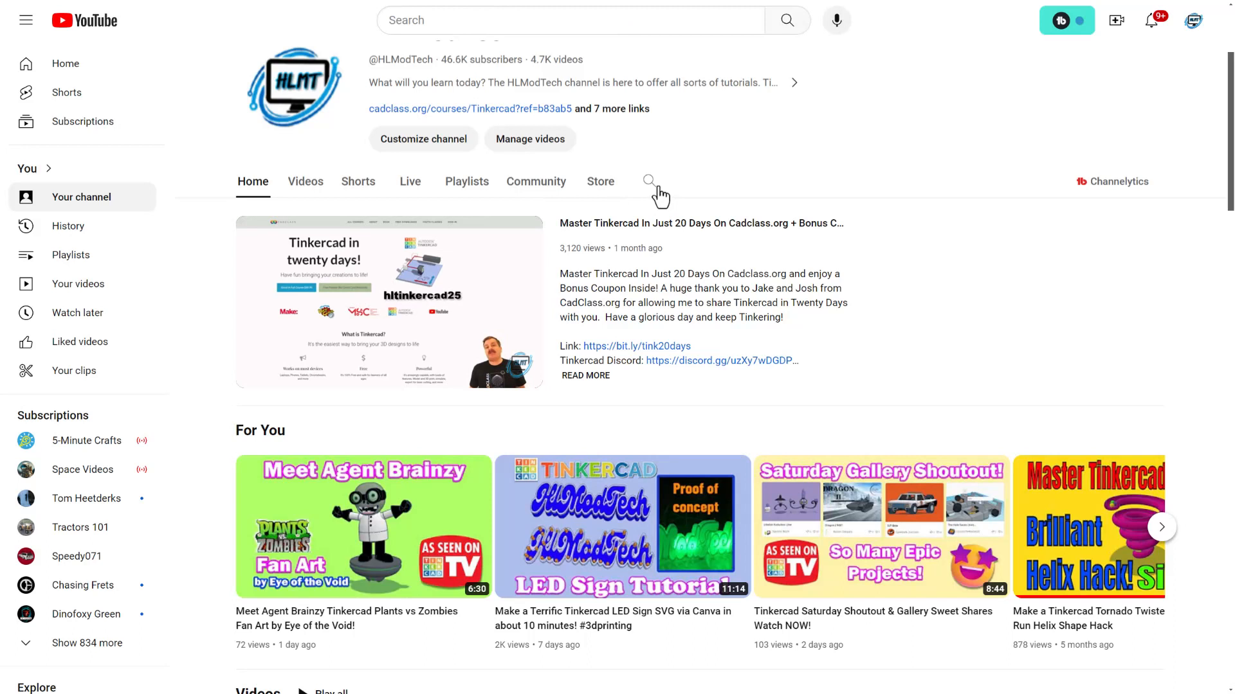
left_click(648, 181)
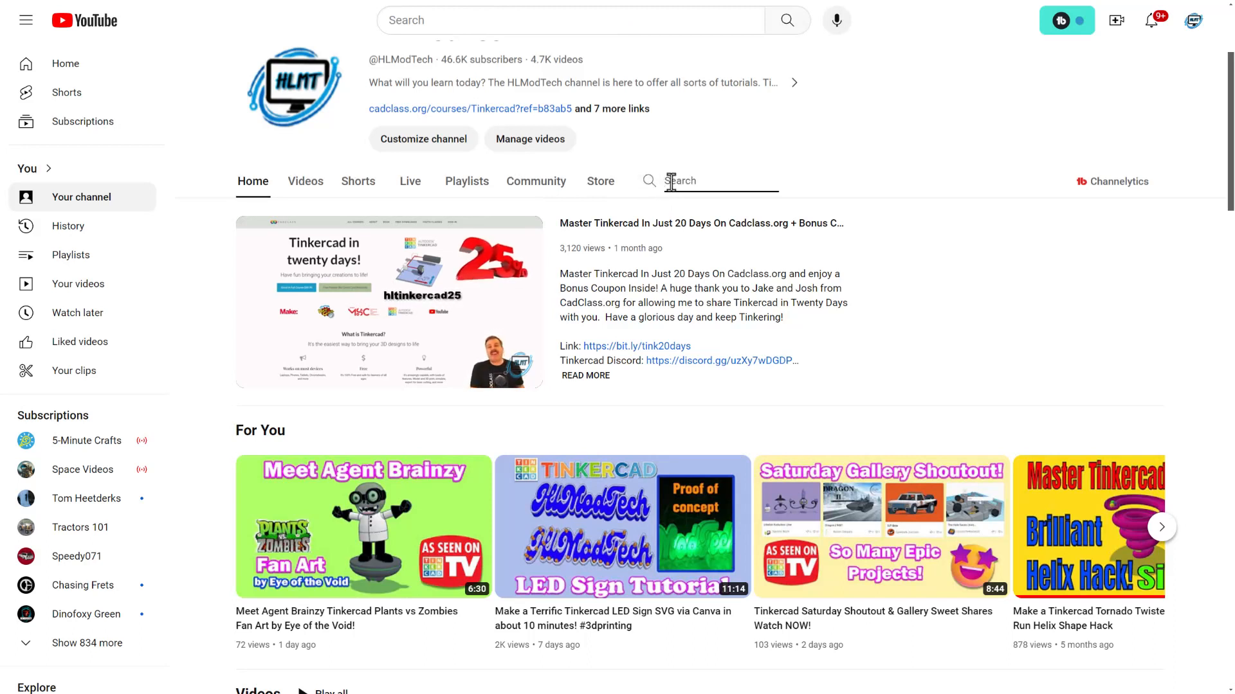
type("bunny")
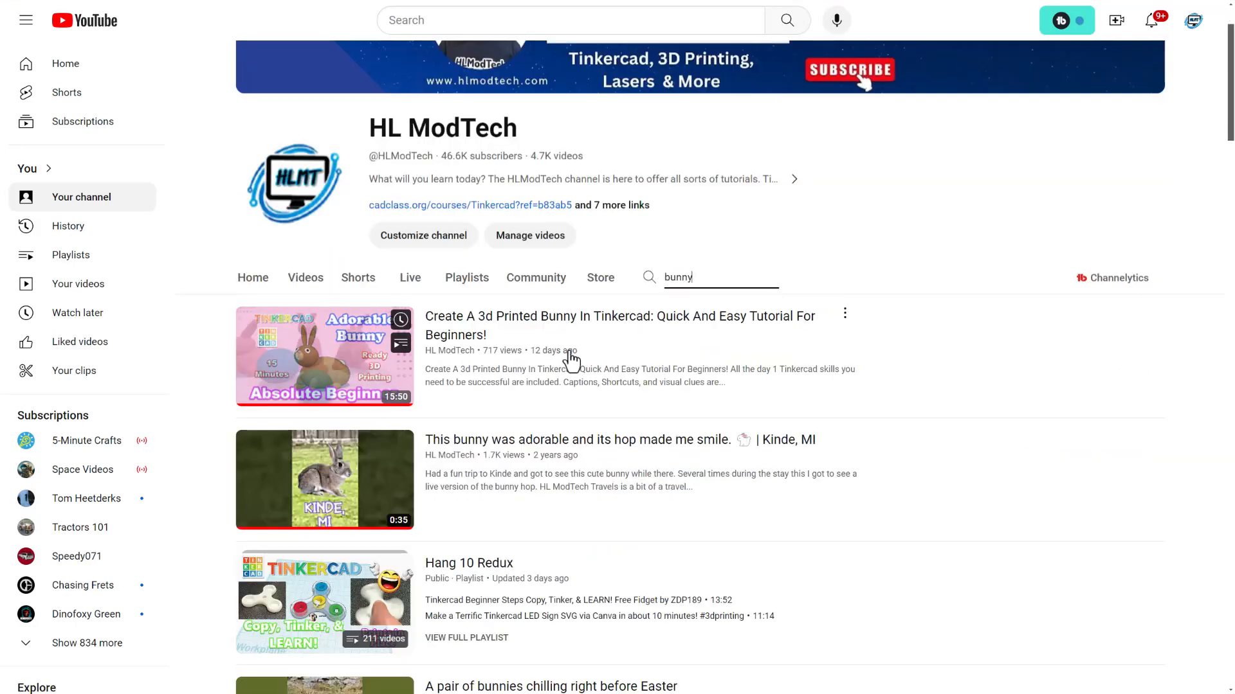
scroll("down", 3)
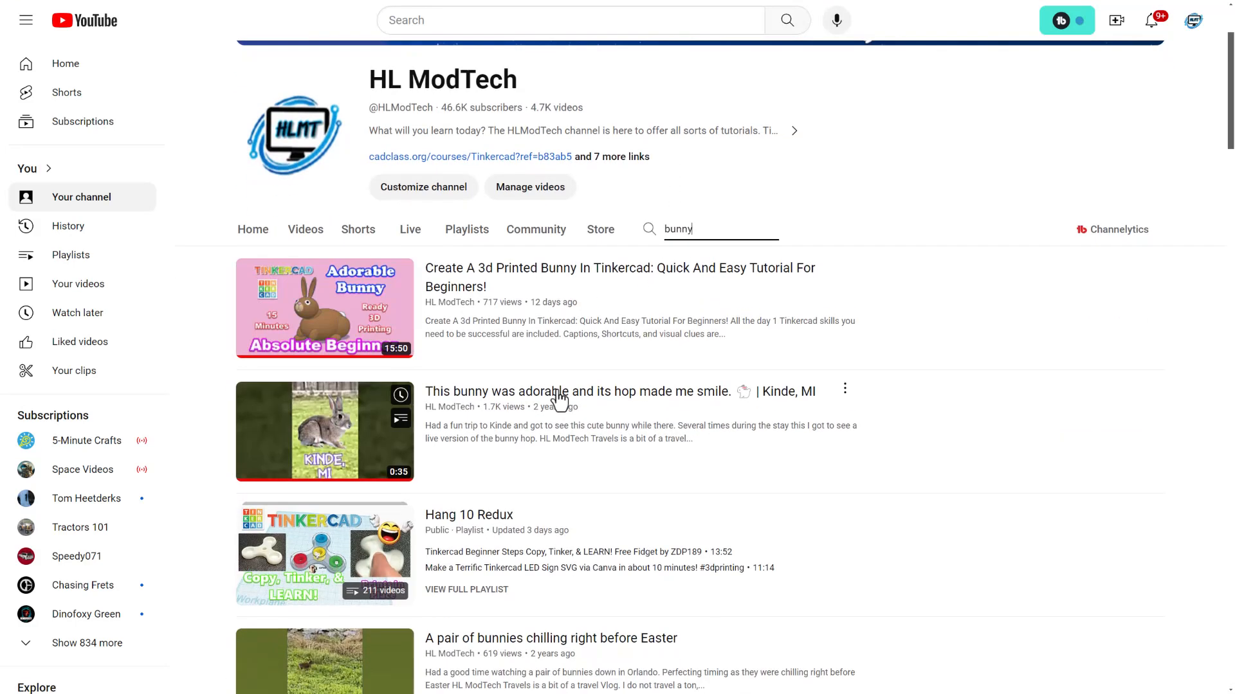
scroll("down", 3)
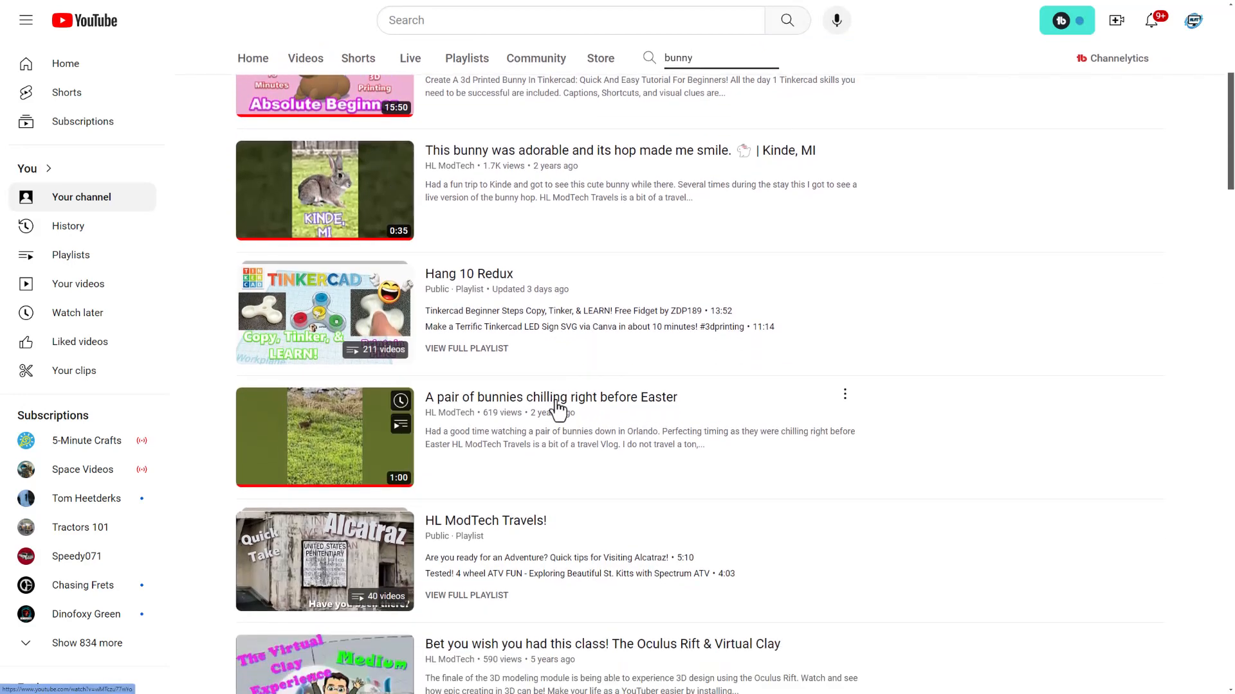
scroll("up", 3)
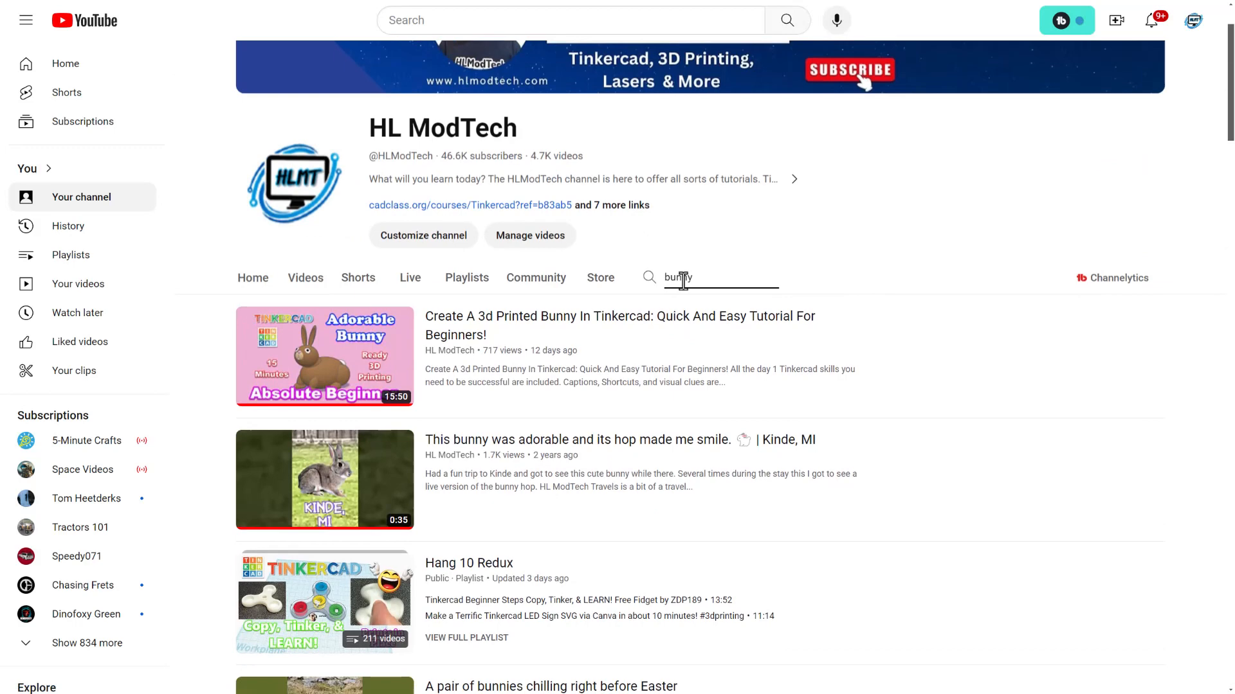
Replace the search term with 'svg' and view the SVG results
double_click(675, 277)
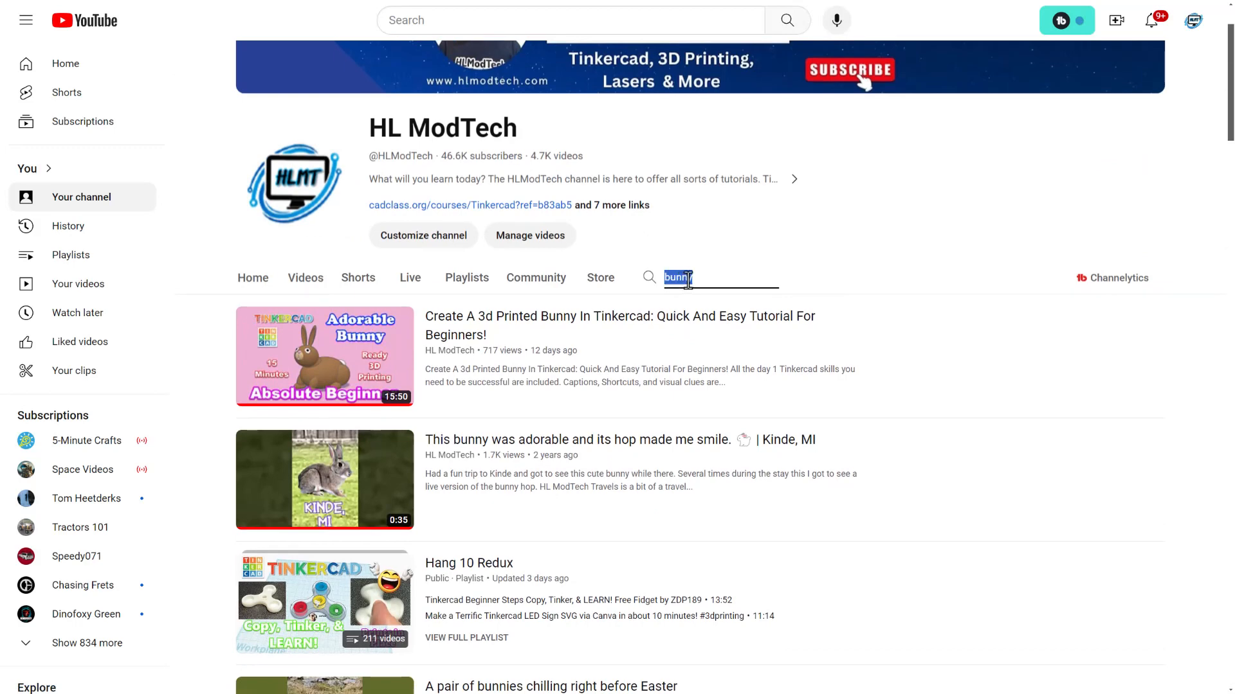
type("svg")
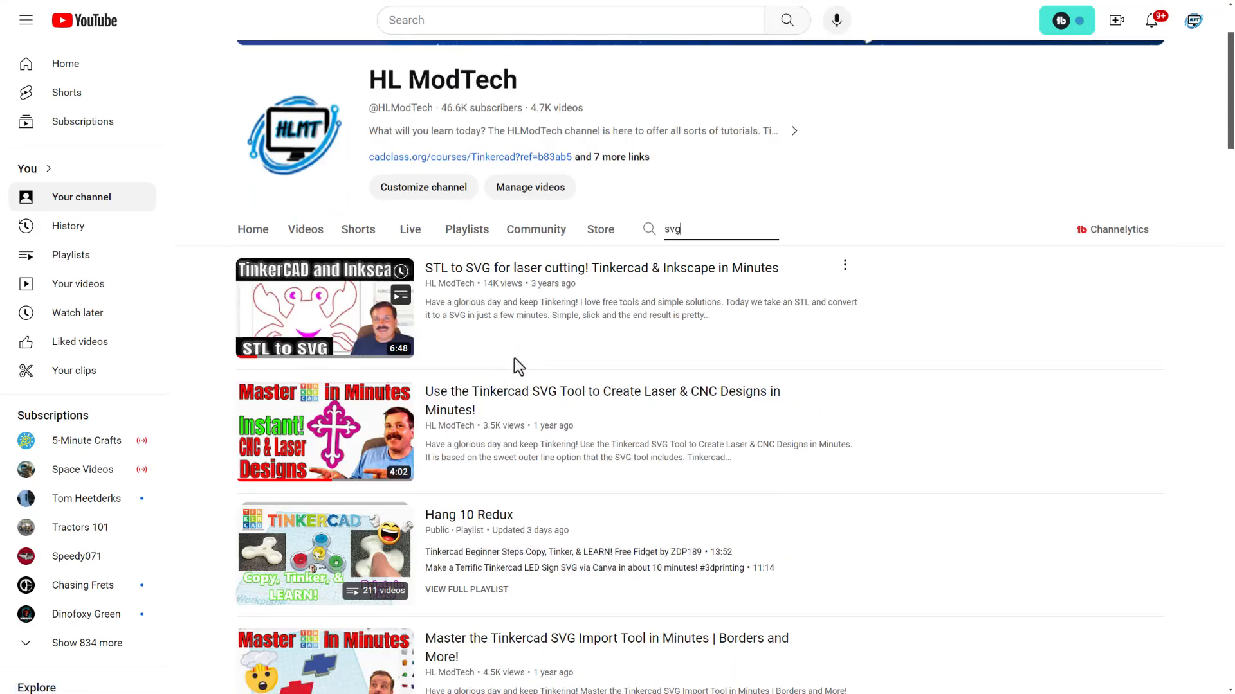
scroll("down", 3)
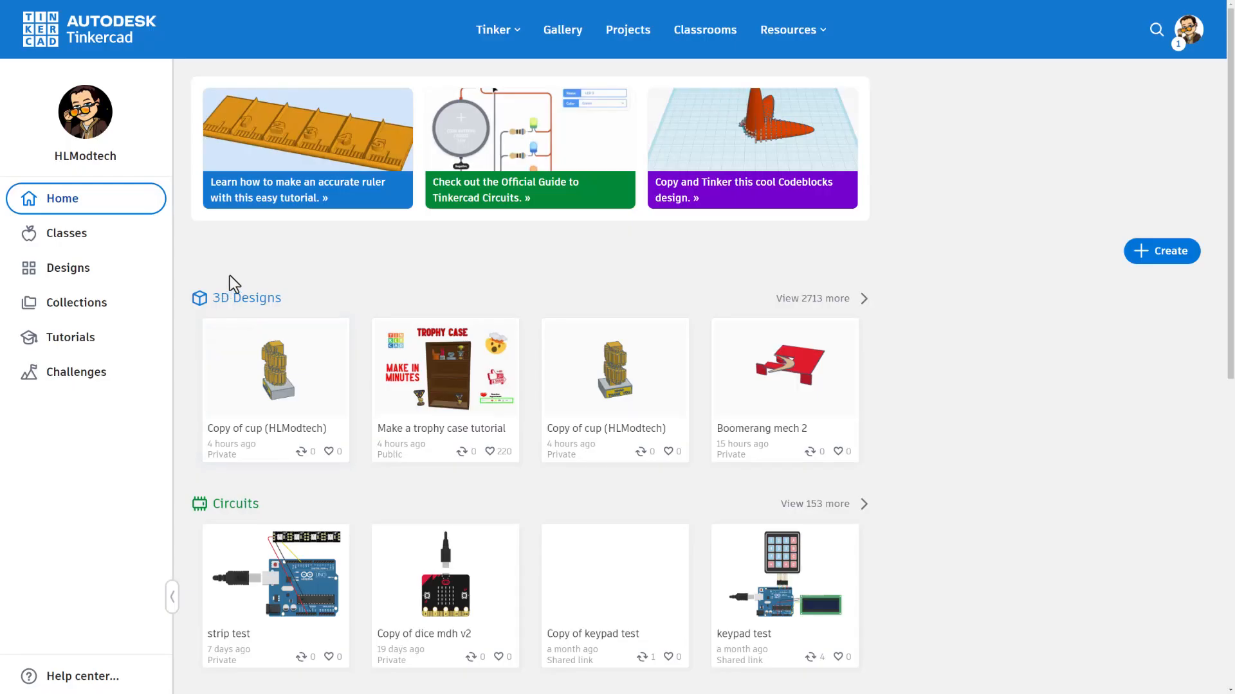
mouse_move(259, 264)
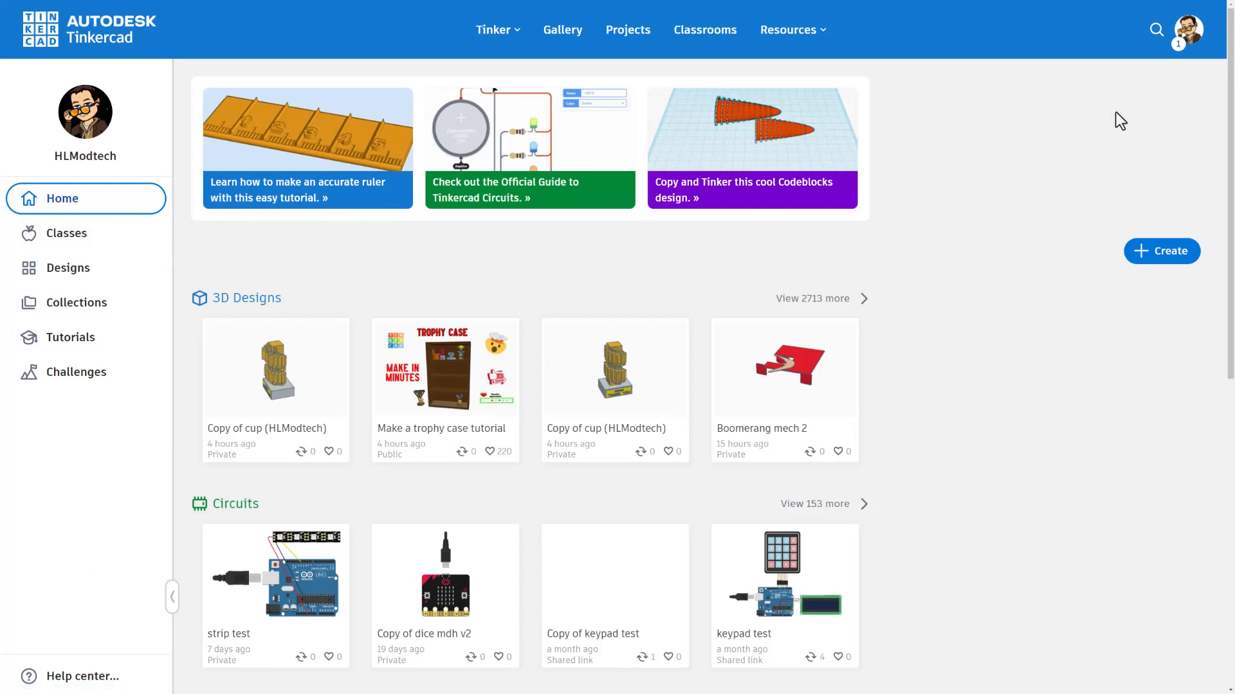
mouse_move(1156, 31)
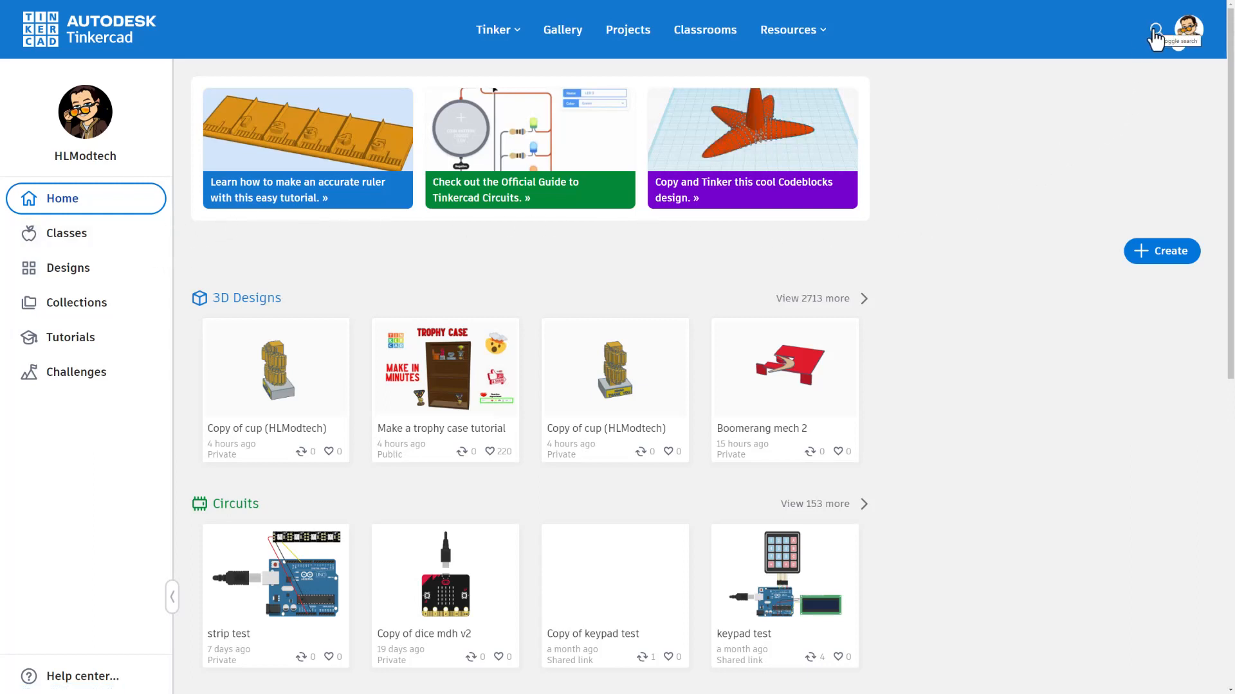
Run a Tinkercad site search for 'car'
left_click(1173, 36)
type("car")
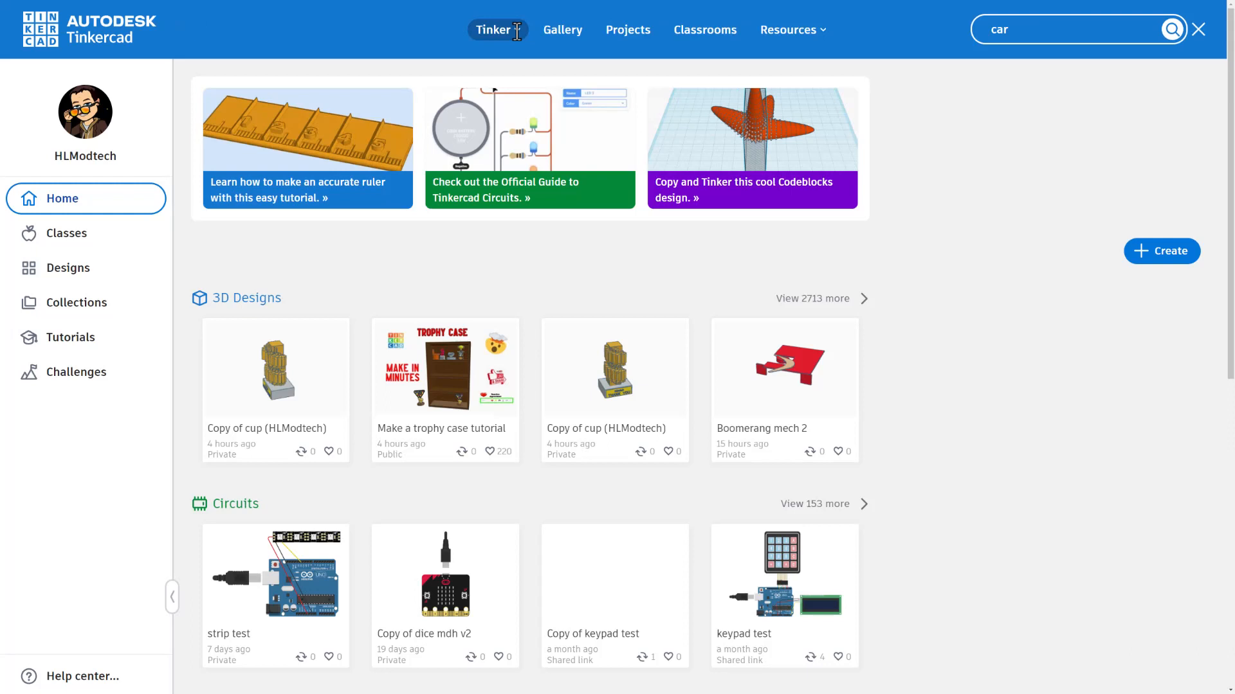
key("Enter")
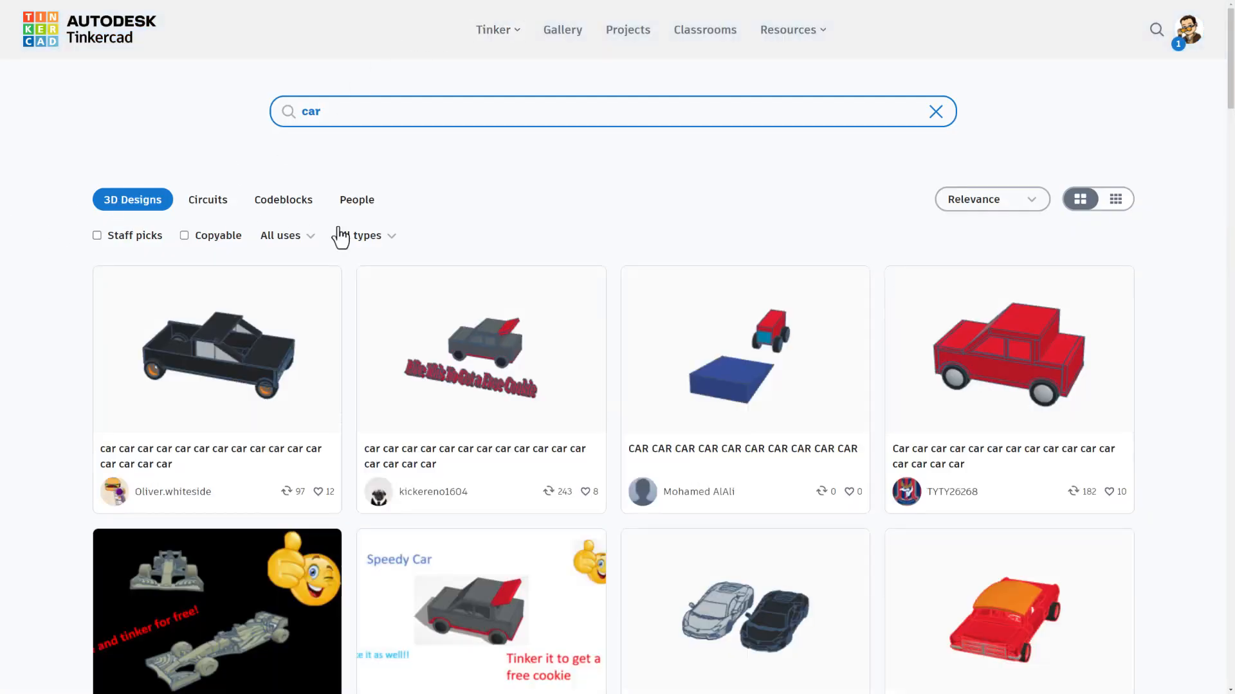
mouse_move(947, 228)
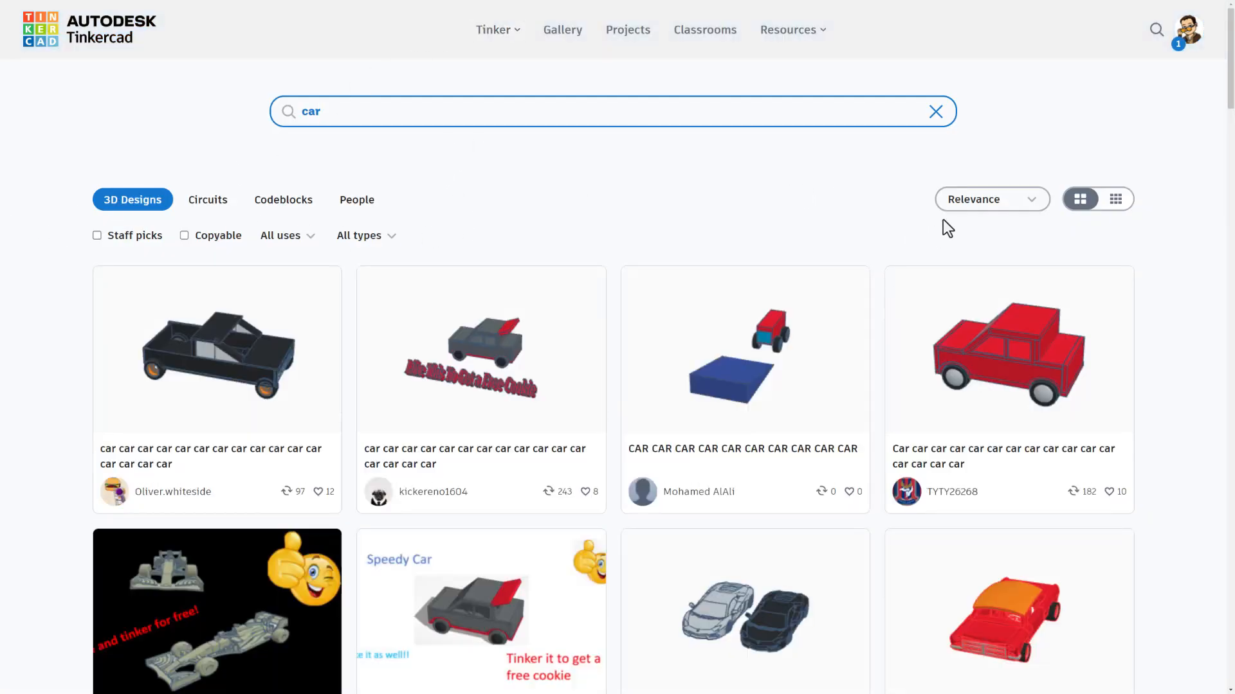
mouse_move(972, 217)
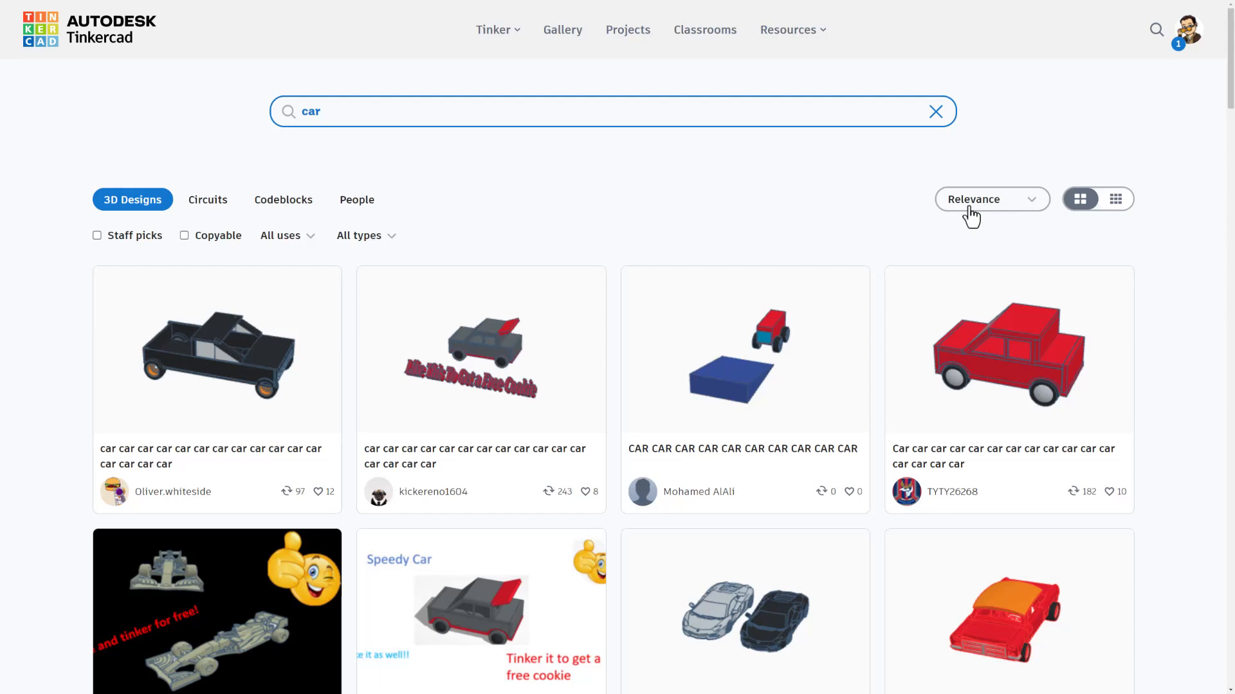
Sort the car results by Recent, closing the Winter Rally diorama preview
left_click(991, 199)
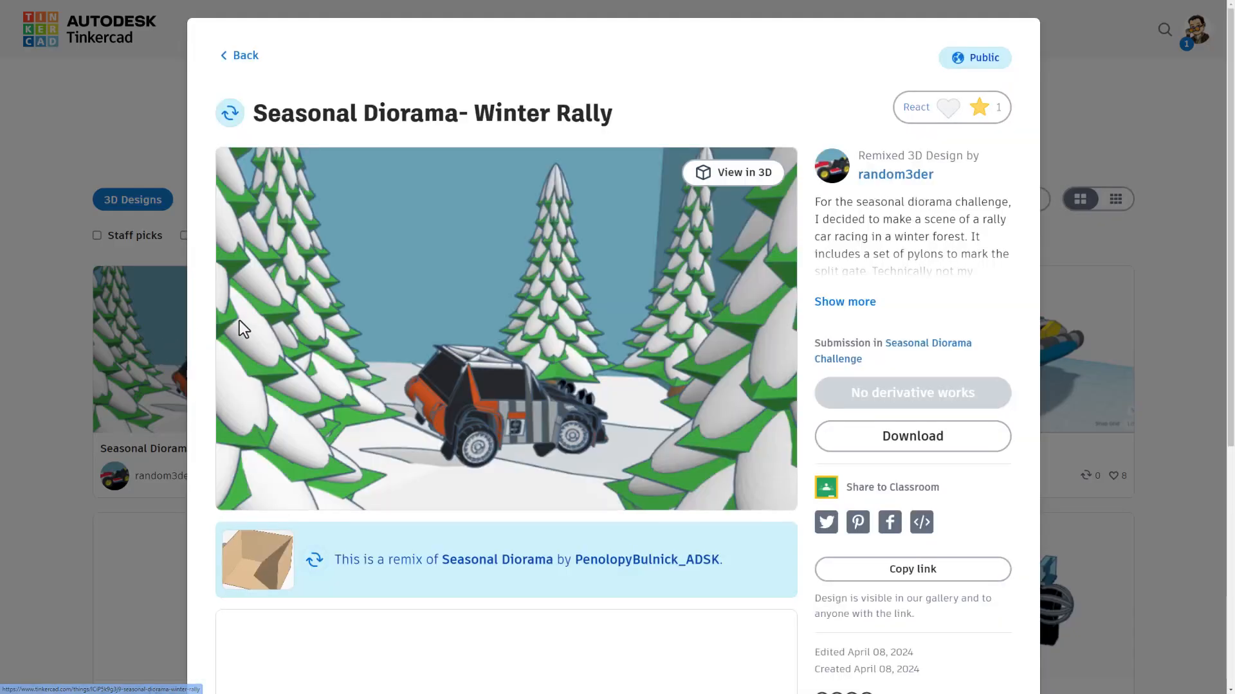
left_click(950, 106)
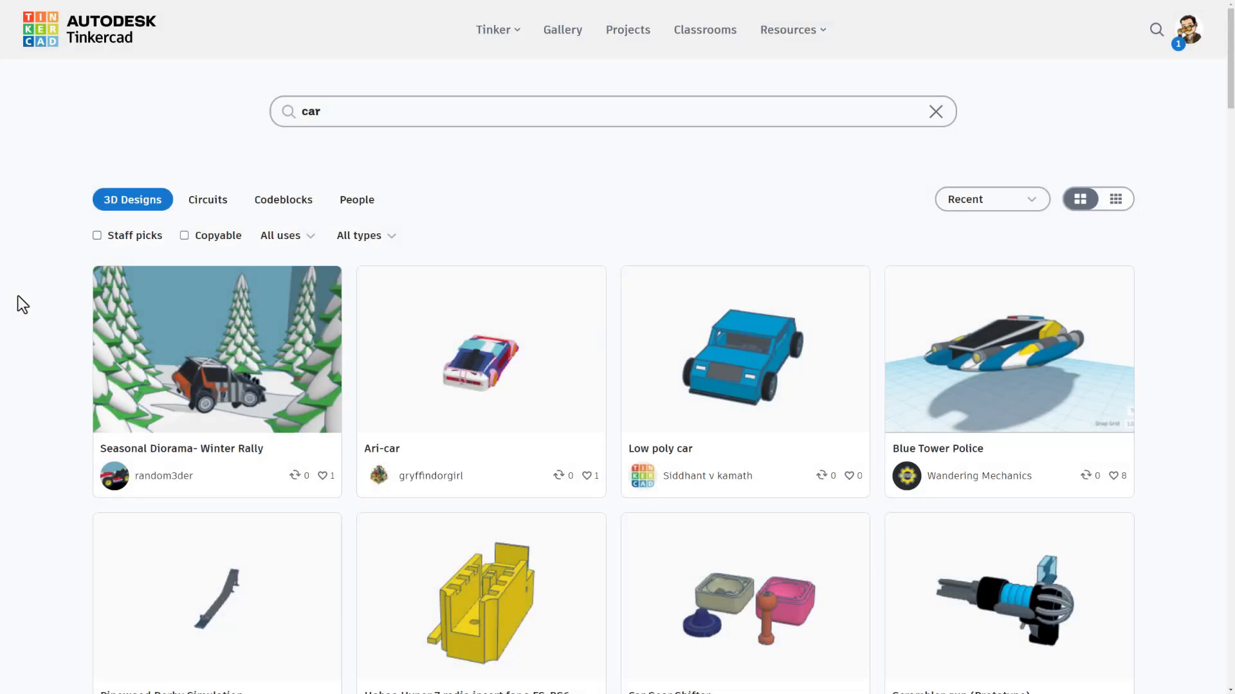
left_click(991, 199)
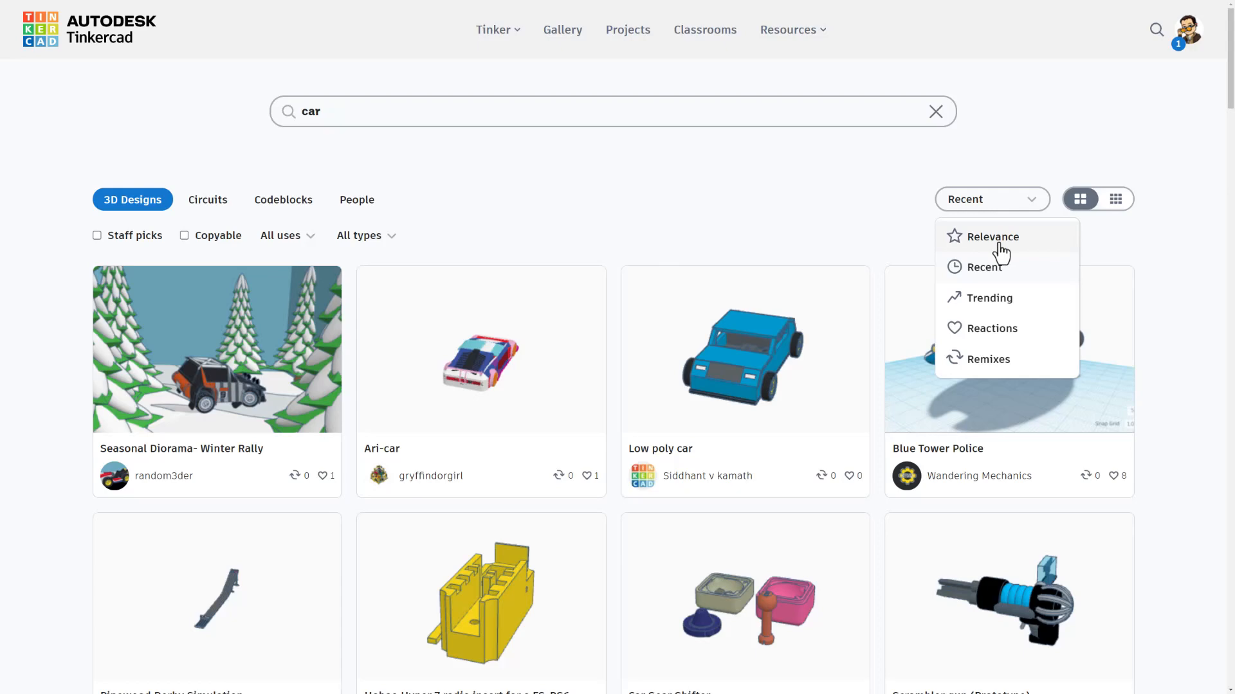
Sort the car results by Trending and preview the 'Make ANY car ROLL!!!! 6 min Tutorial' design
left_click(986, 298)
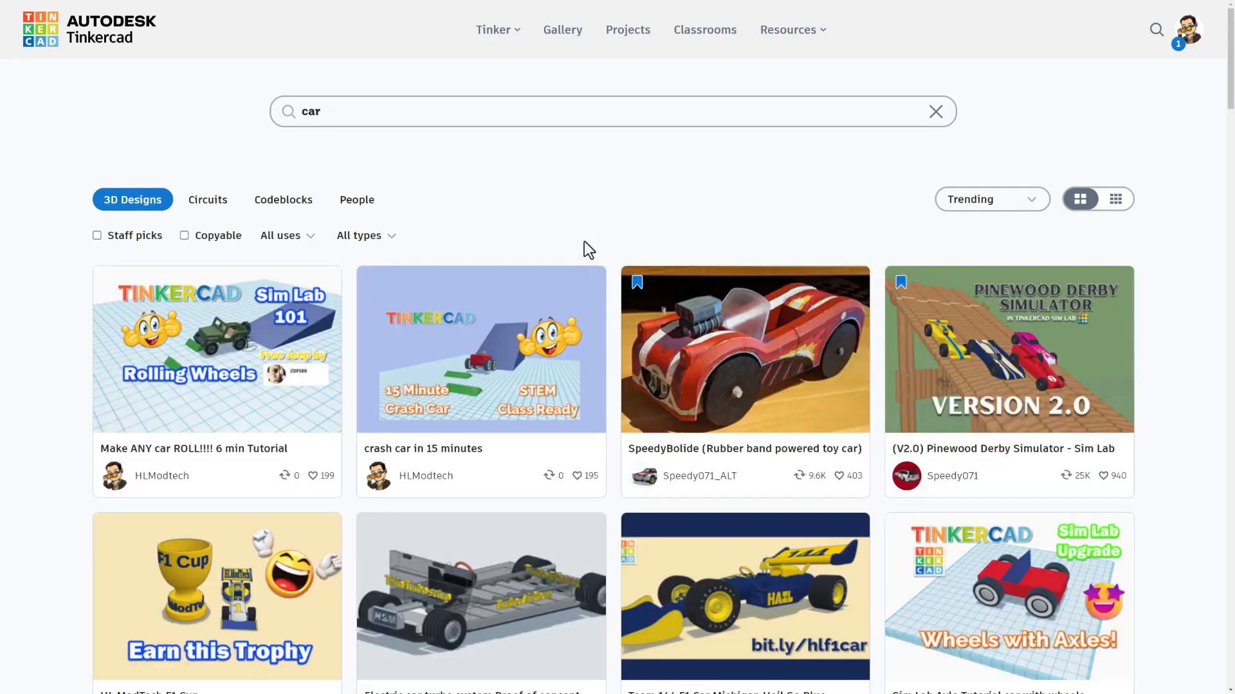
mouse_move(451, 370)
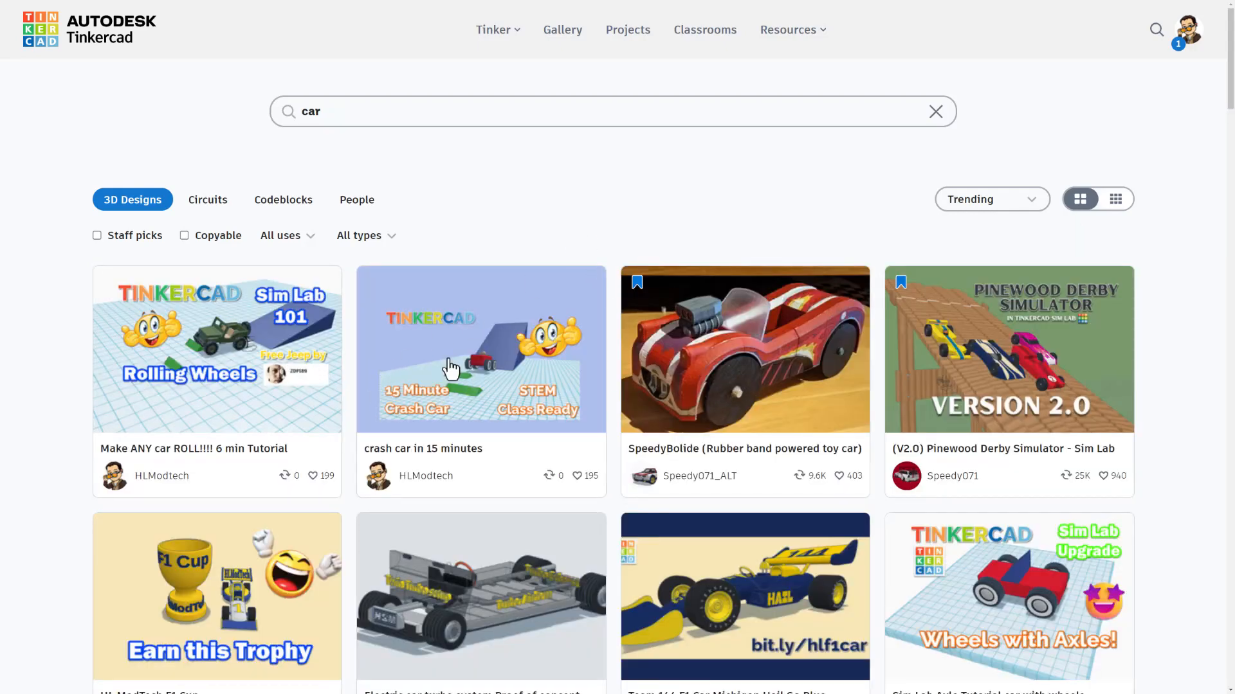
mouse_move(248, 360)
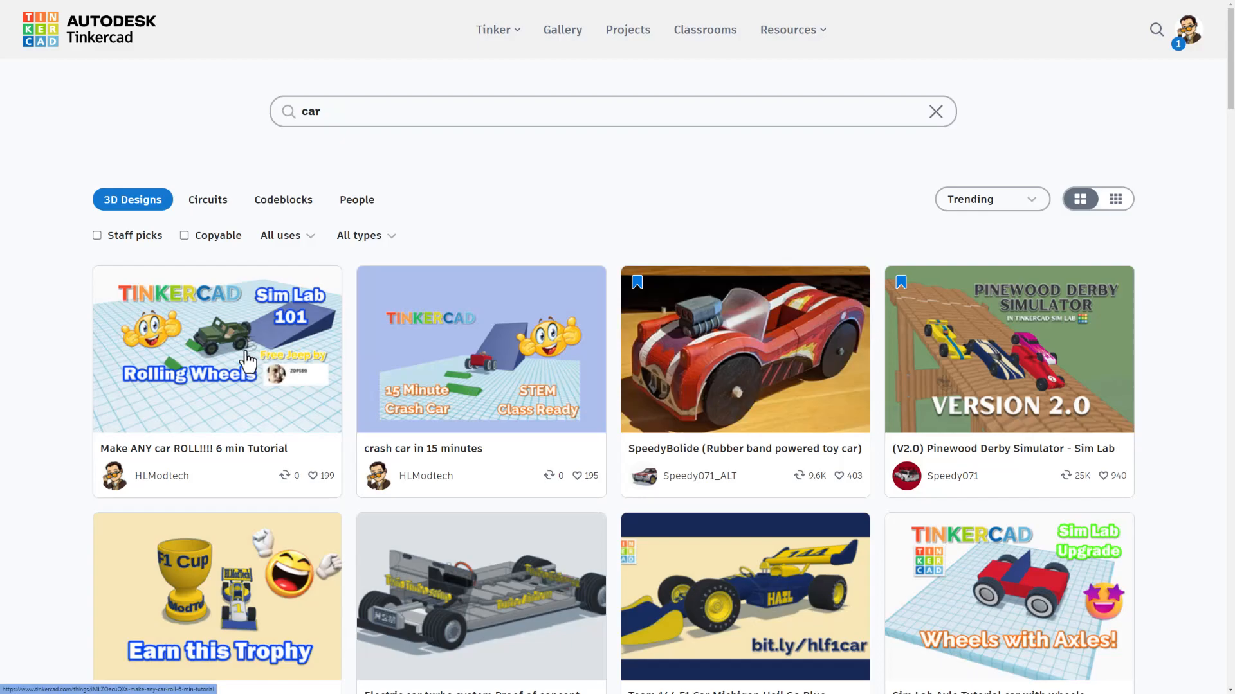
left_click(216, 349)
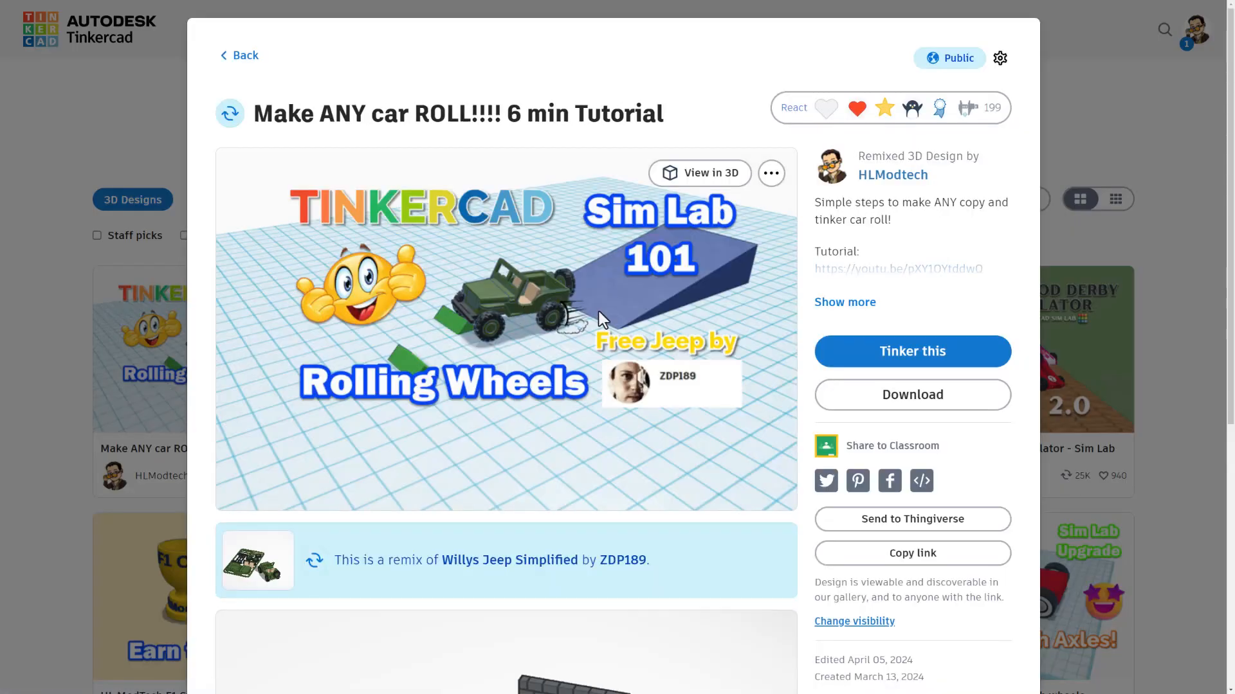
mouse_move(276, 368)
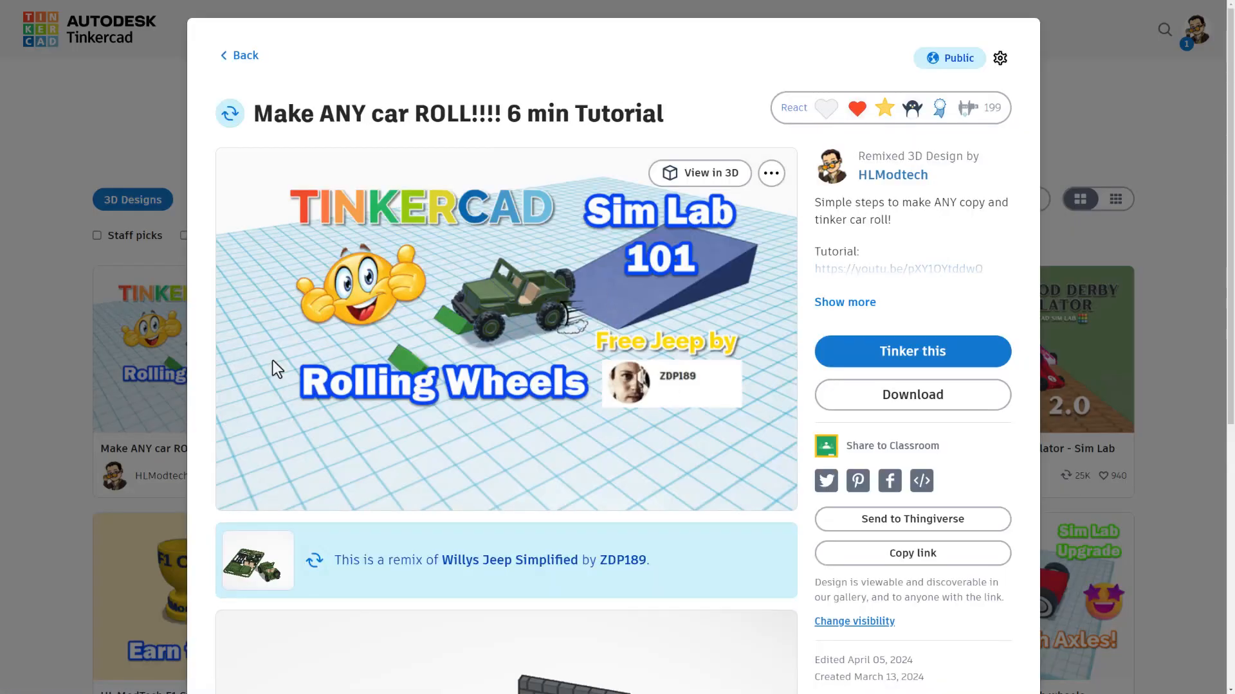
left_click(238, 55)
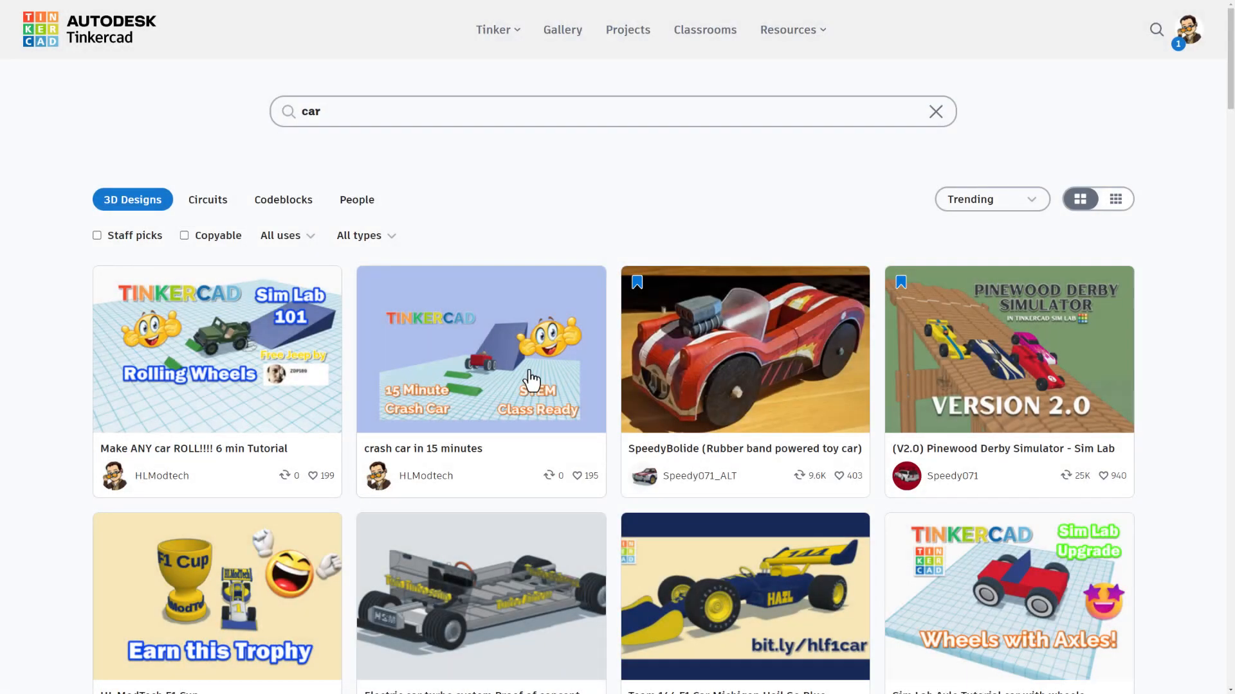
Preview the 'crash car in 15 minutes' and 'F1 Concept Car' designs
left_click(480, 349)
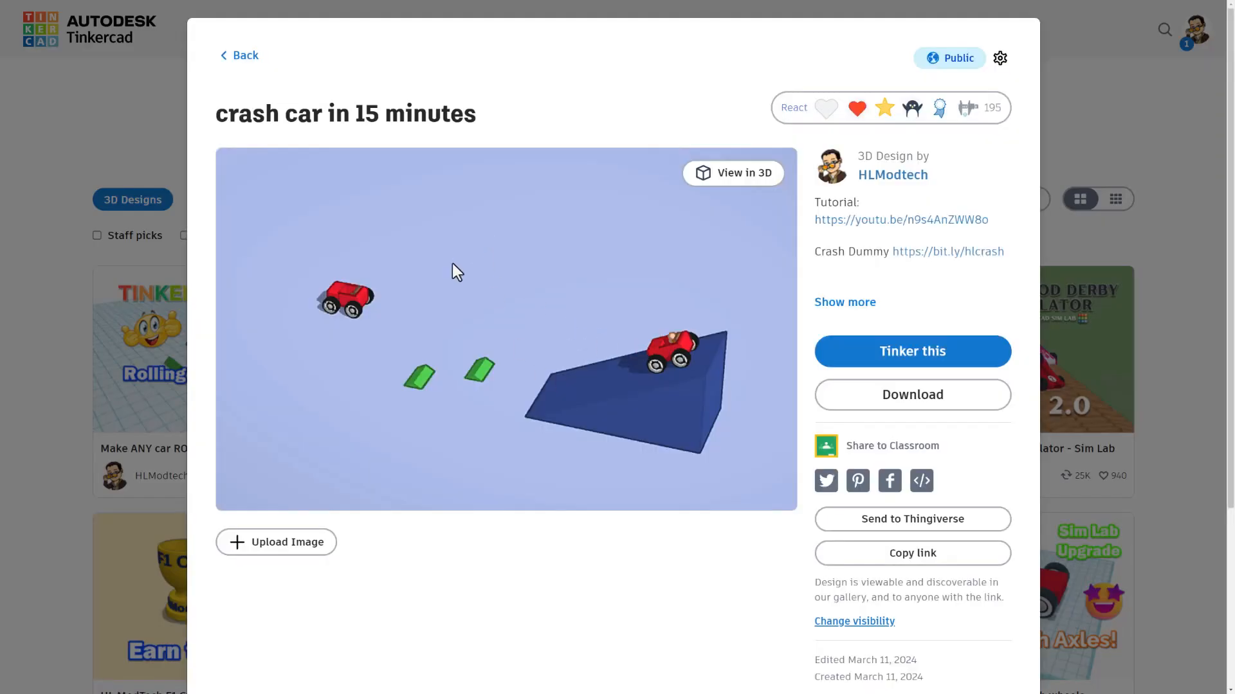
mouse_move(308, 325)
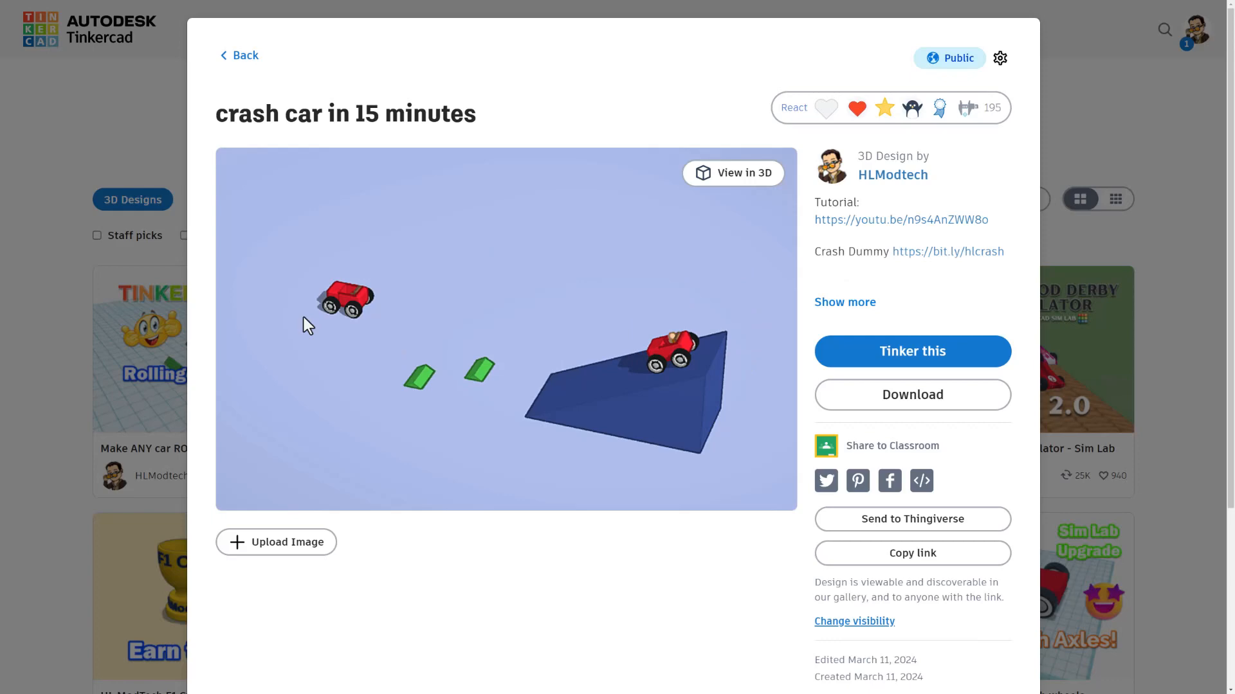
mouse_move(63, 284)
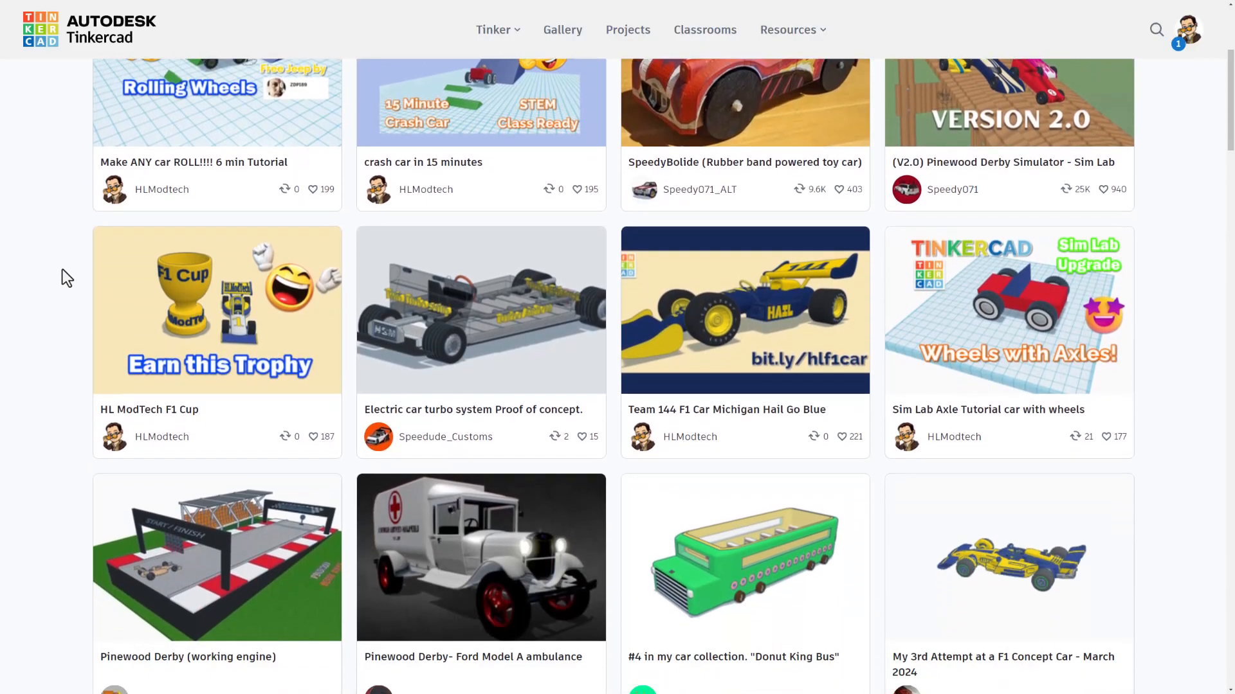
scroll("down", 3)
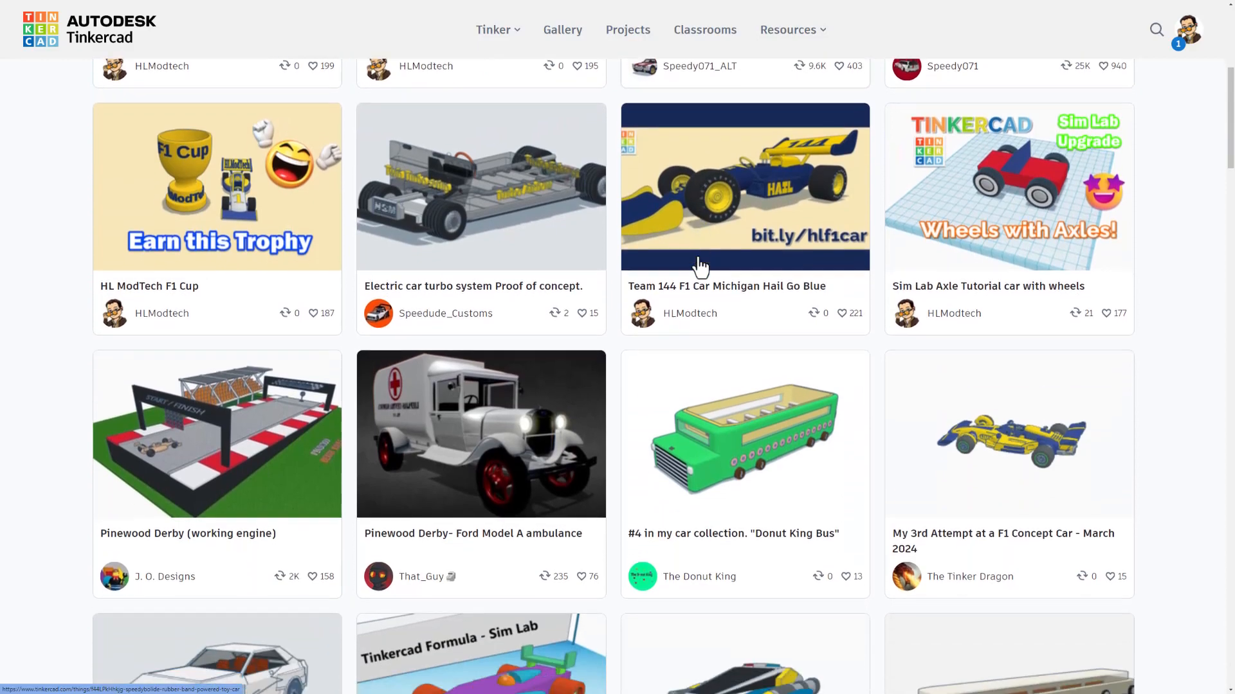
scroll("down", 3)
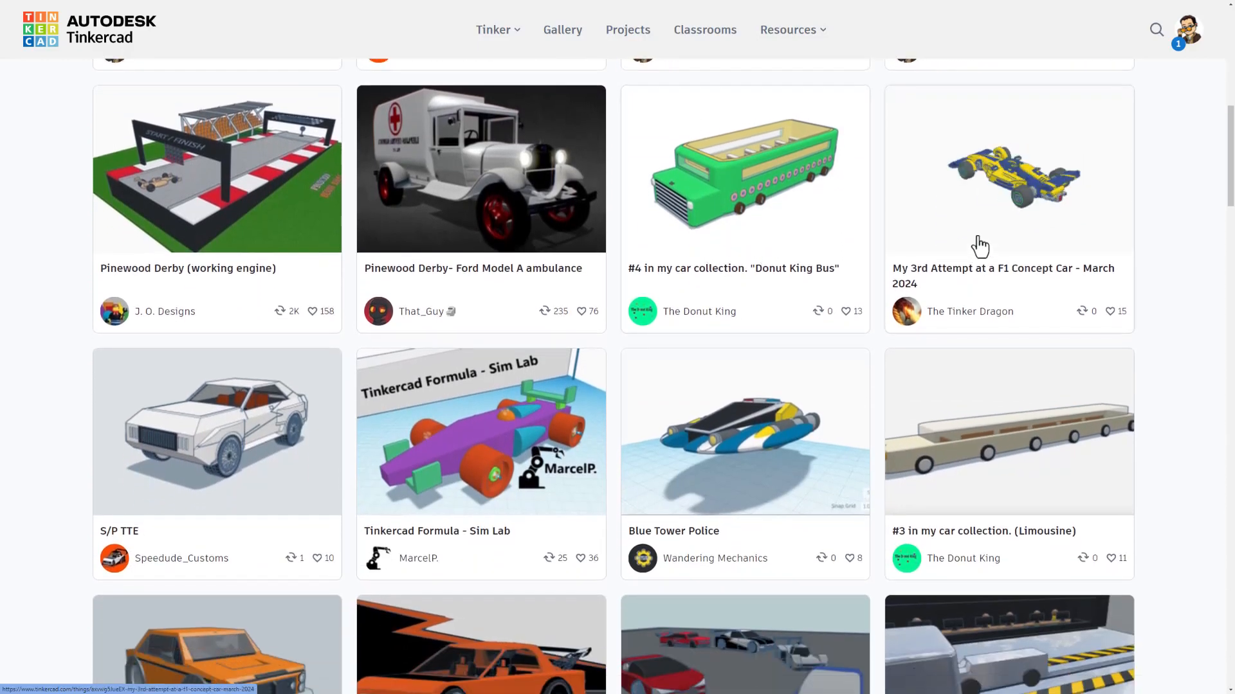
left_click(1007, 169)
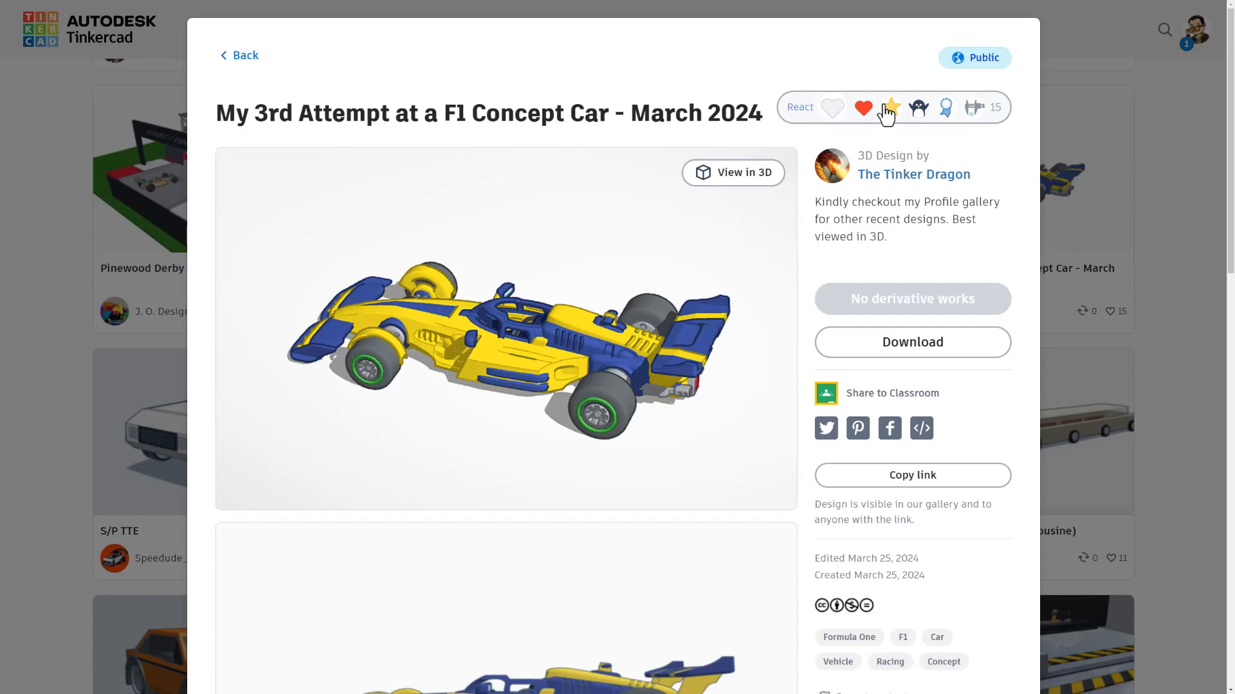
left_click(890, 108)
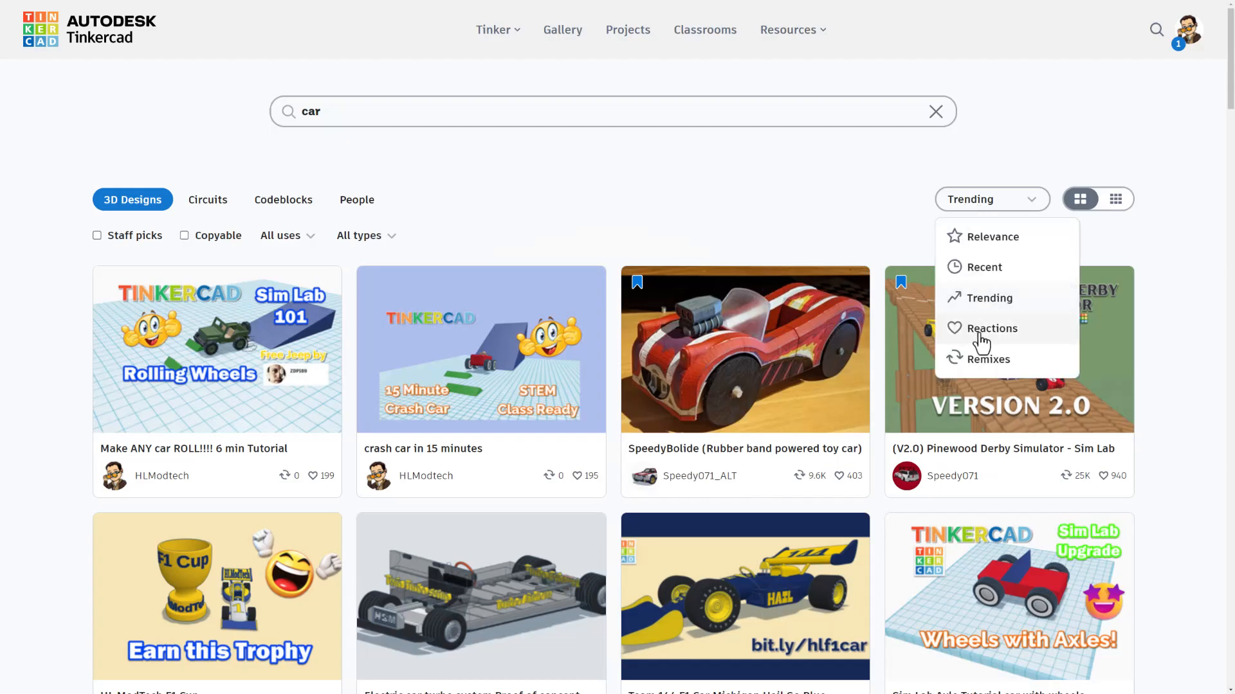
Sort the car results by Reactions and preview the F1 Car mdh design
left_click(990, 329)
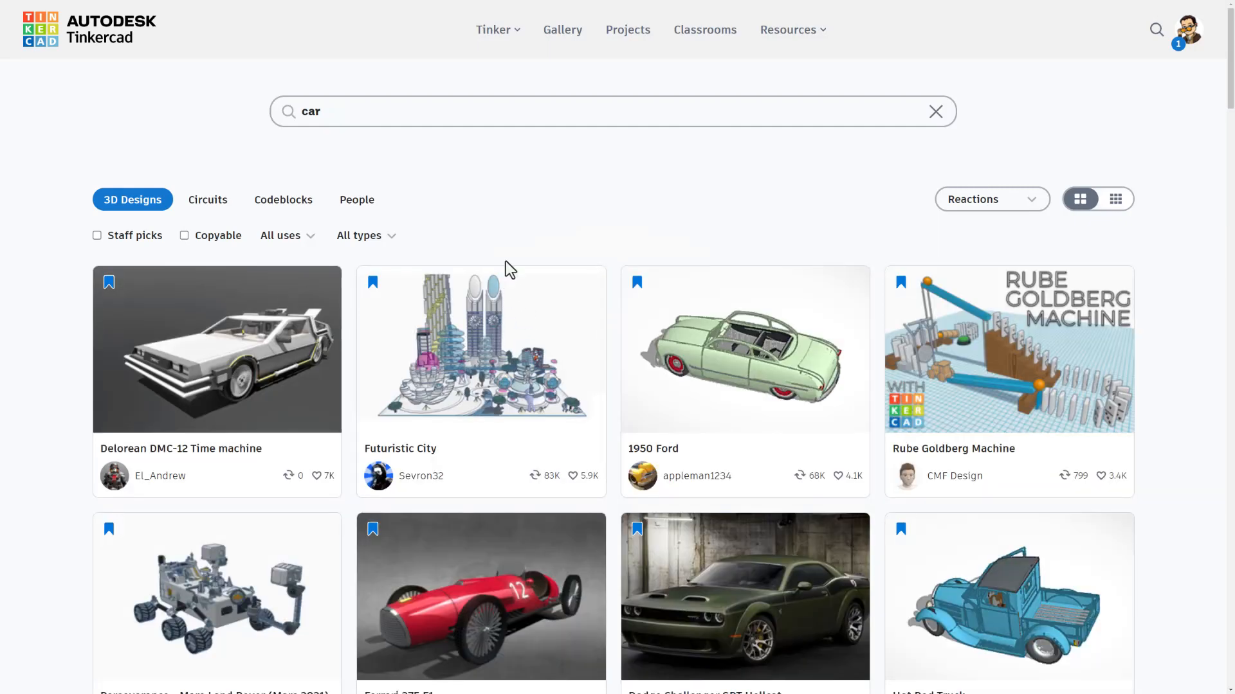
scroll("down", 3)
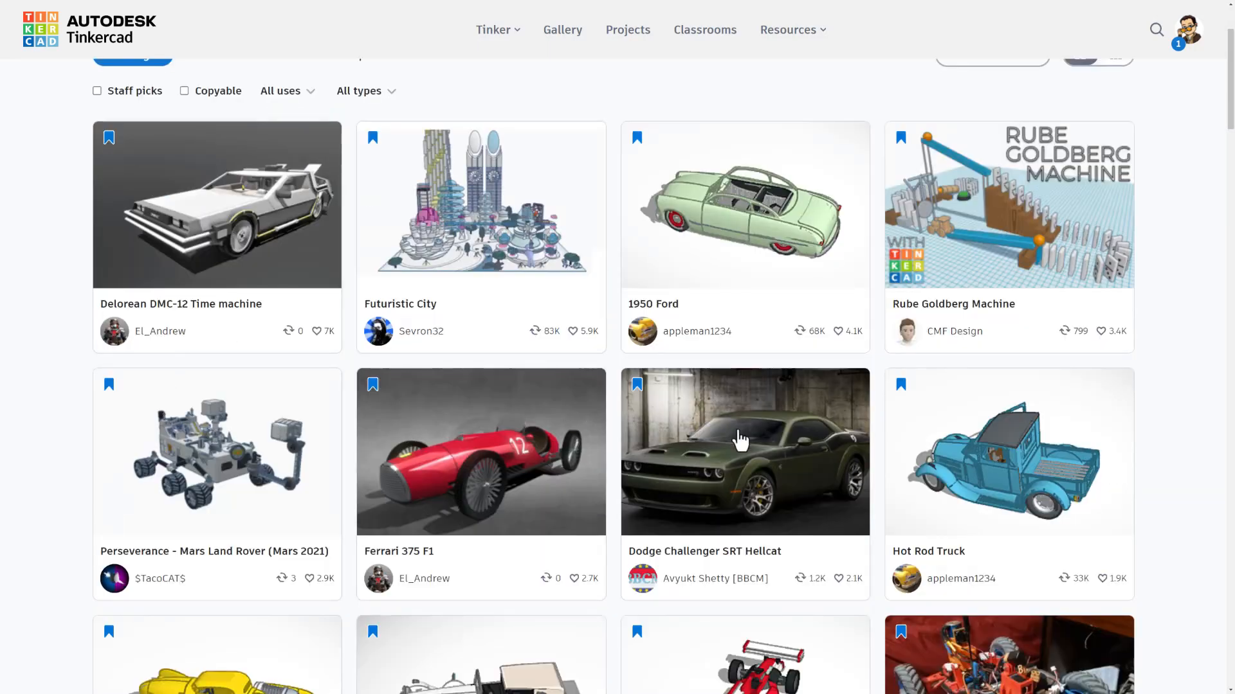
scroll("down", 3)
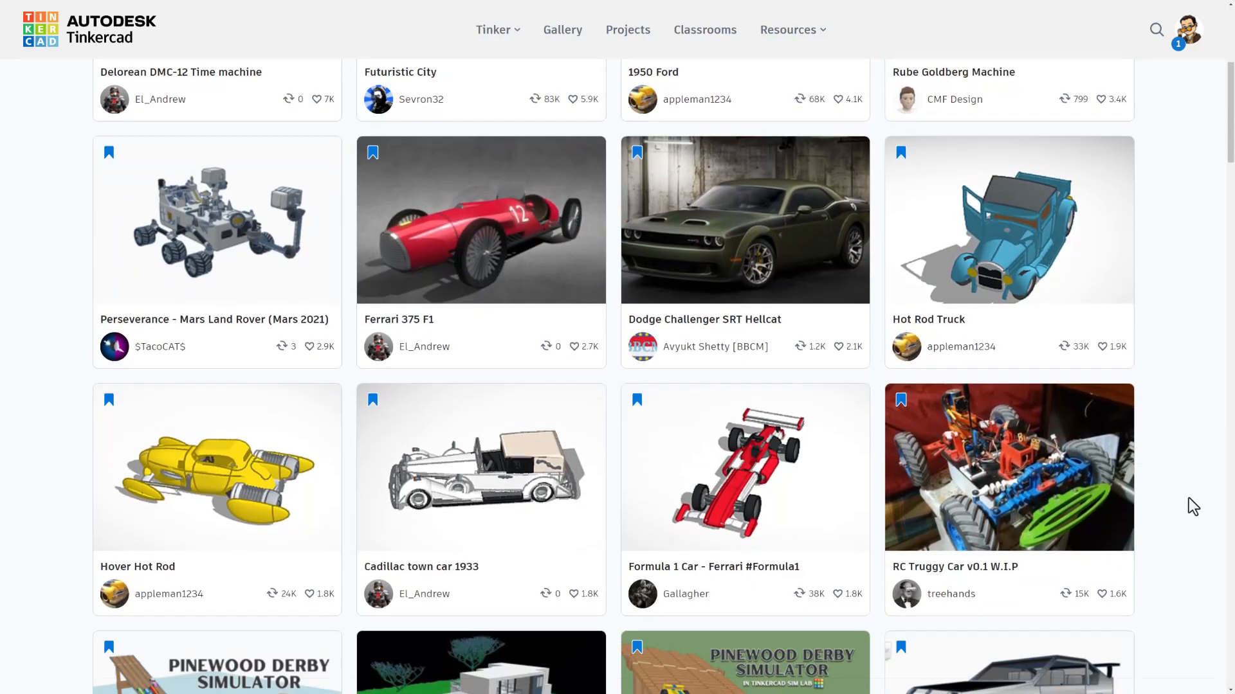
scroll("down", 3)
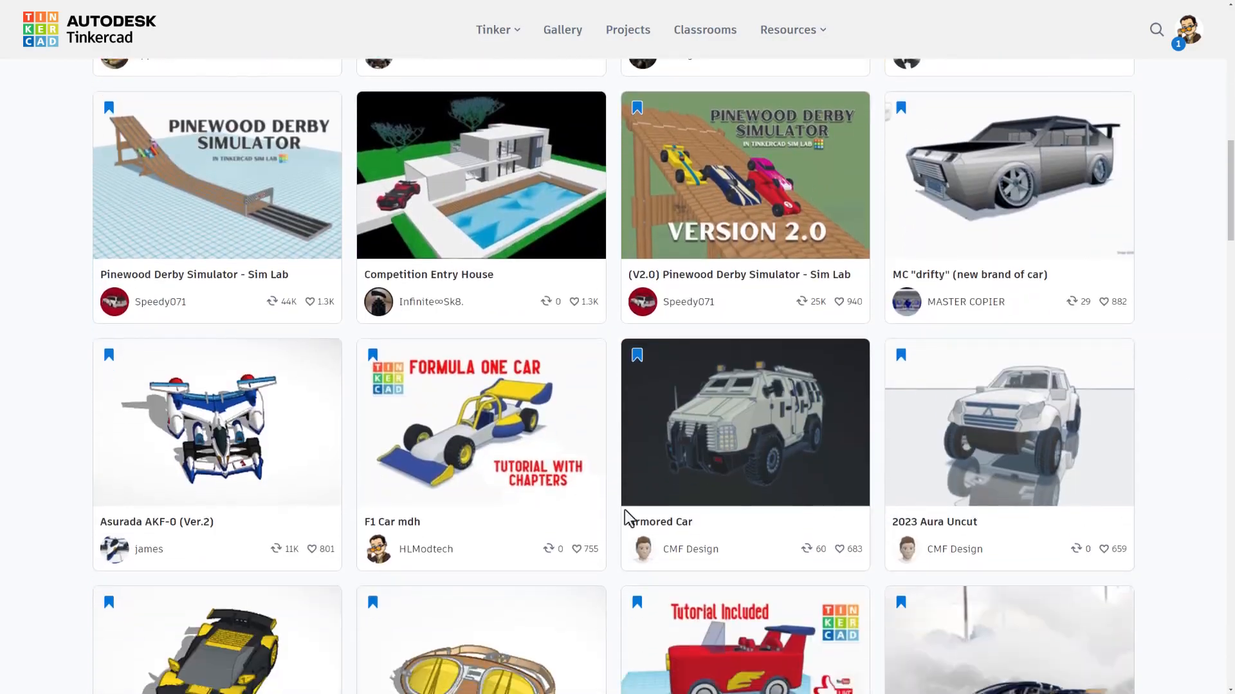
left_click(481, 422)
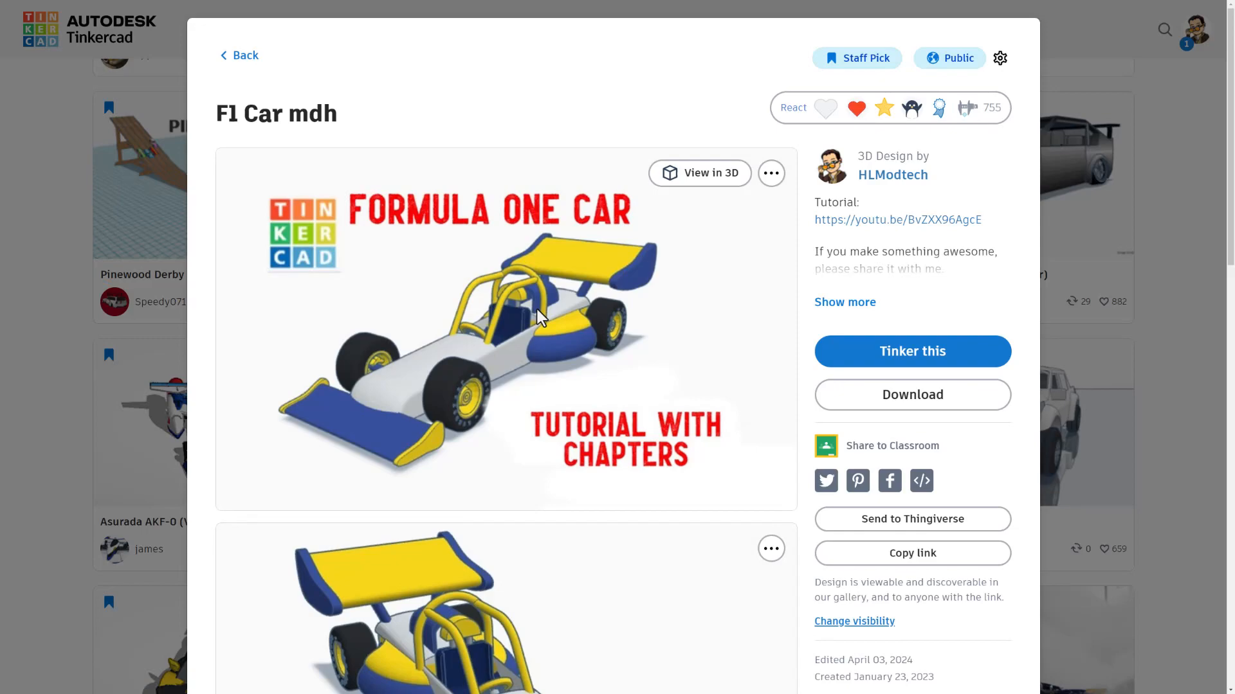
left_click(238, 55)
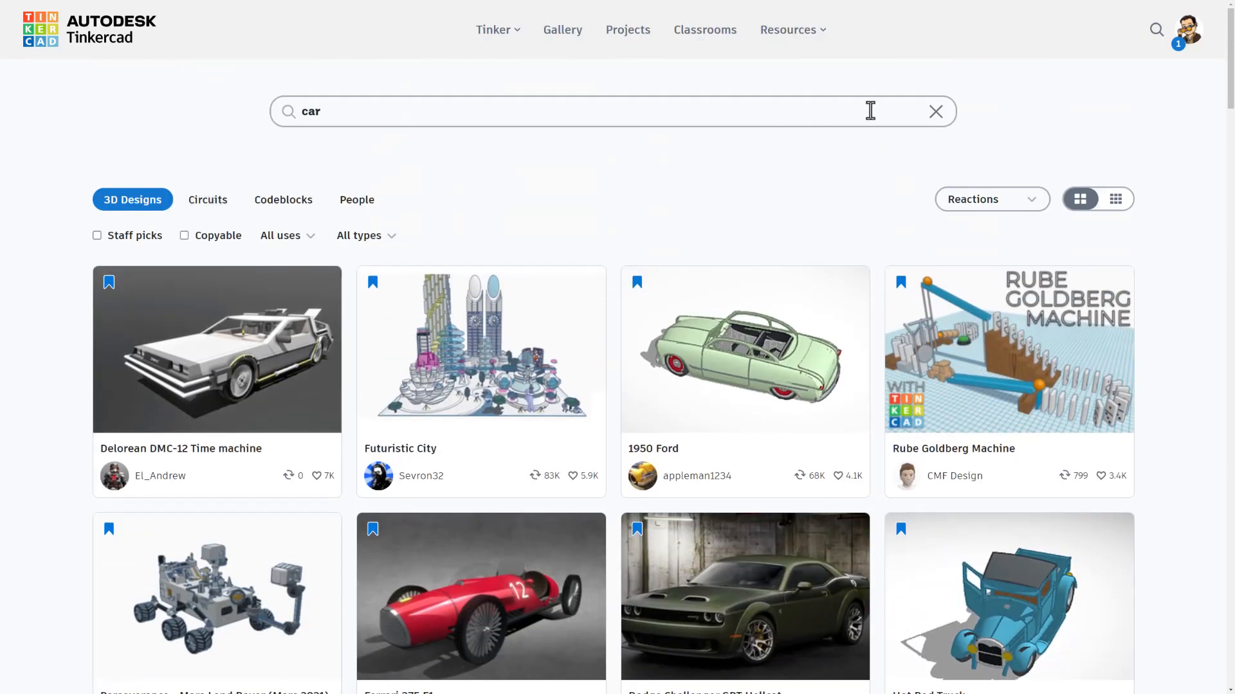
Clear the gallery search and open your full designs list from the dashboard
left_click(934, 111)
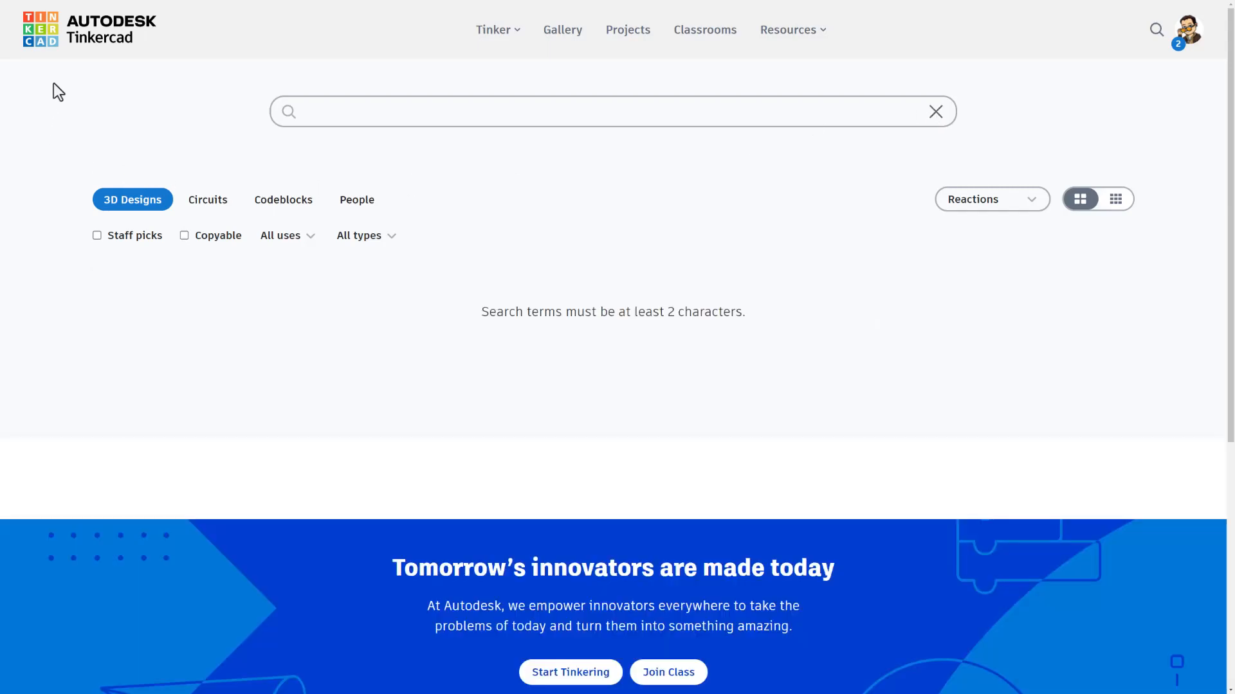
left_click(41, 31)
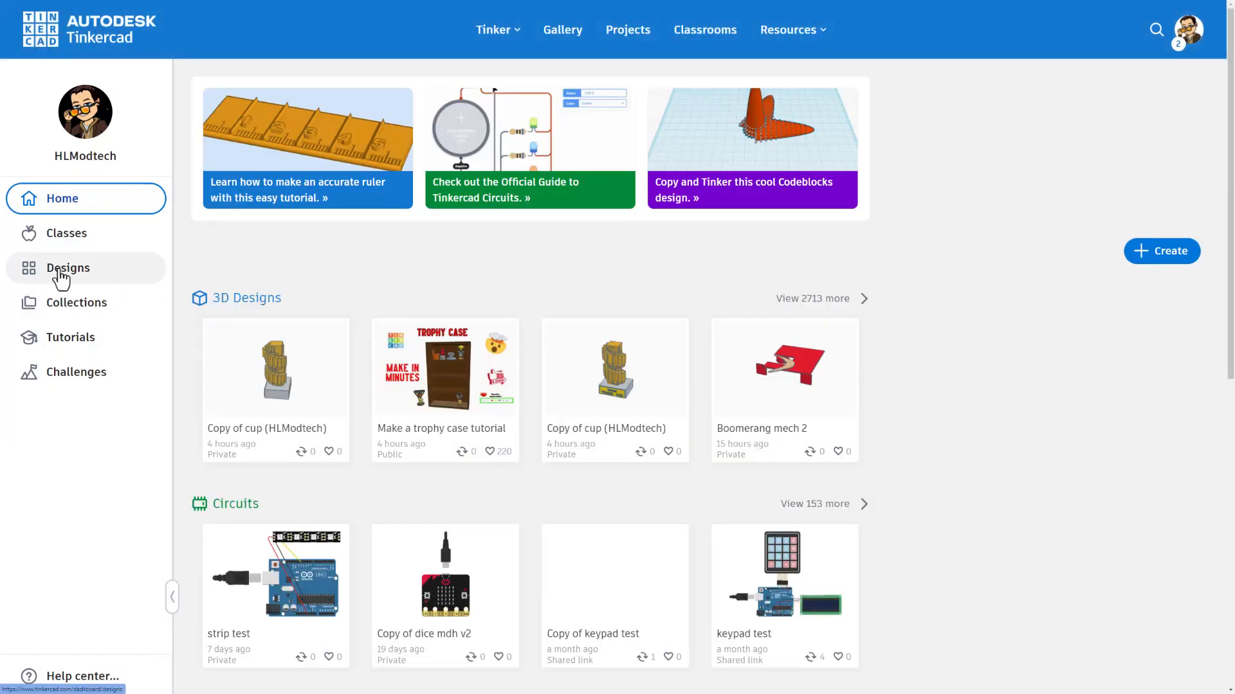
left_click(67, 267)
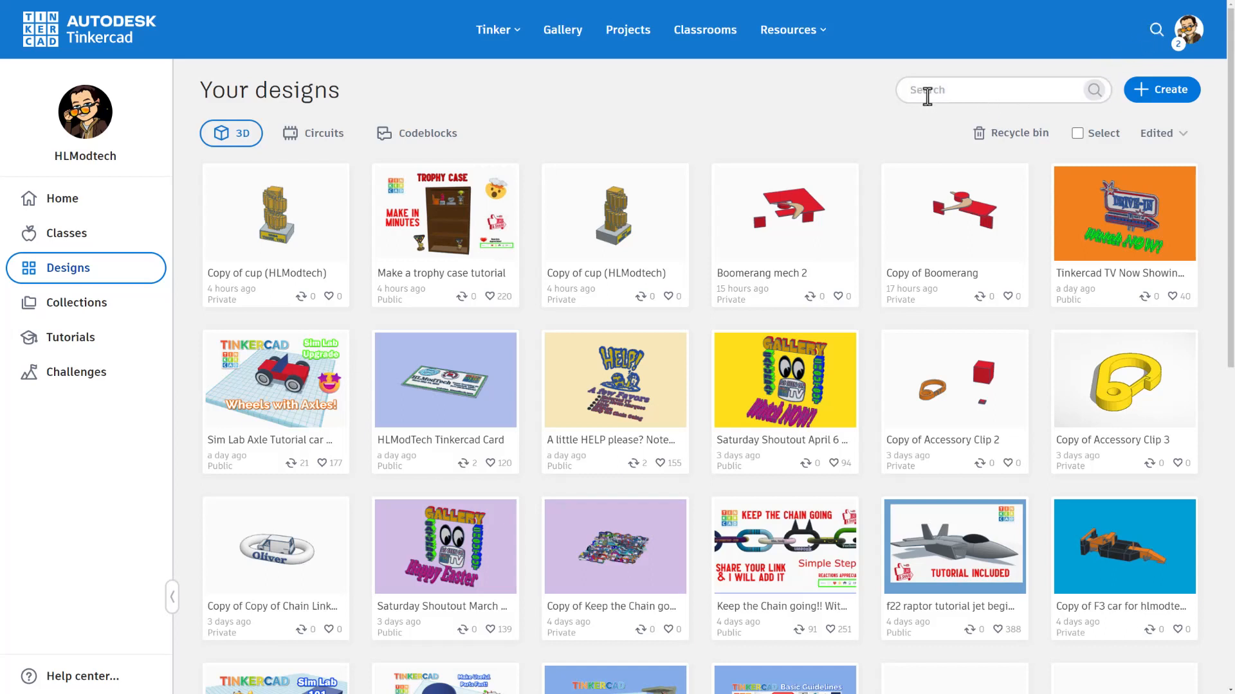
Search your designs for 'car' and scroll through the 118 results
type("c")
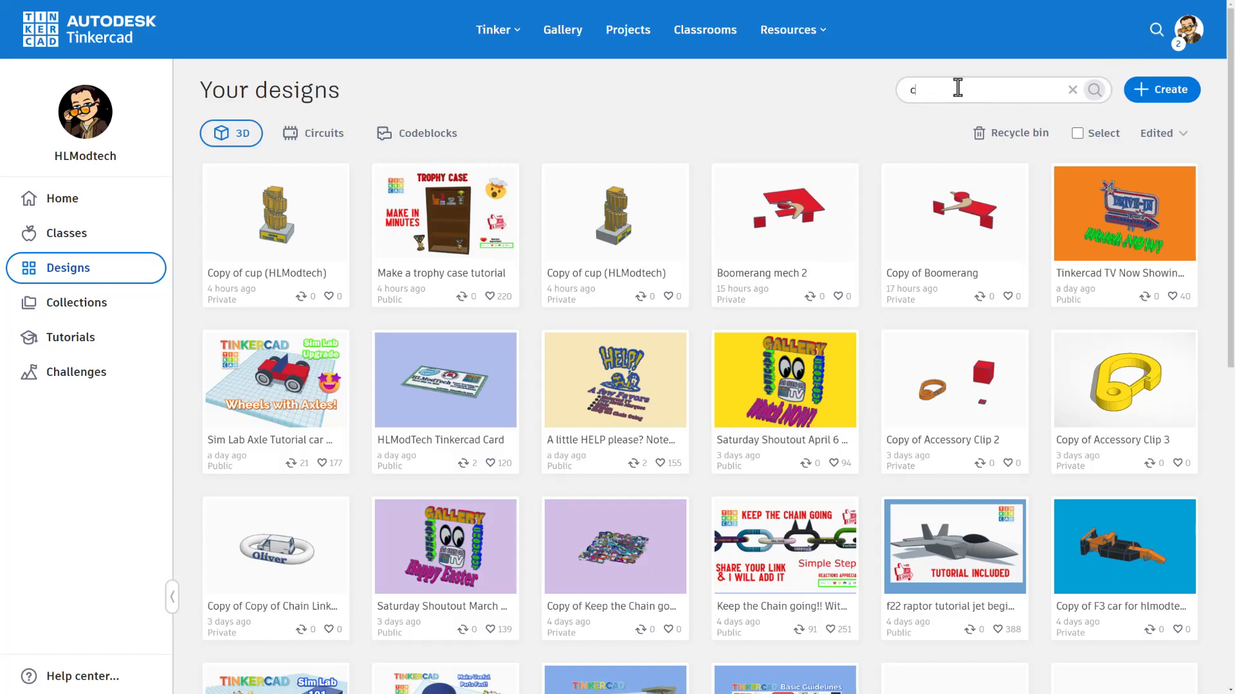
type("ar")
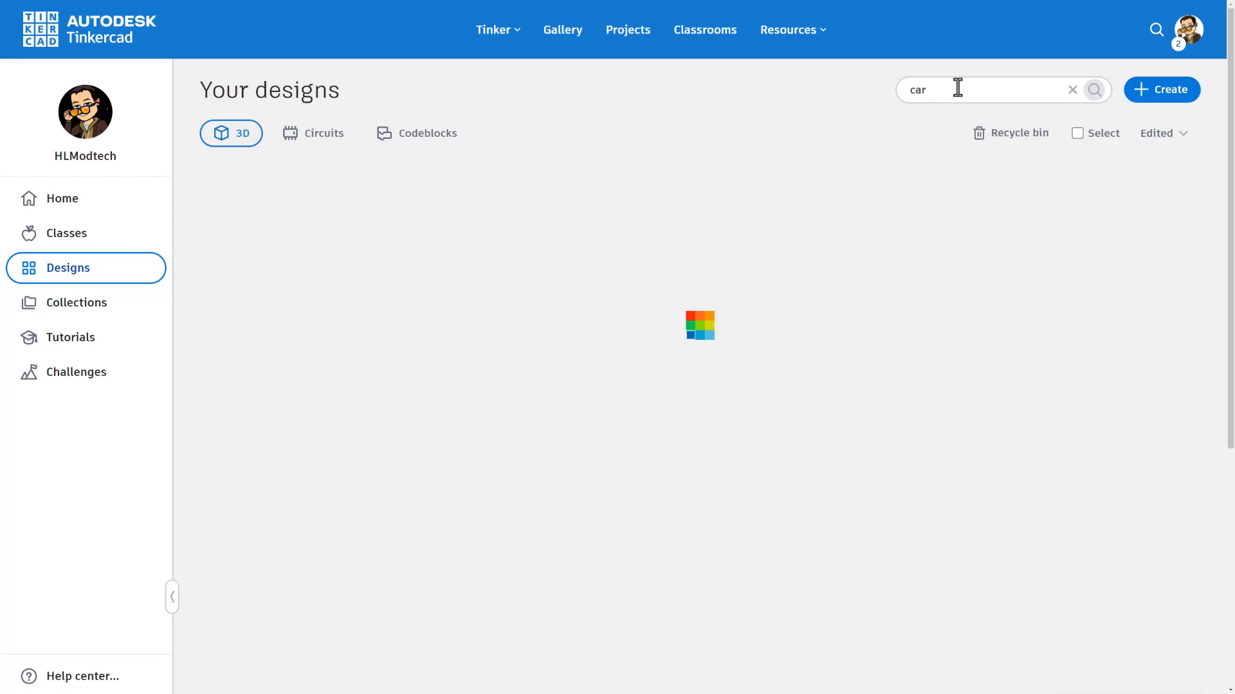
left_click(1093, 89)
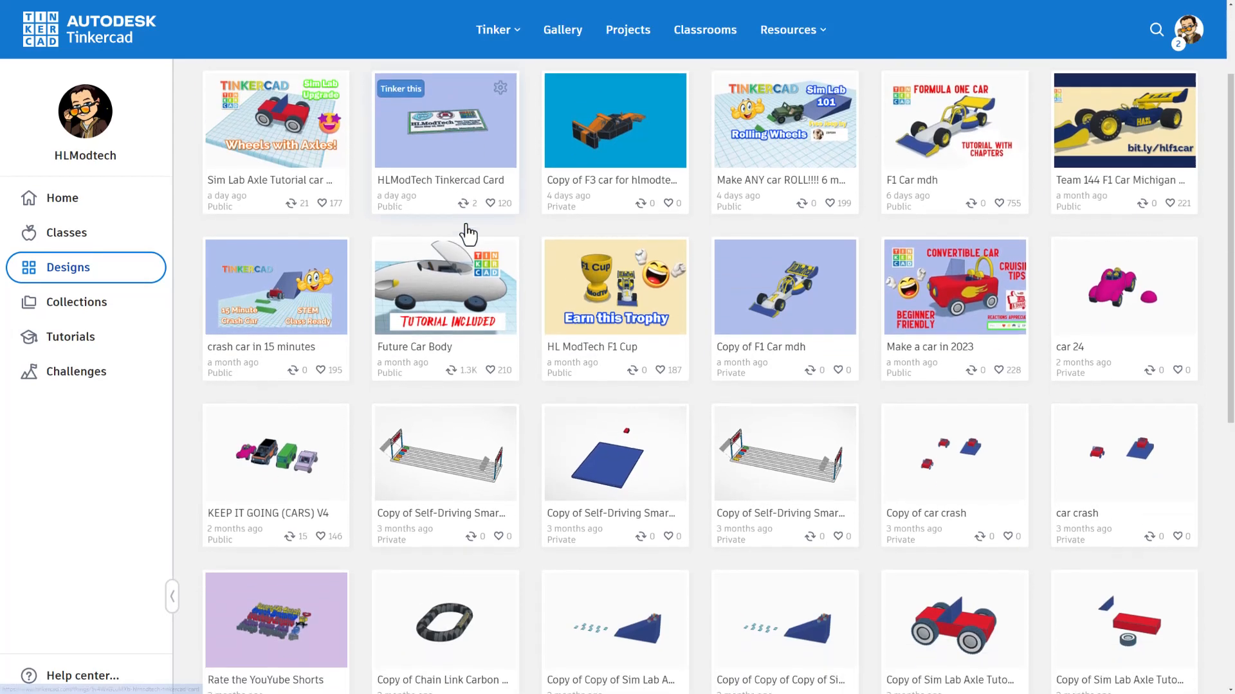
scroll("down", 3)
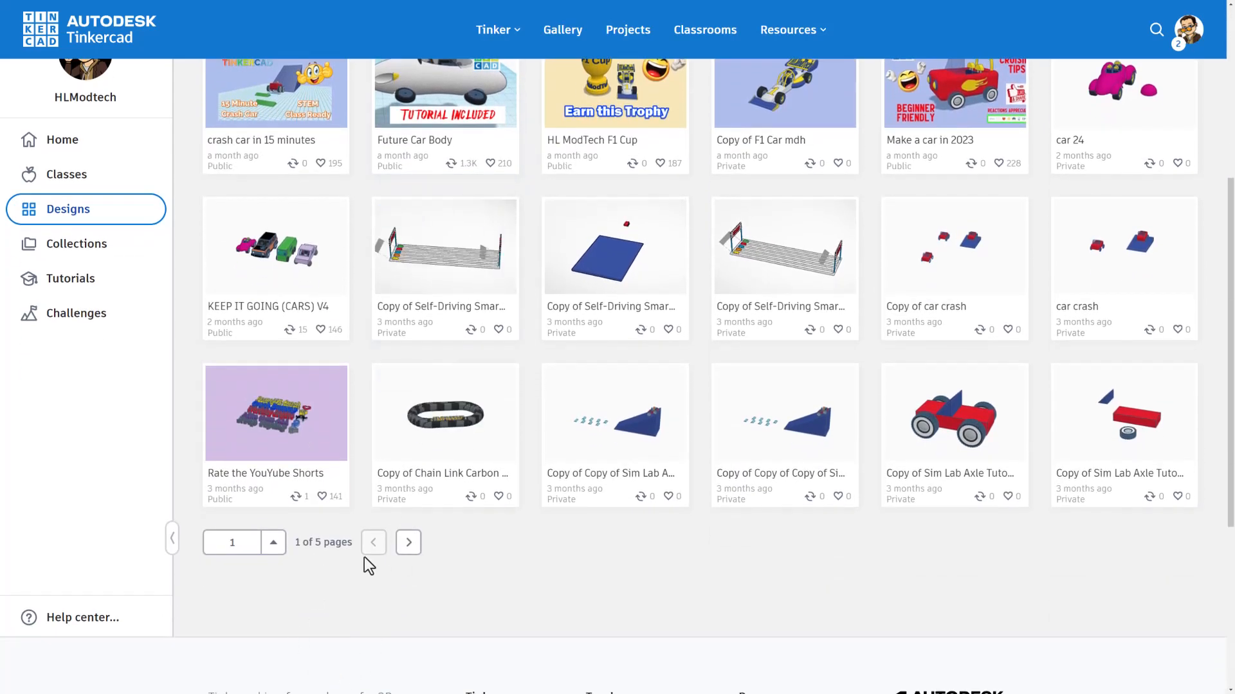
scroll("down", 3)
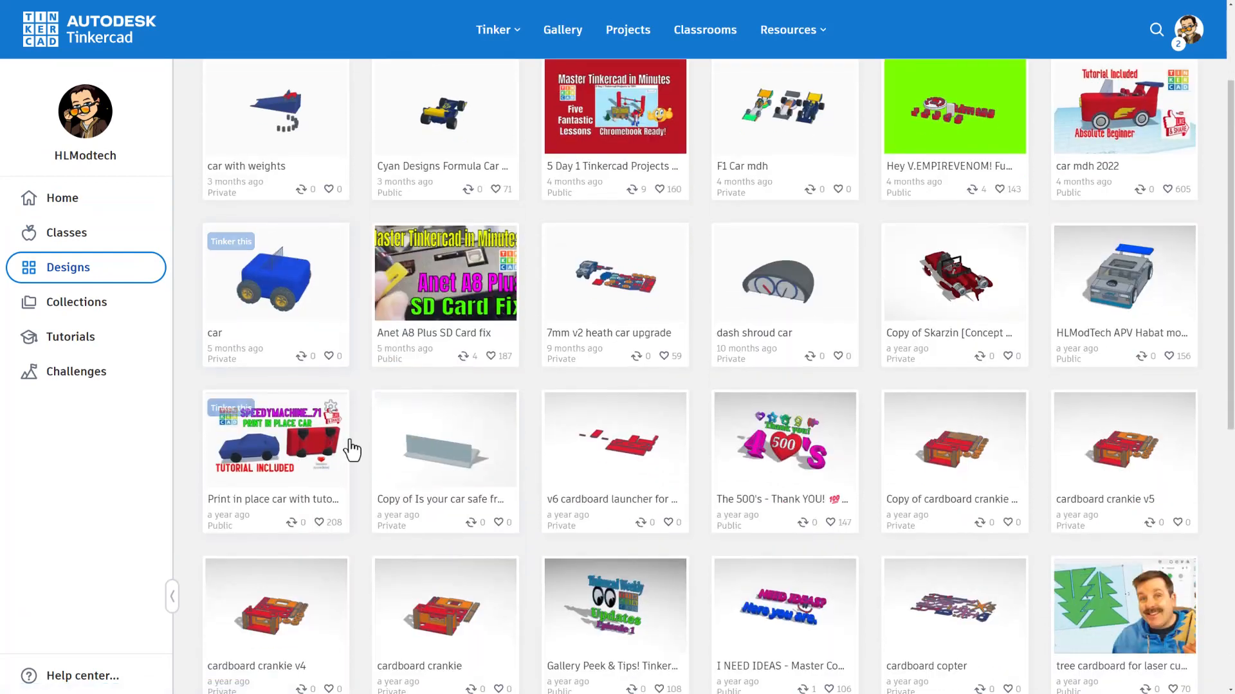
left_click(241, 541)
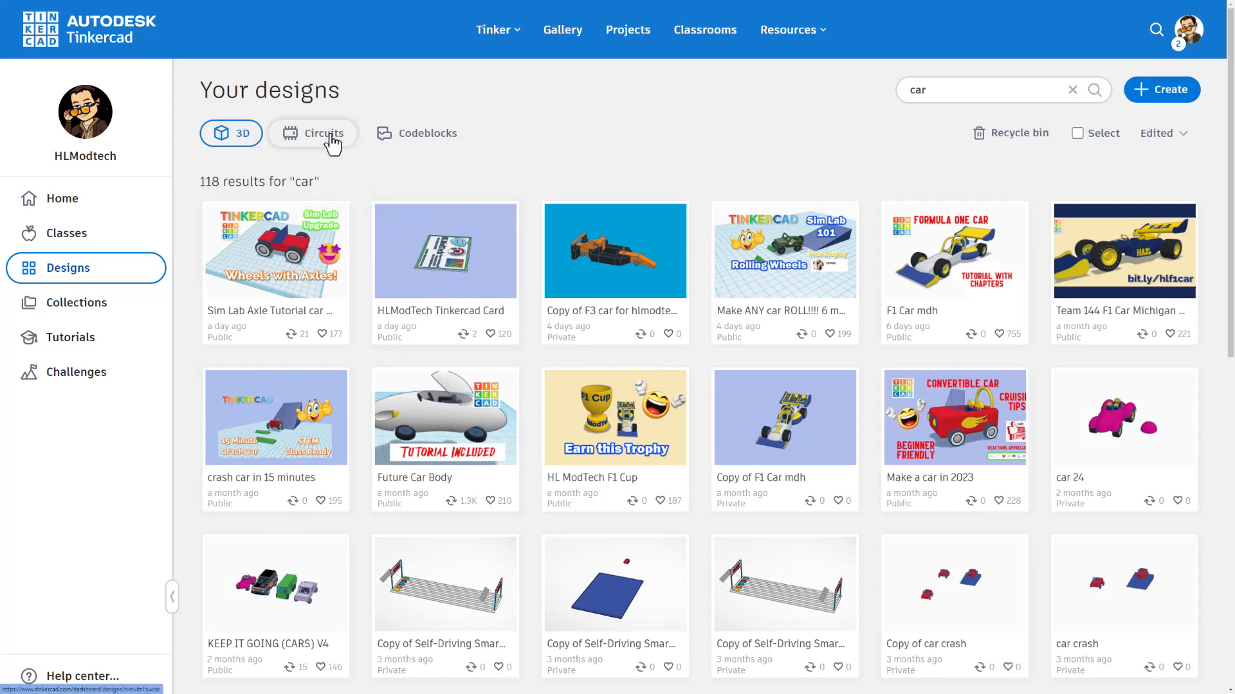
left_click(322, 133)
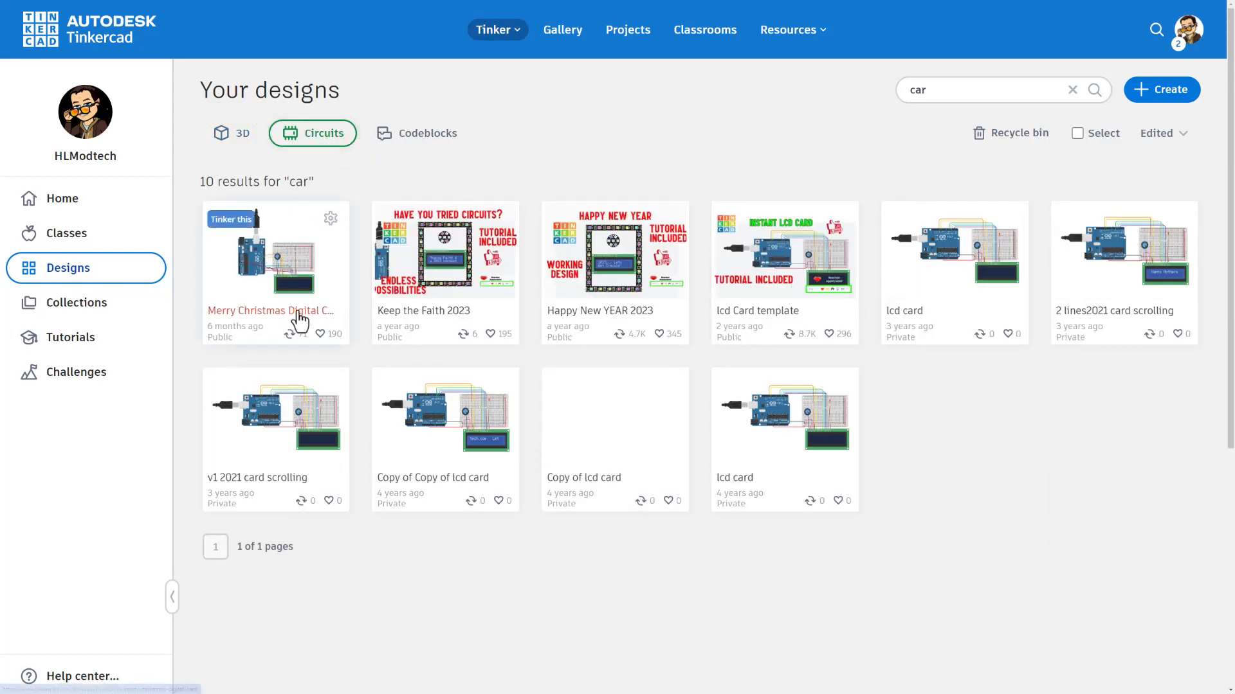
left_click(427, 132)
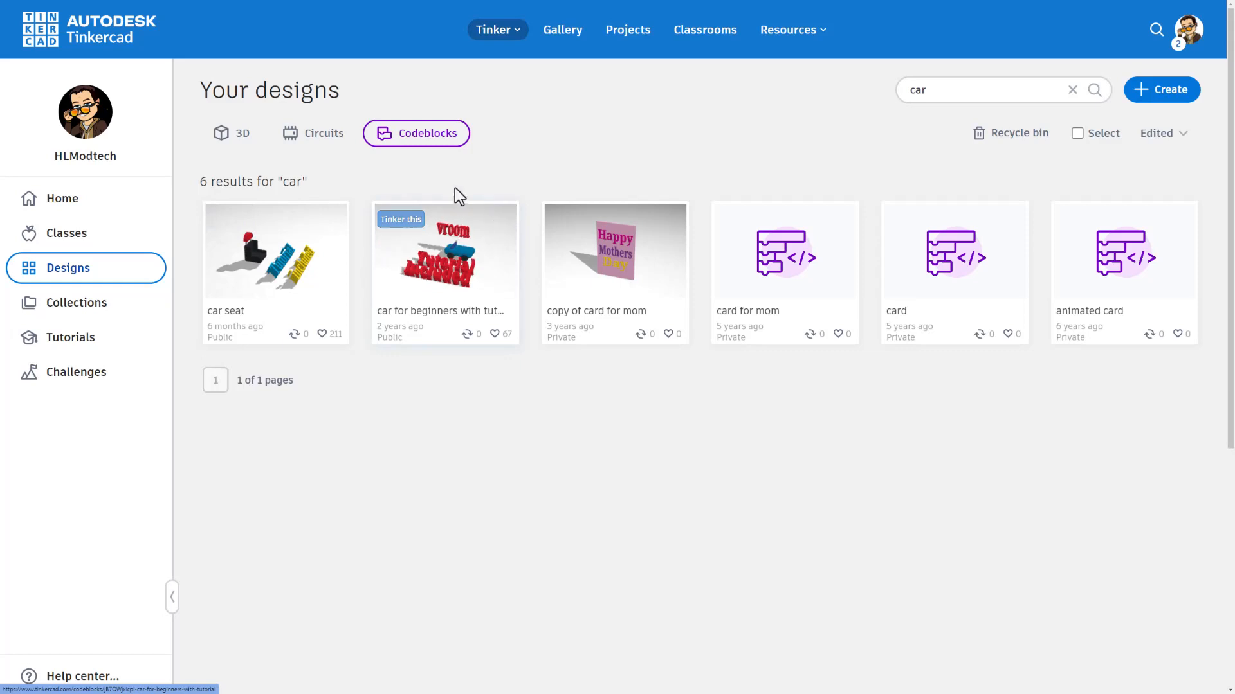
mouse_move(389, 186)
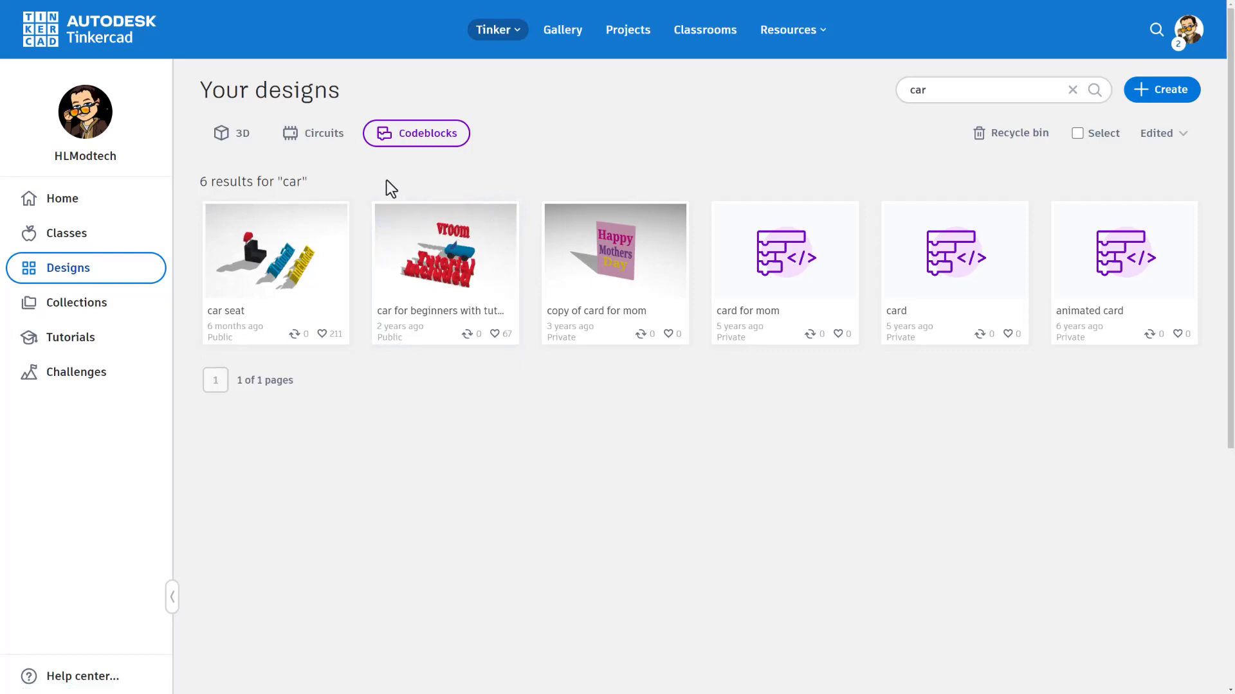
left_click(242, 133)
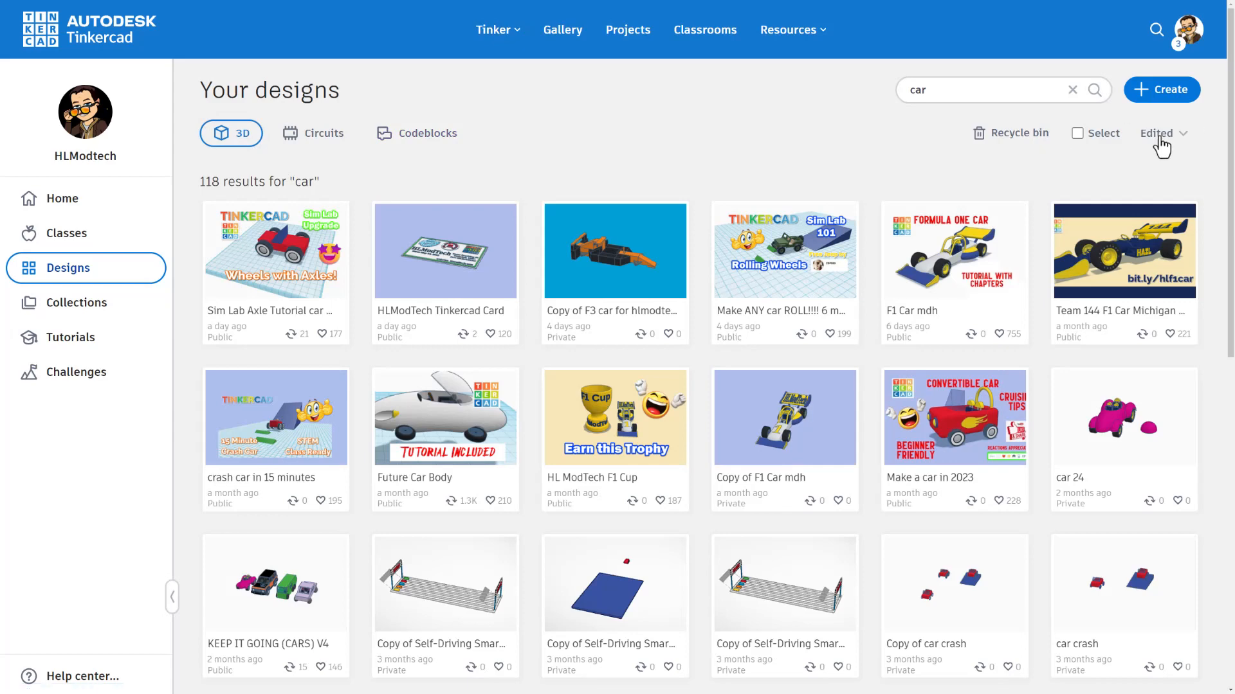
Sort the 118 car design results by Name A–Z
left_click(1159, 133)
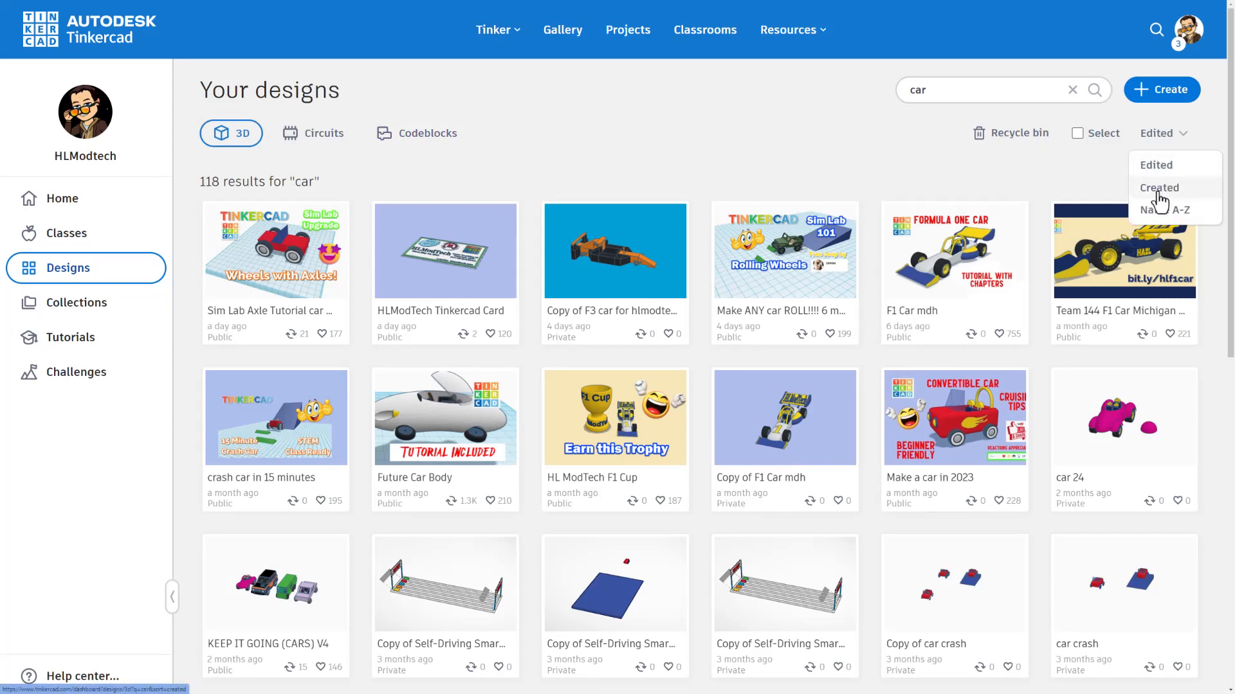
left_click(1158, 190)
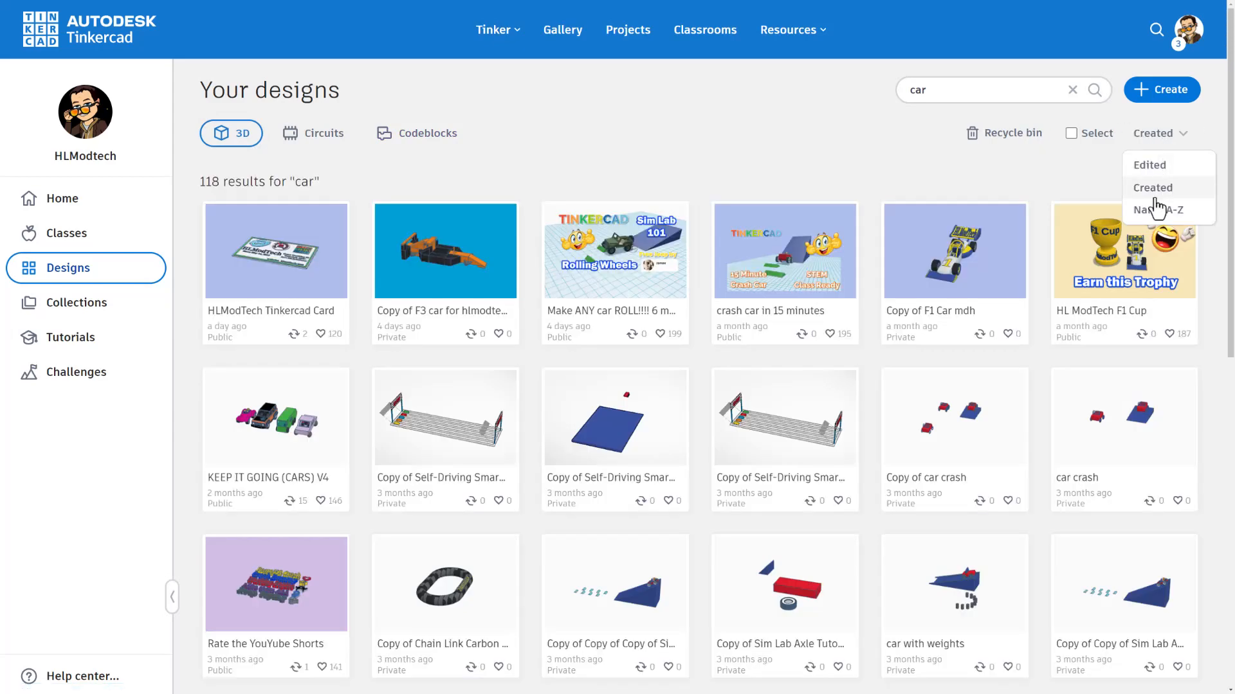
left_click(1163, 211)
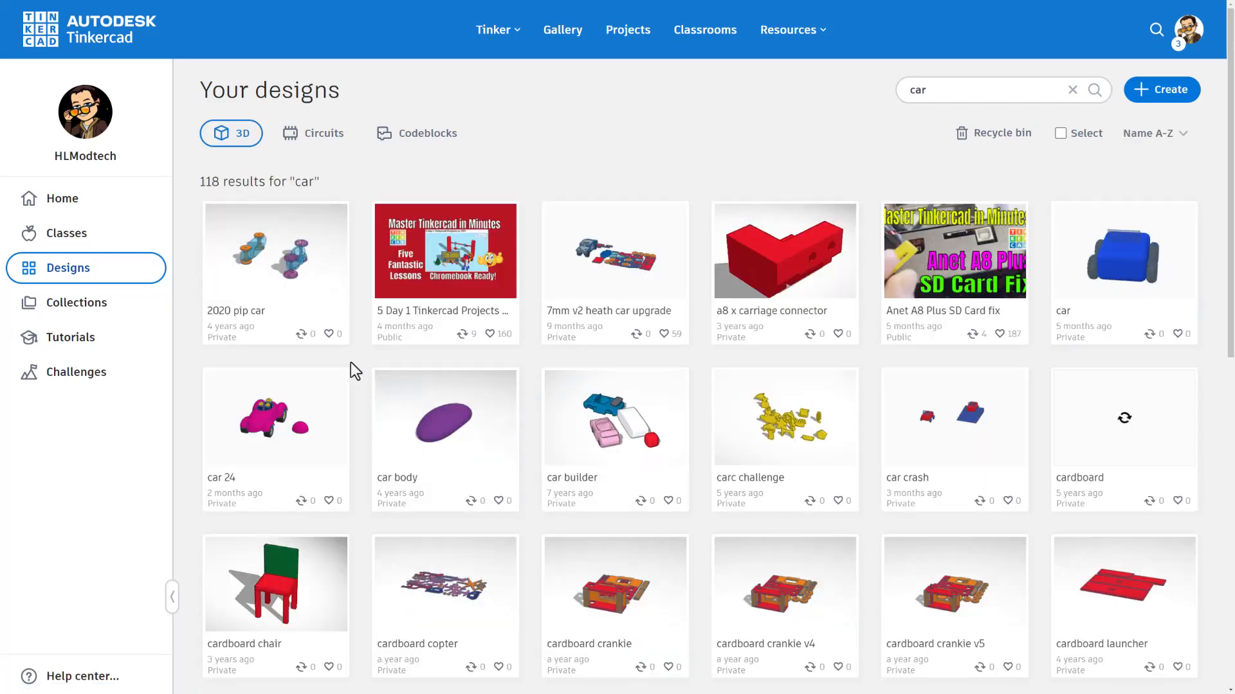
mouse_move(211, 339)
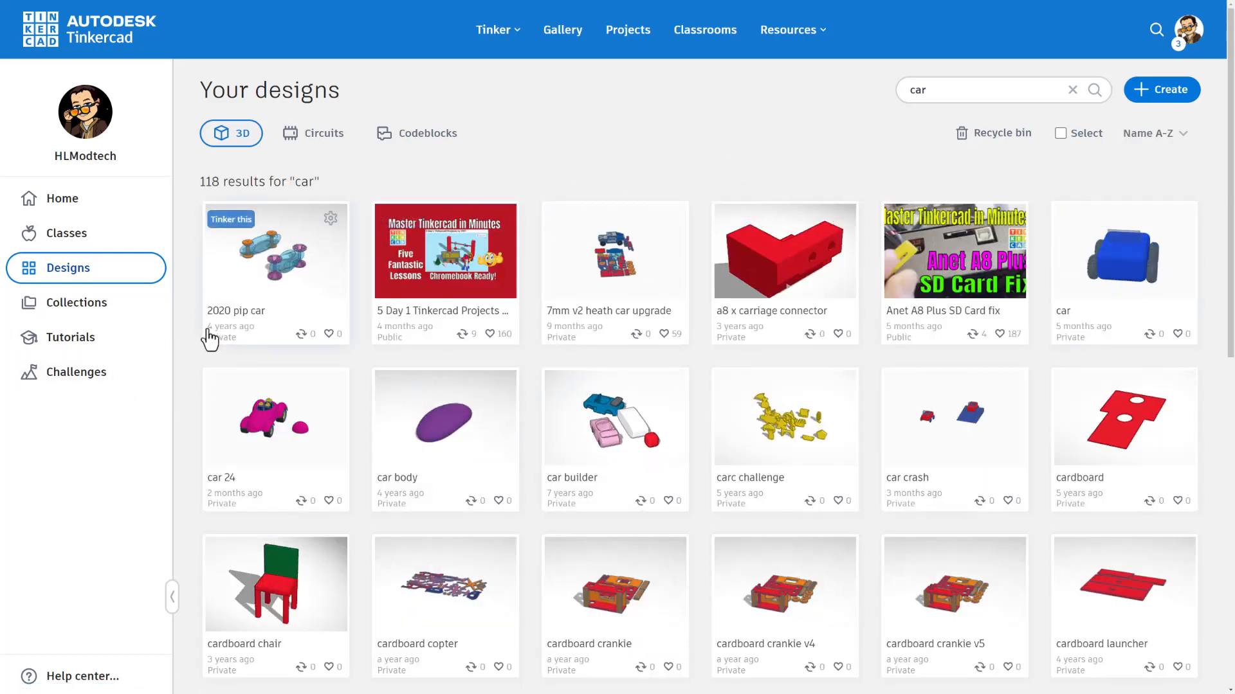
mouse_move(646, 129)
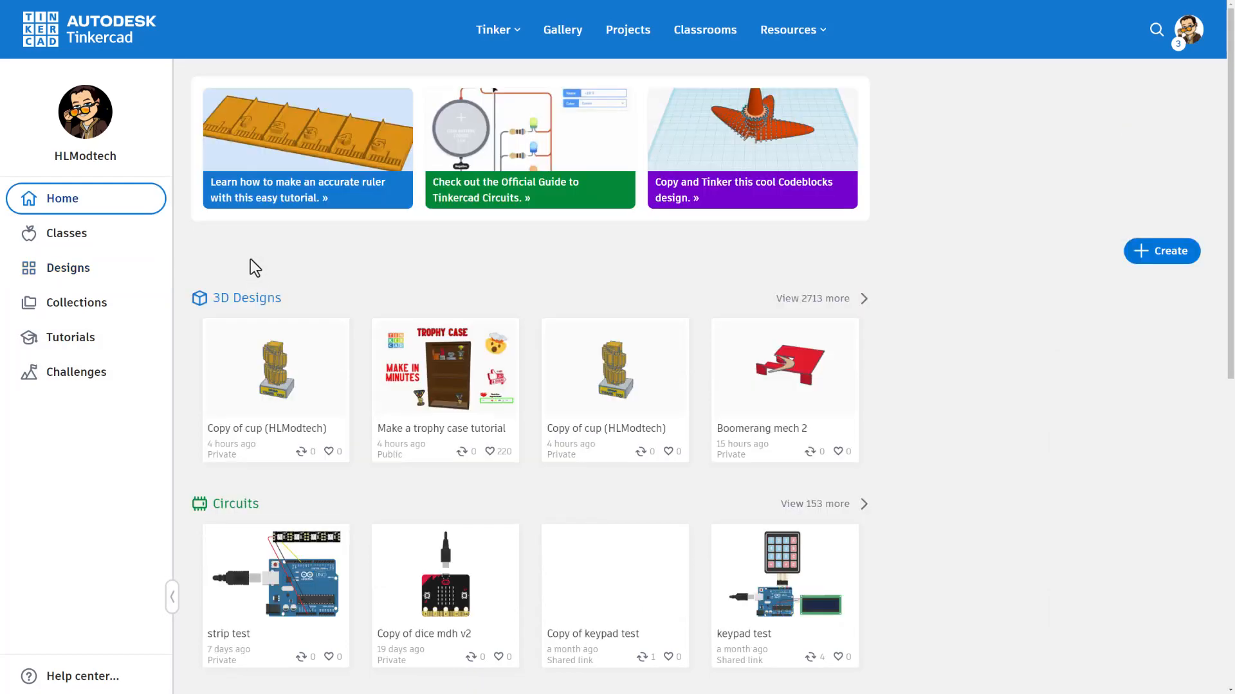
mouse_move(510, 291)
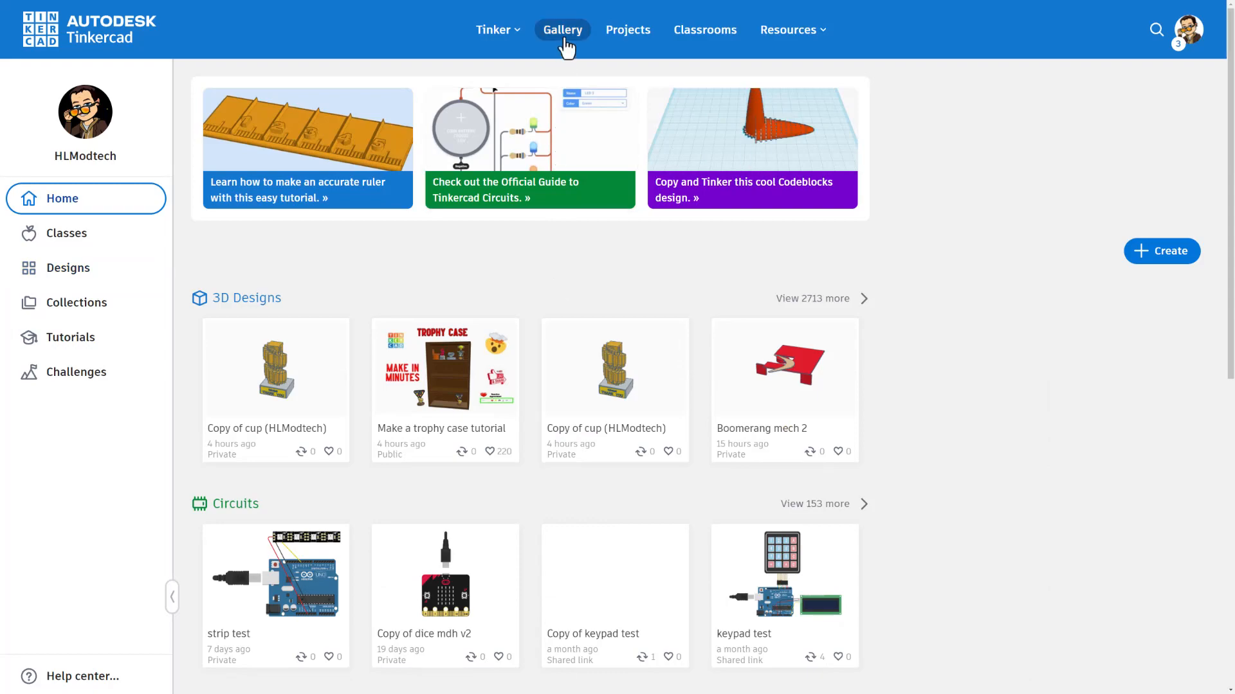
Open the community gallery and preview the Fresnel Lighthouse Lens design
left_click(562, 31)
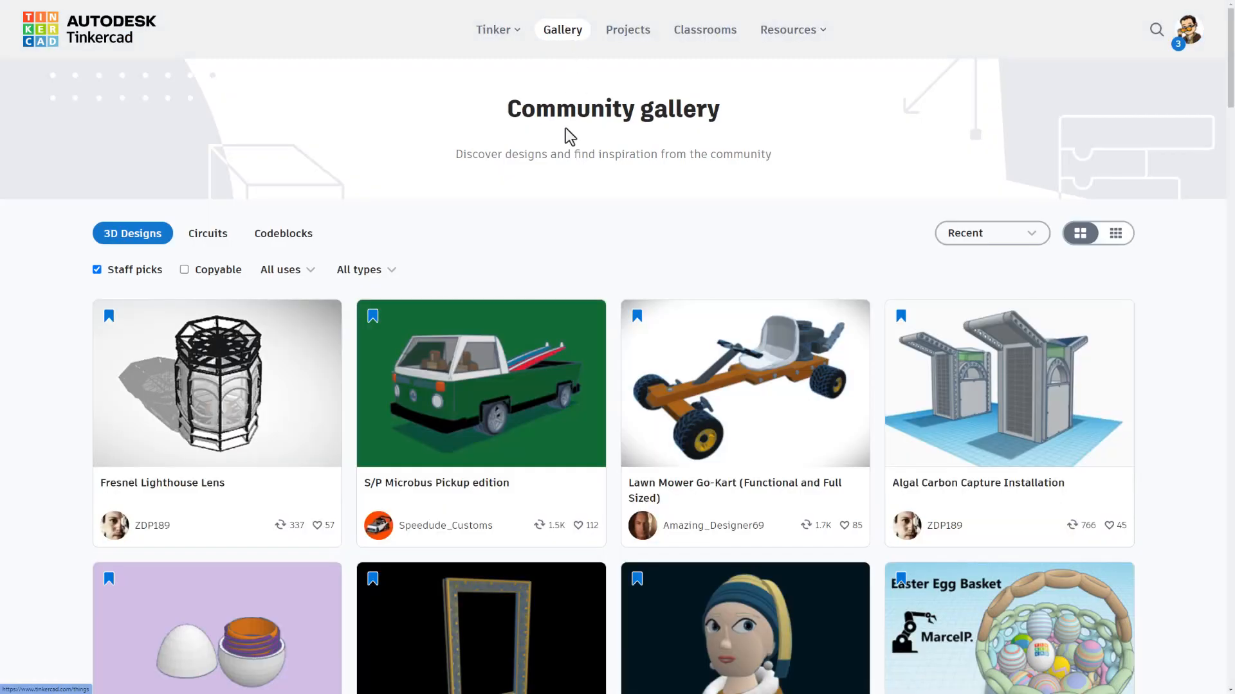
scroll("down", 3)
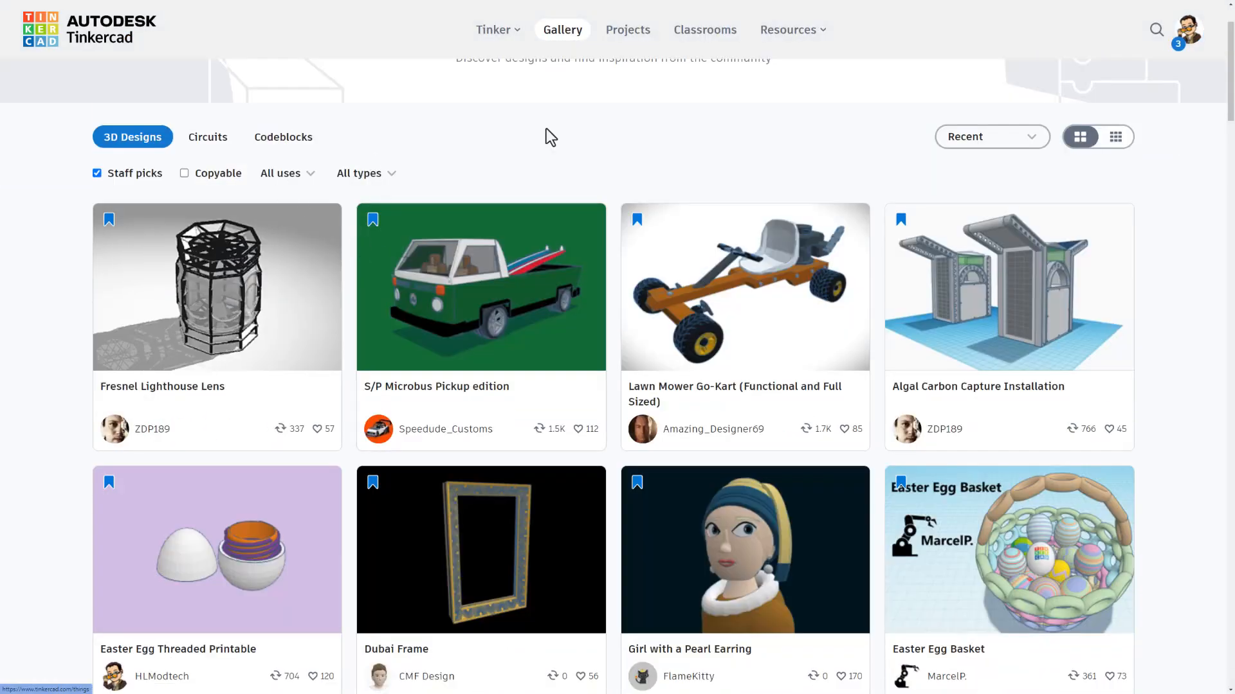
mouse_move(311, 321)
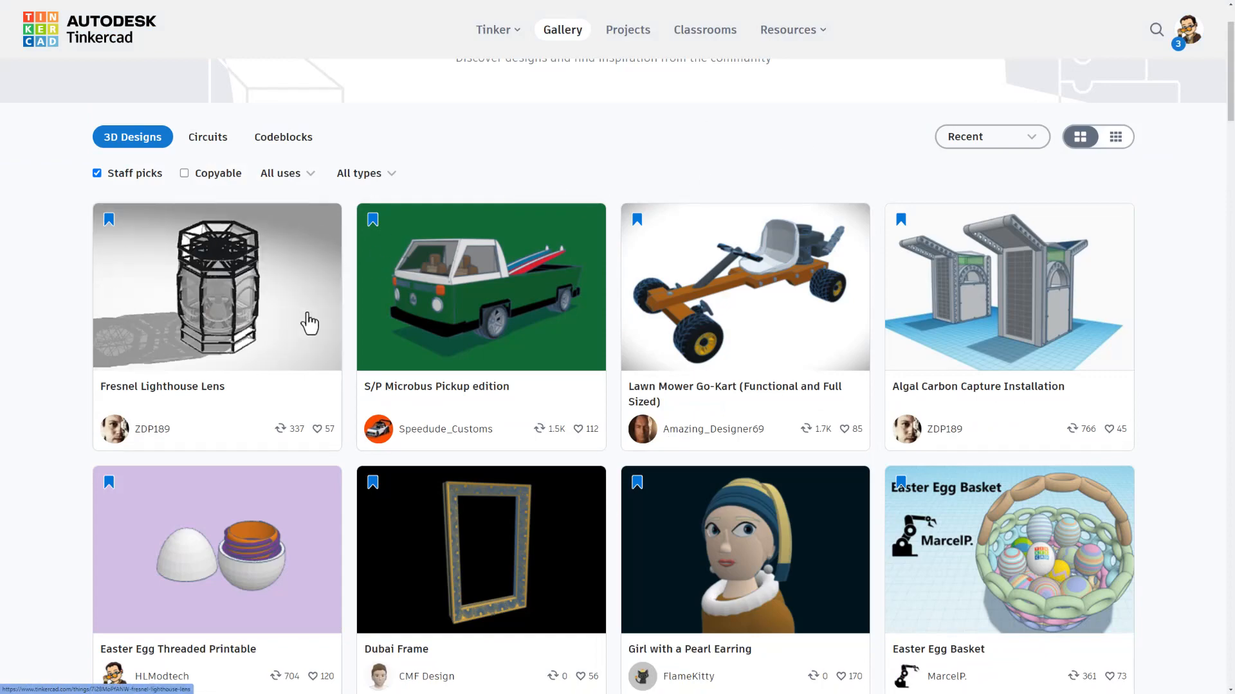
left_click(217, 285)
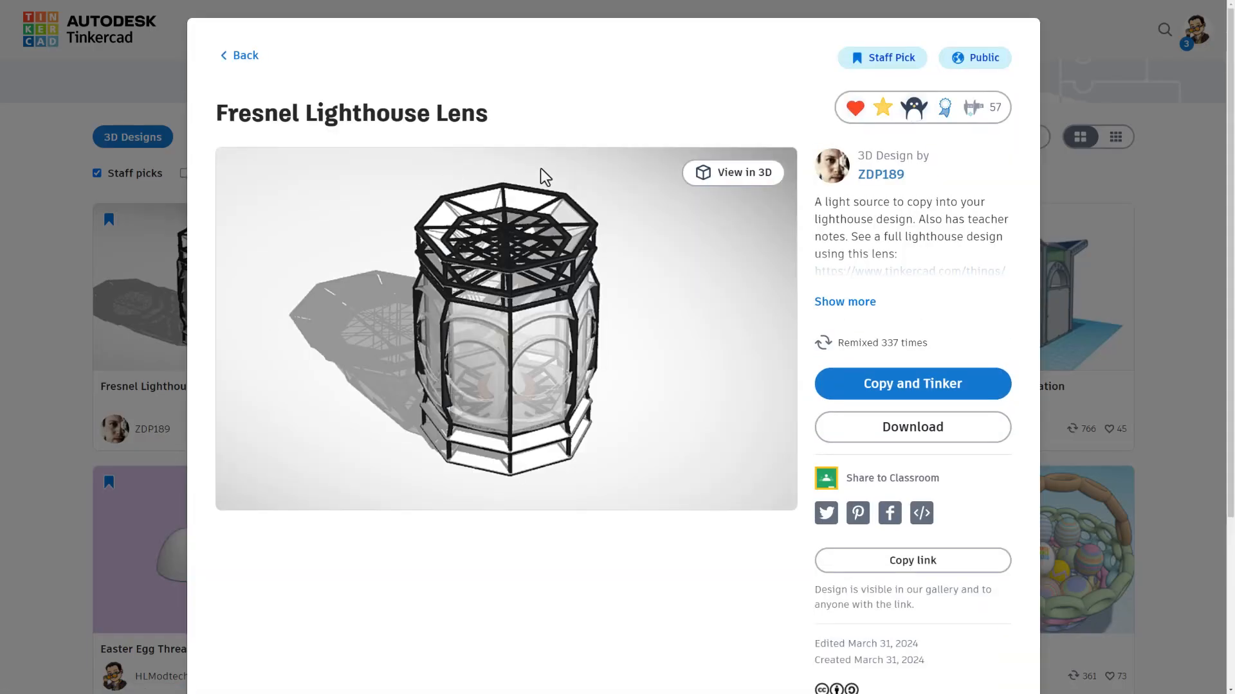
left_click(922, 108)
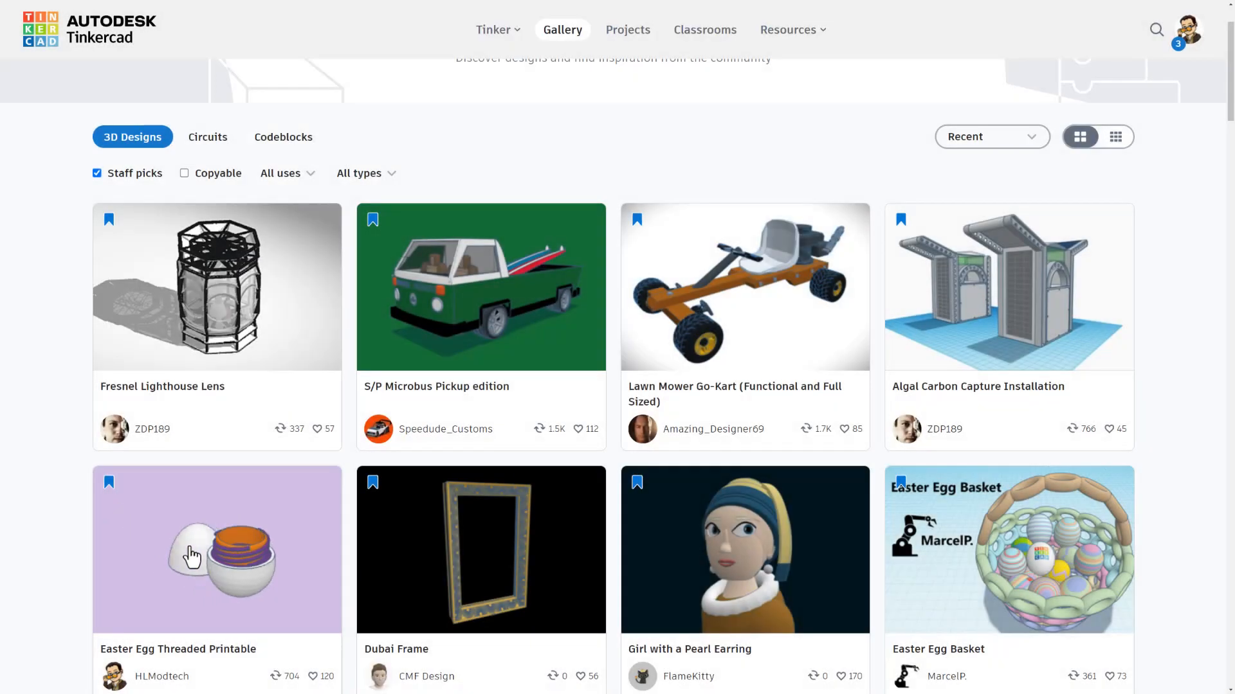
Preview Easter Egg Threaded Printable and read its full description
left_click(217, 548)
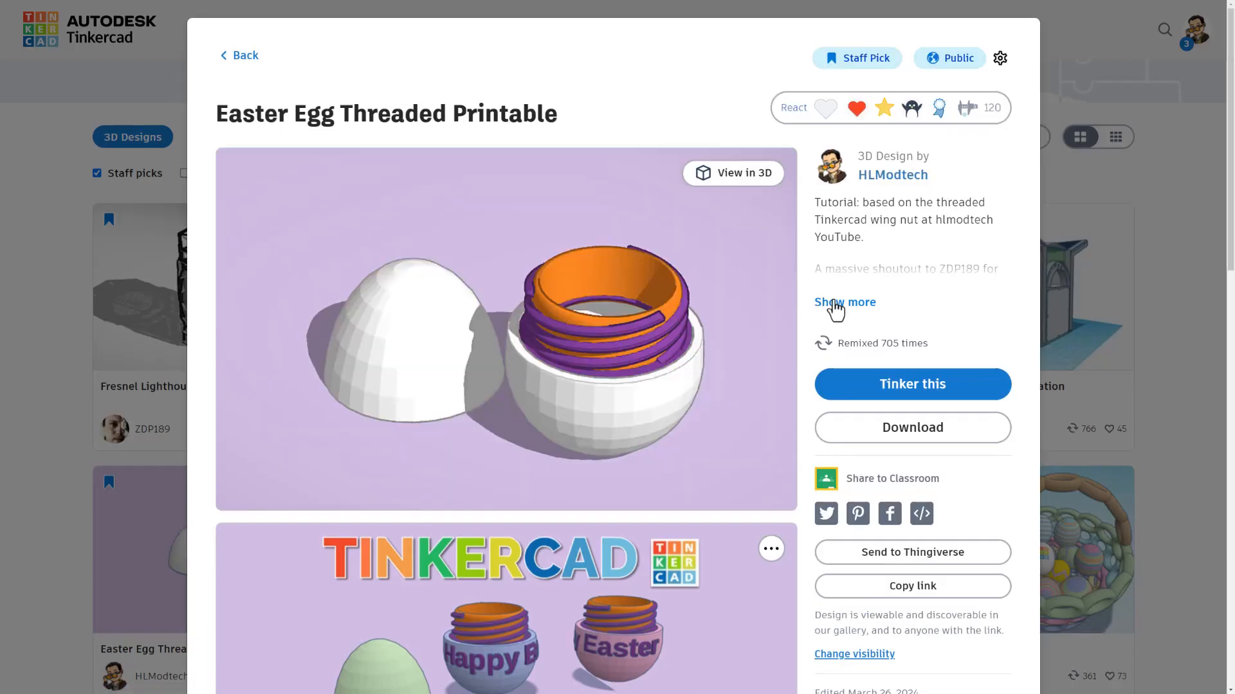
left_click(843, 301)
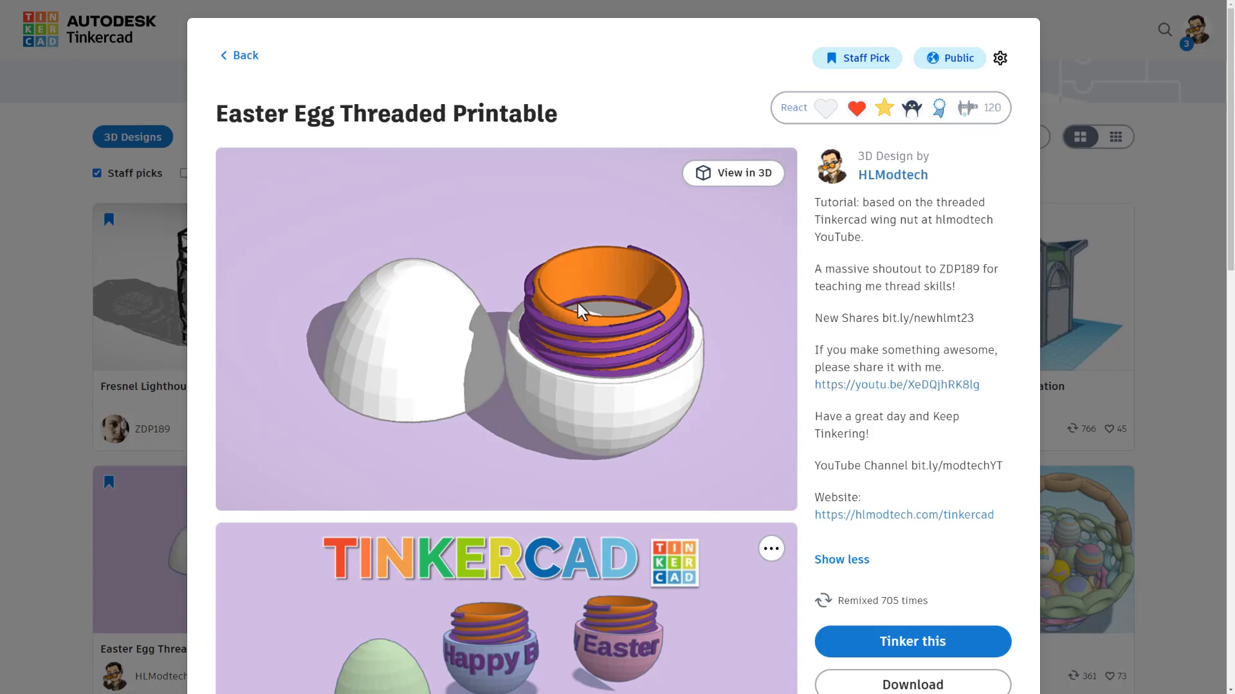
scroll("down", 3)
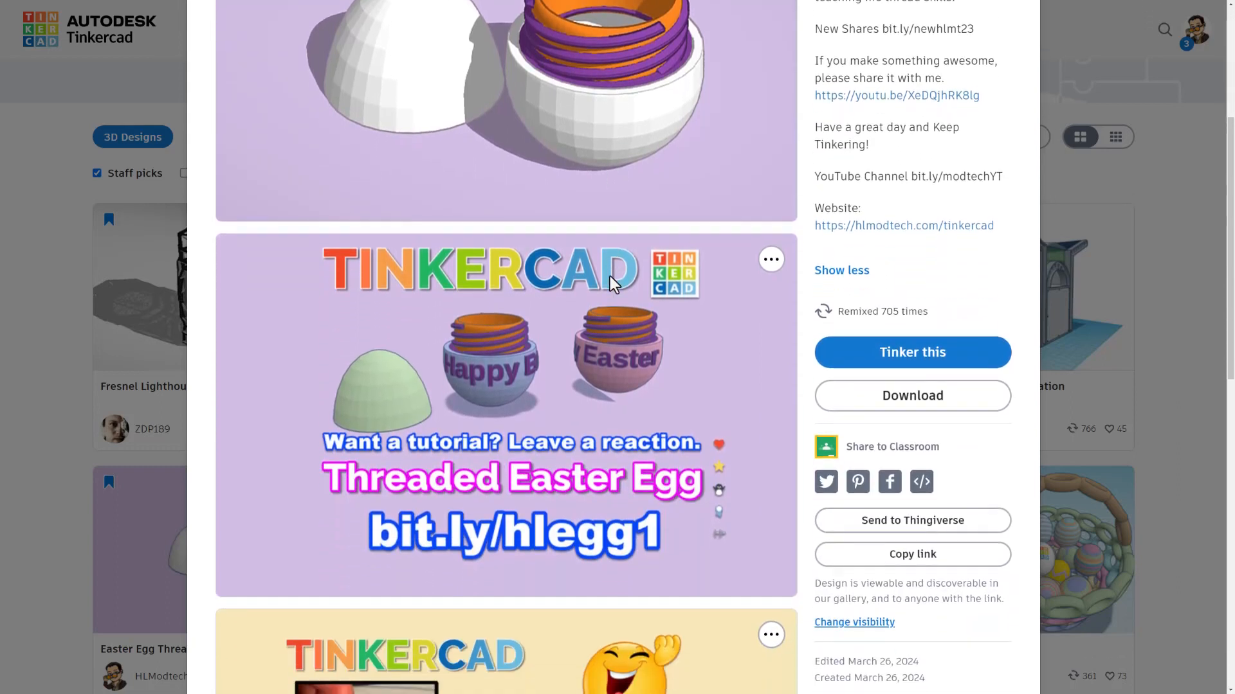
scroll("down", 3)
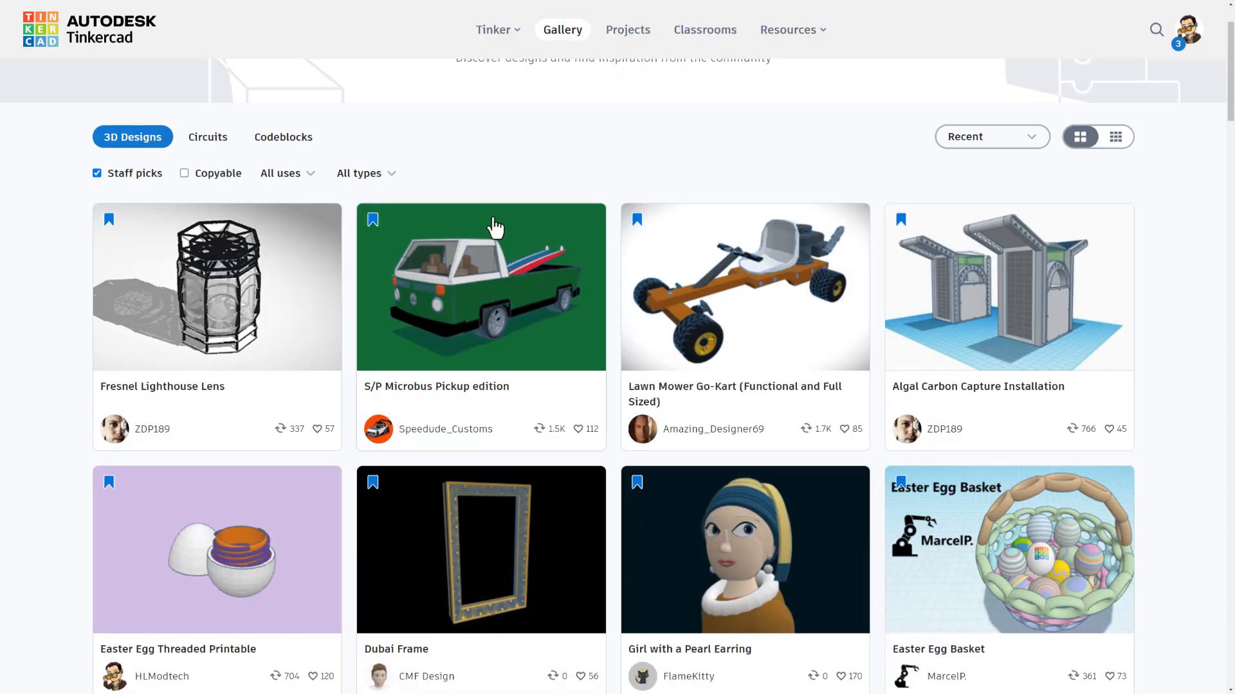
Turn off the Staff picks filter and preview the Shiny Delibird design
left_click(97, 172)
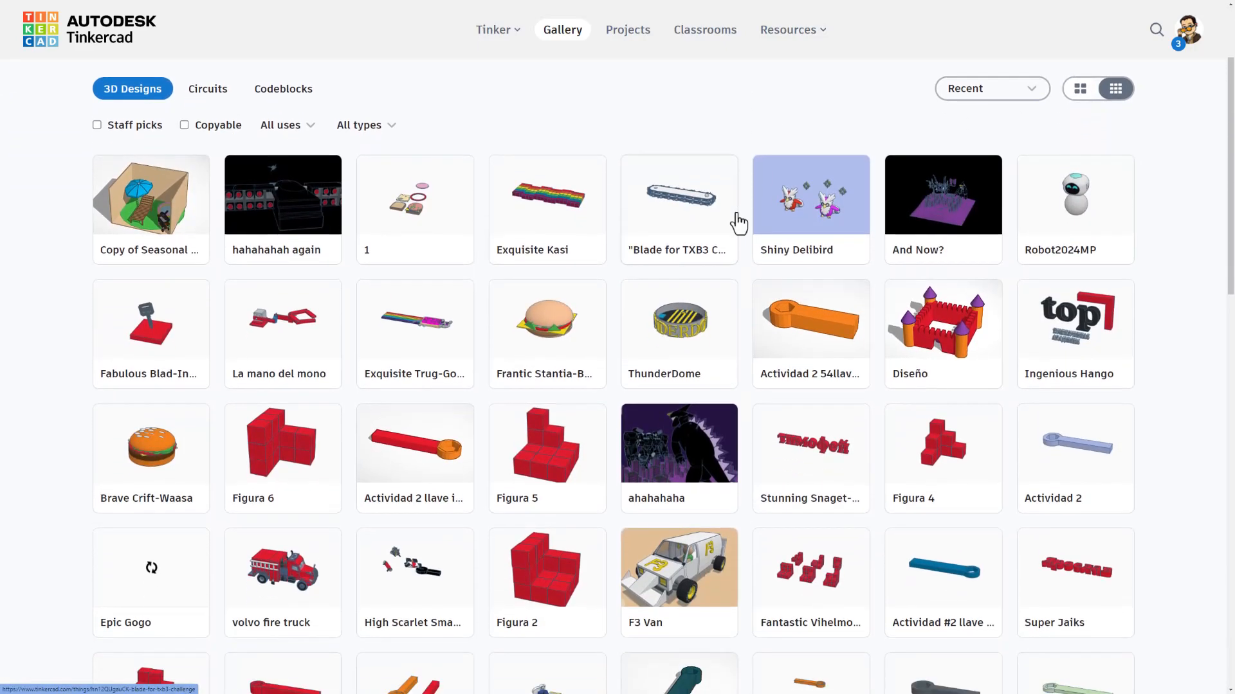
scroll("down", 3)
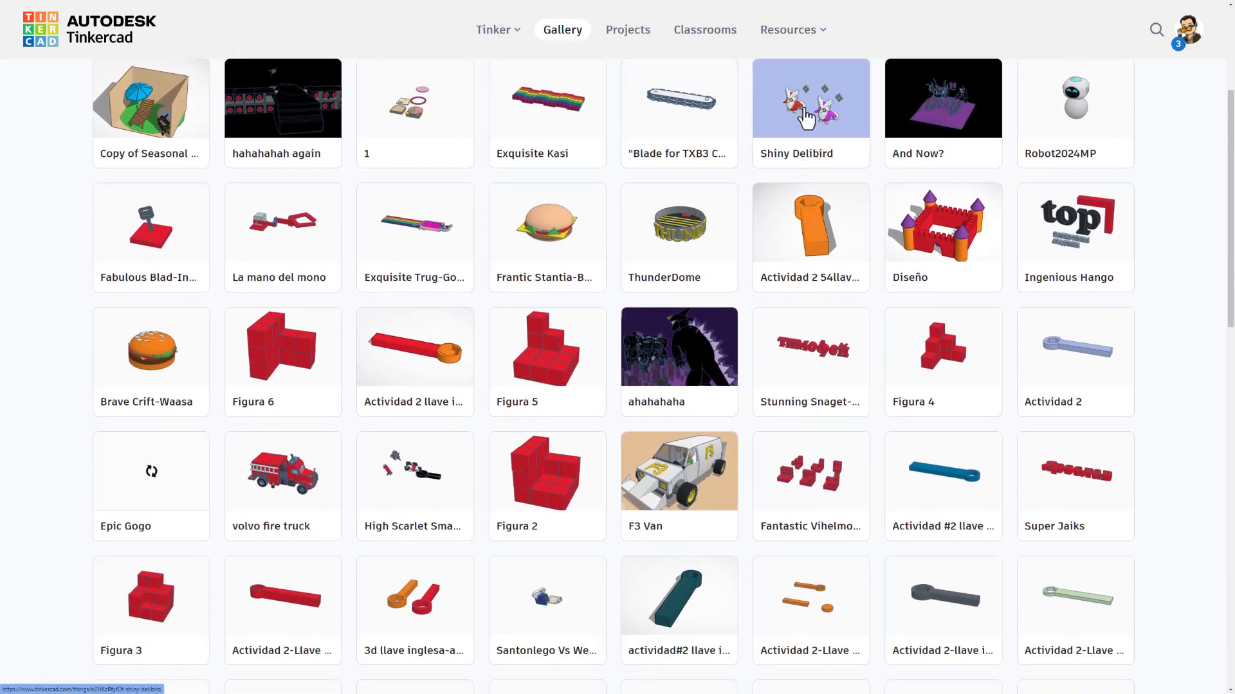
left_click(810, 98)
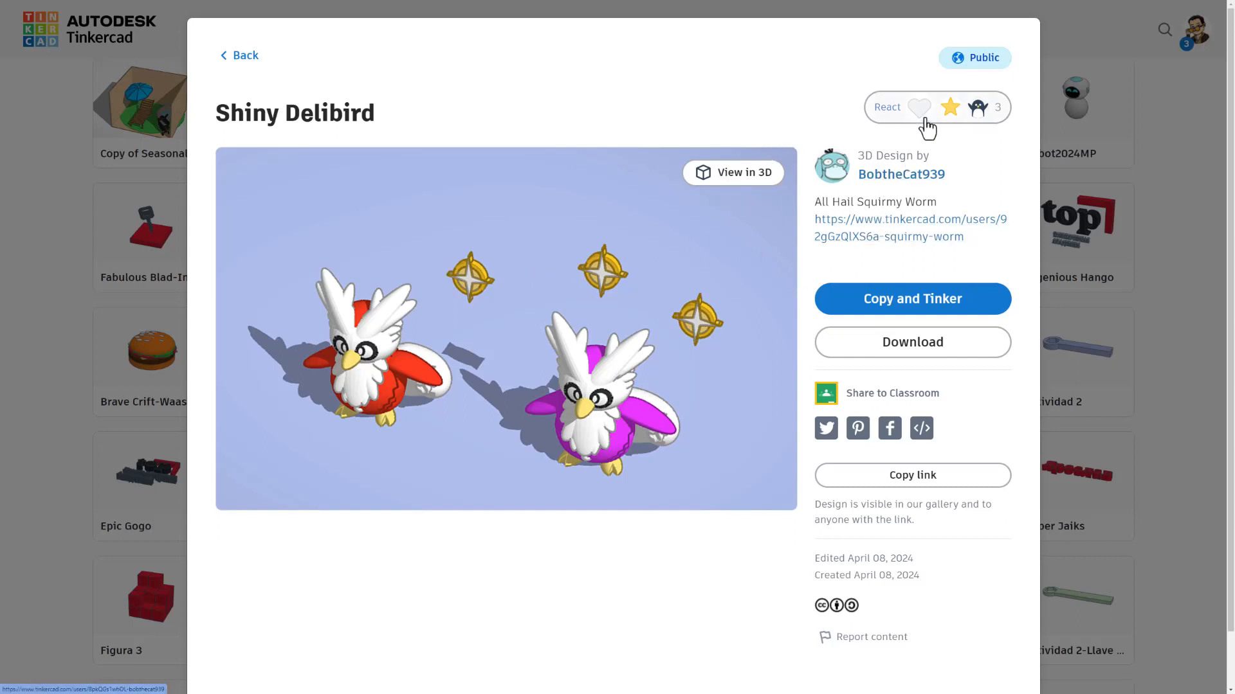
left_click(918, 106)
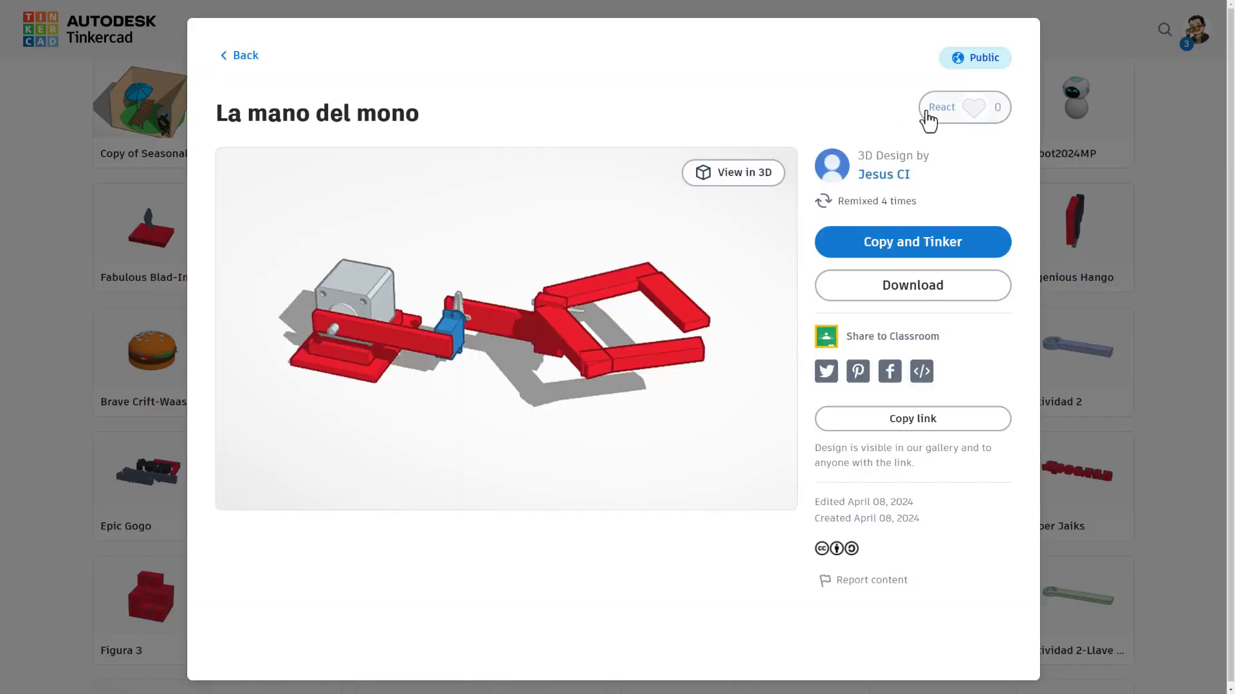
Star La mano del mono and react to F3 Van with Awesome A+
left_click(973, 107)
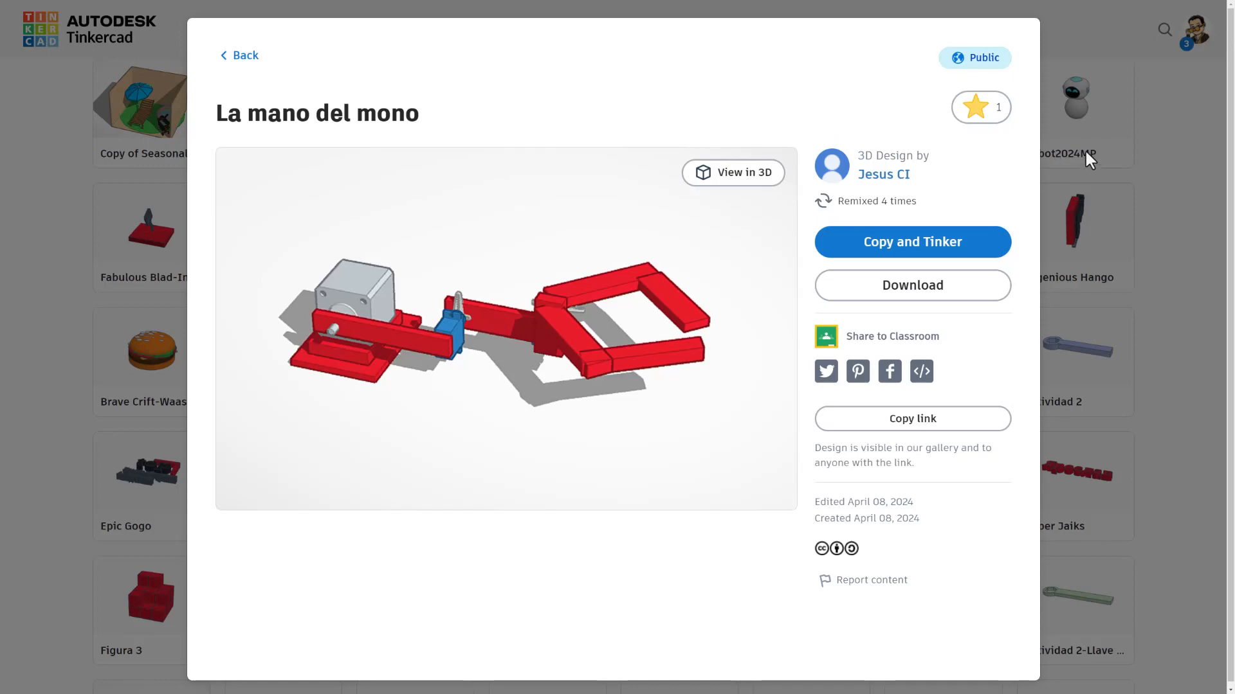
left_click(238, 55)
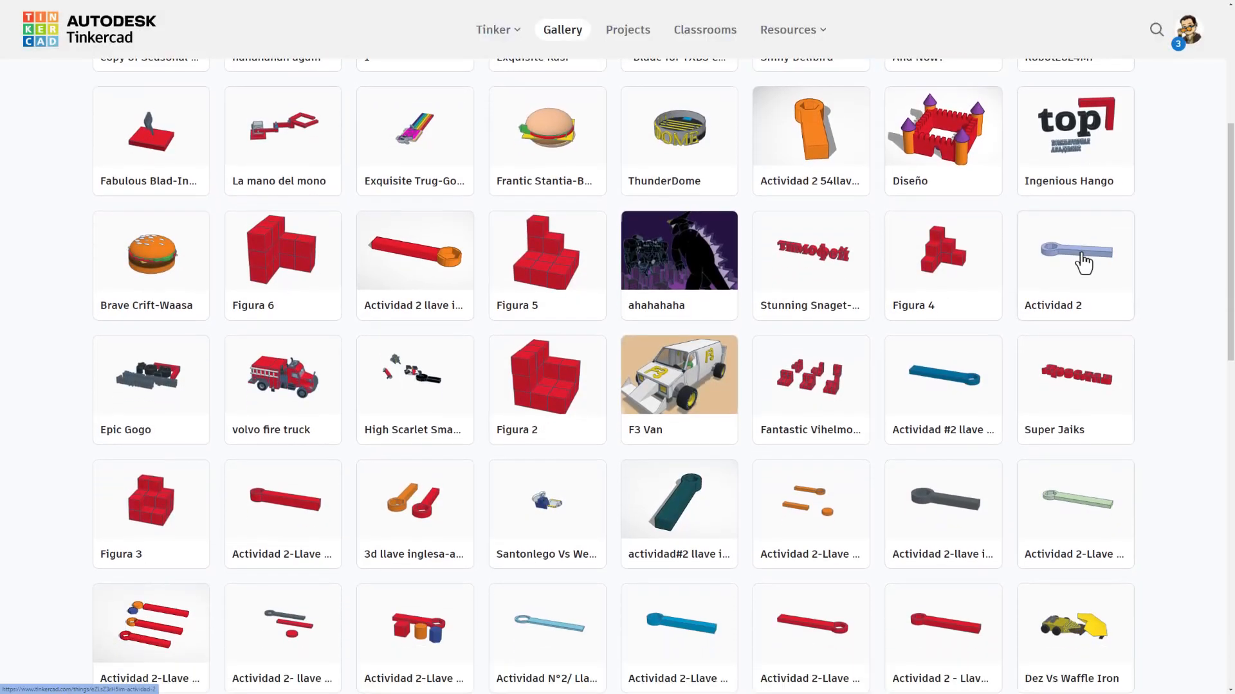
left_click(677, 374)
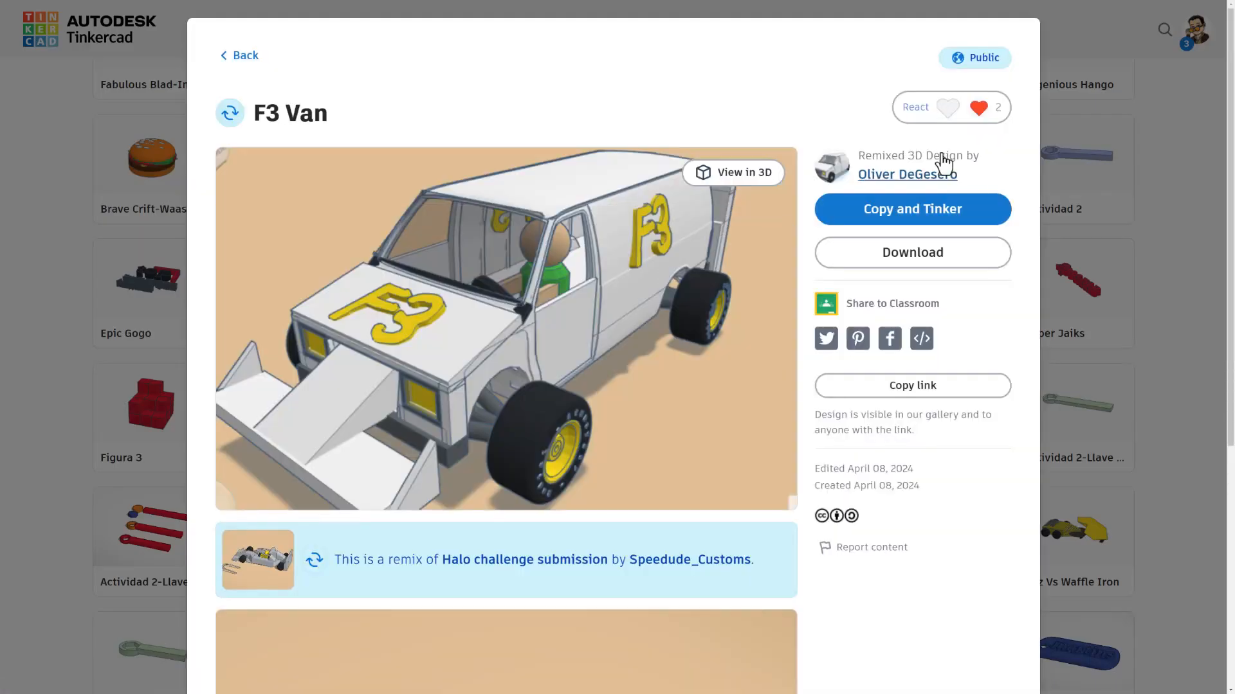
left_click(949, 107)
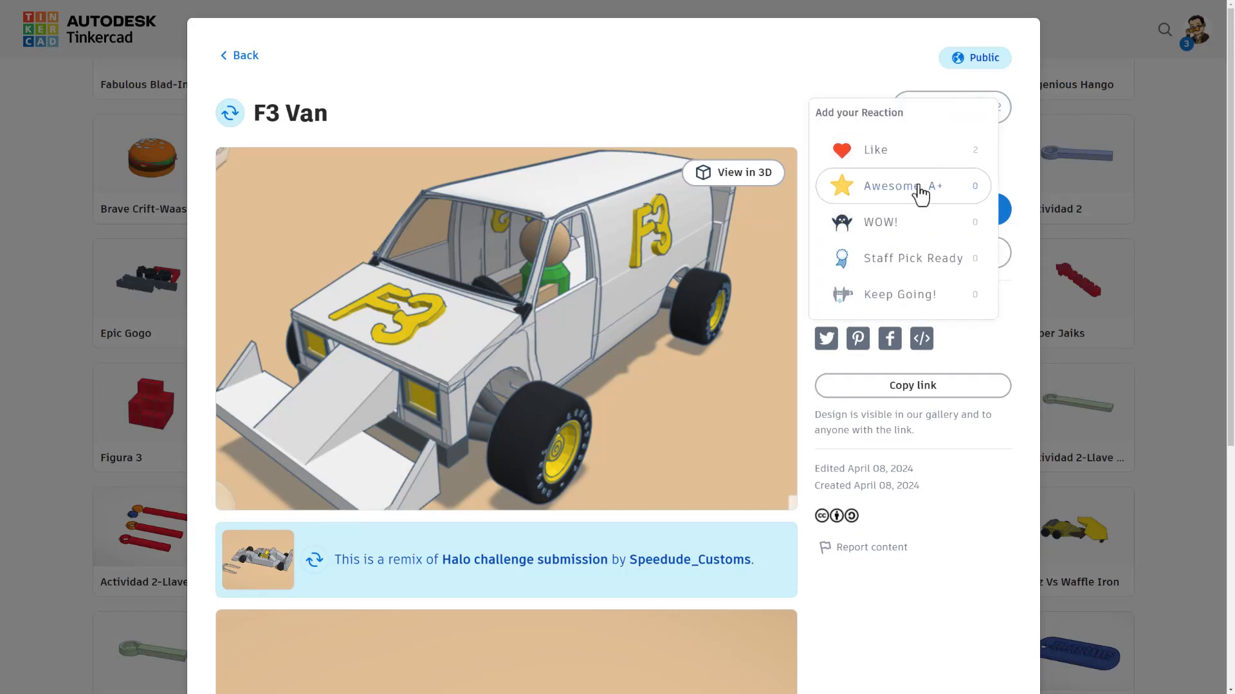
left_click(238, 55)
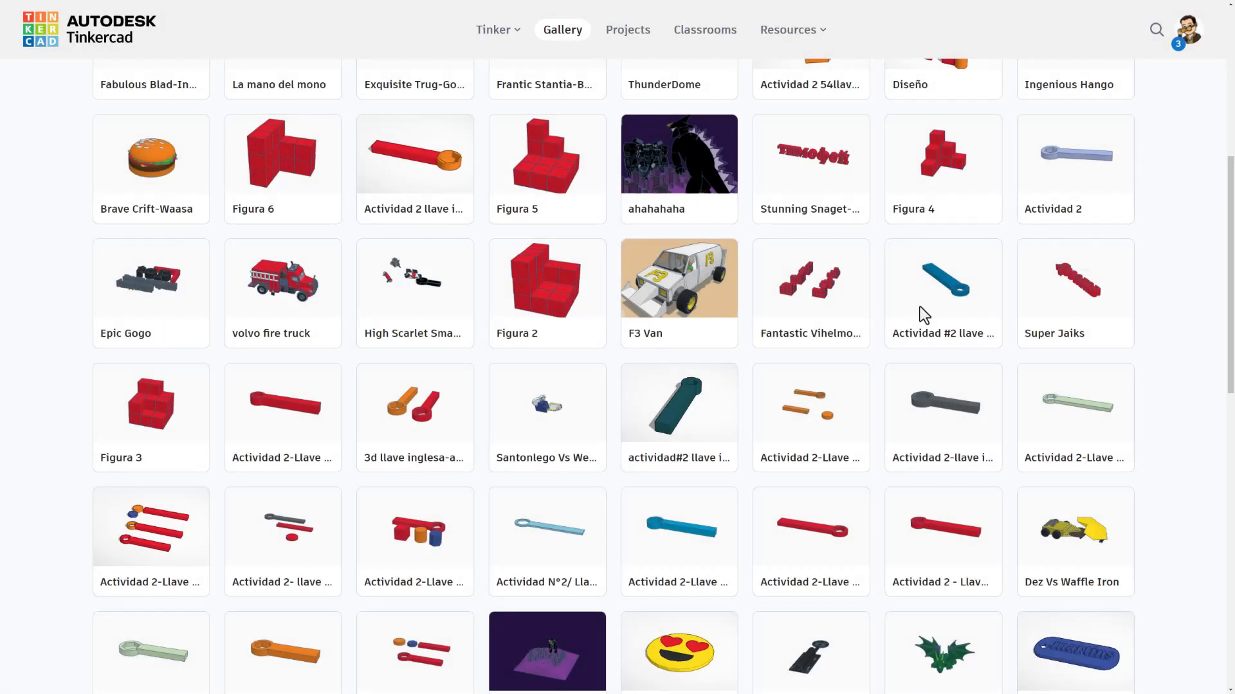
left_click(376, 11)
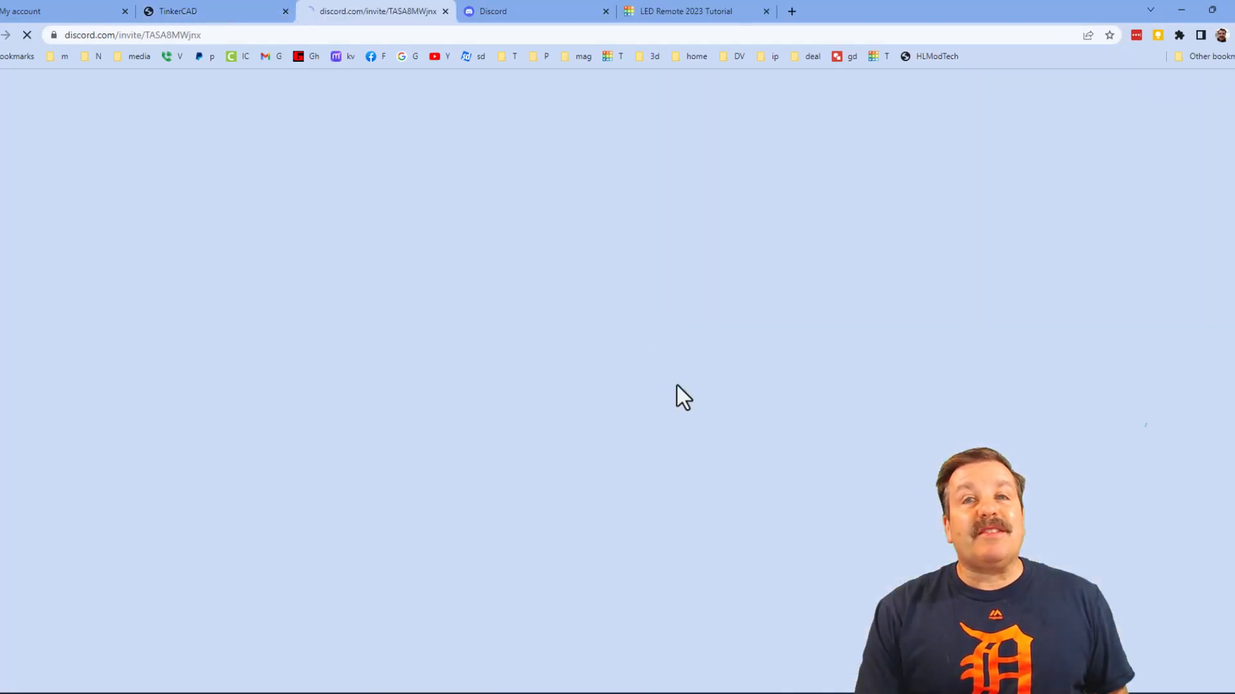